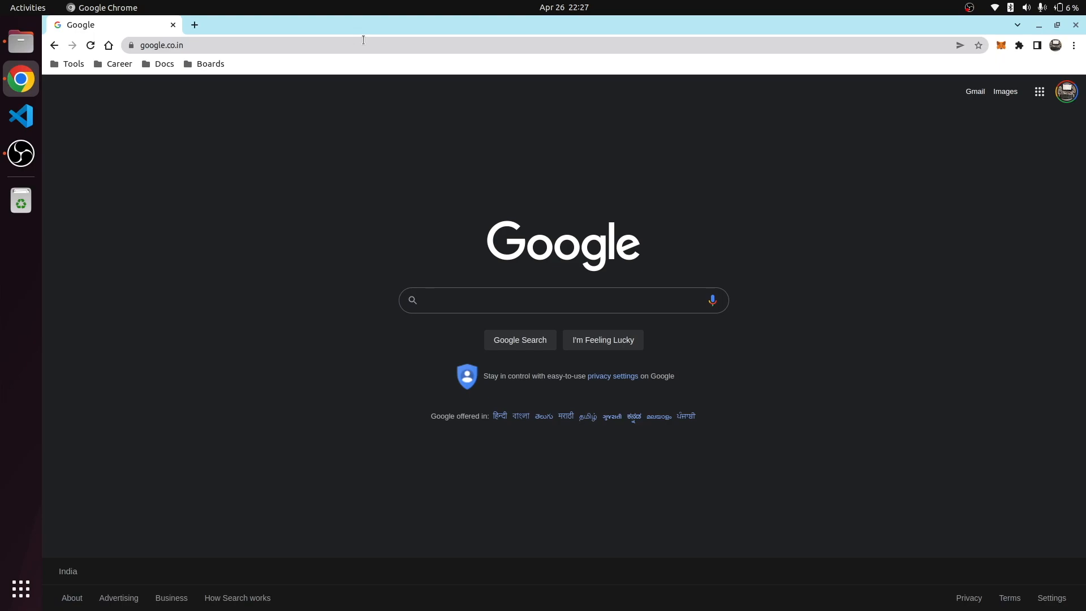
Leave the Google home page and switch to the Tutorial project in Visual Studio Code
{"action": "left_click", "coordinate": [554, 300]}
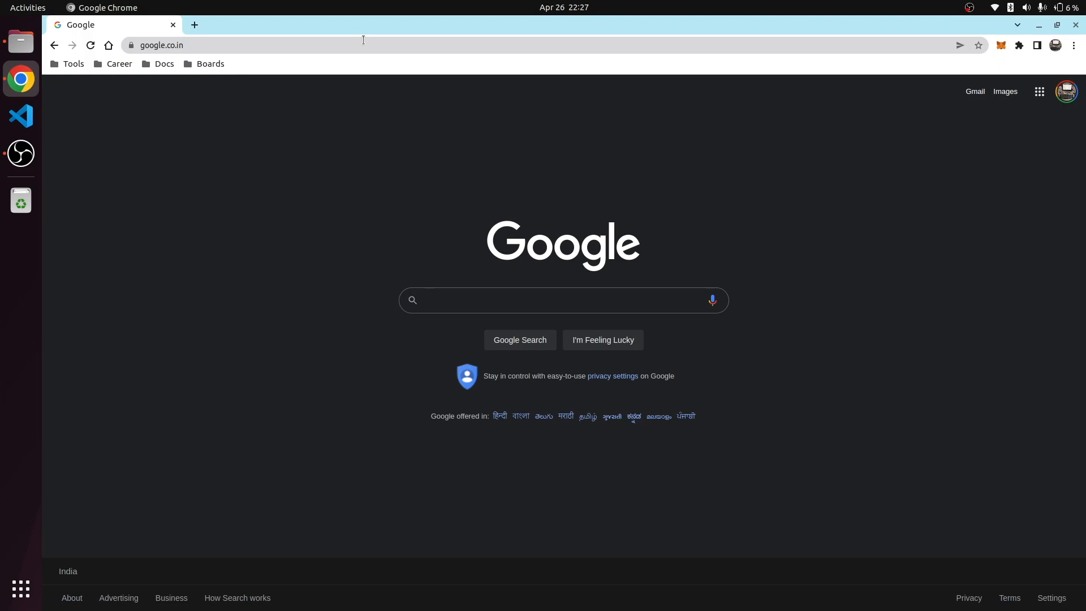
{"action": "left_click", "coordinate": [561, 300]}
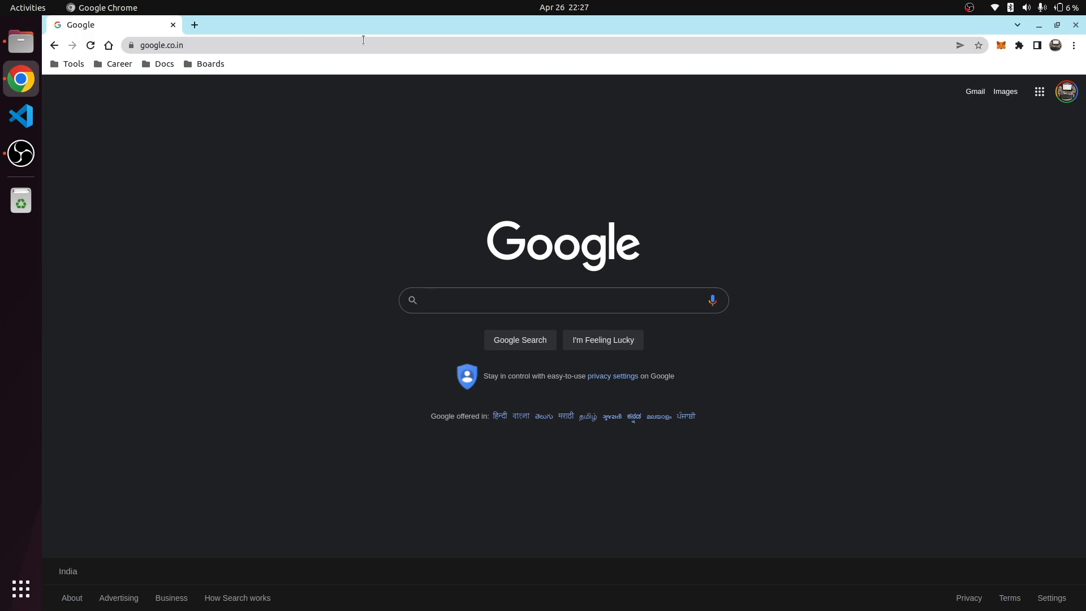
{"action": "left_click", "coordinate": [562, 300]}
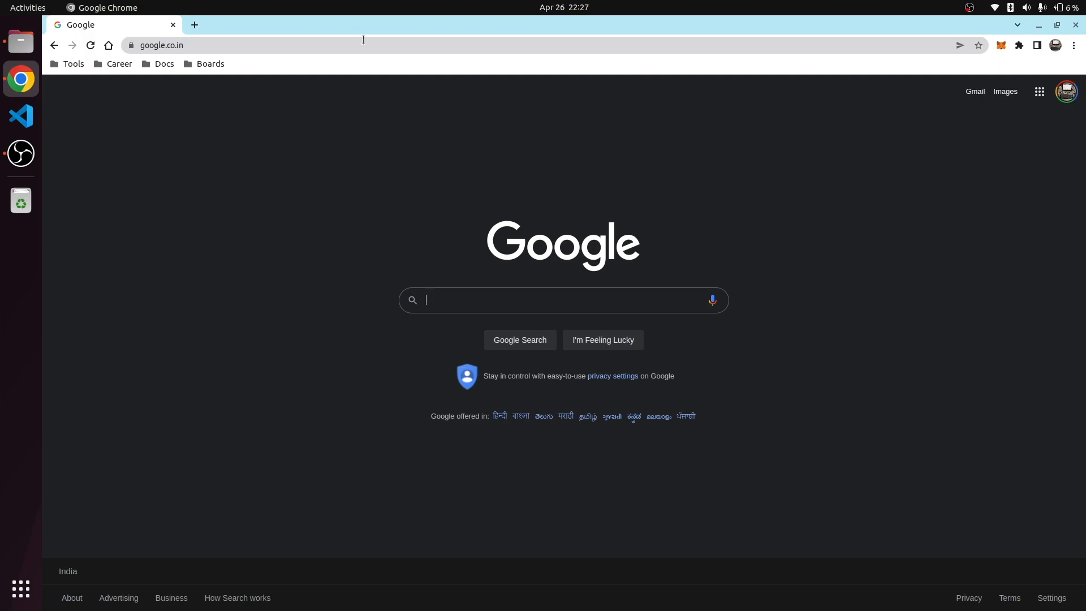
{"action": "left_click", "coordinate": [20, 115]}
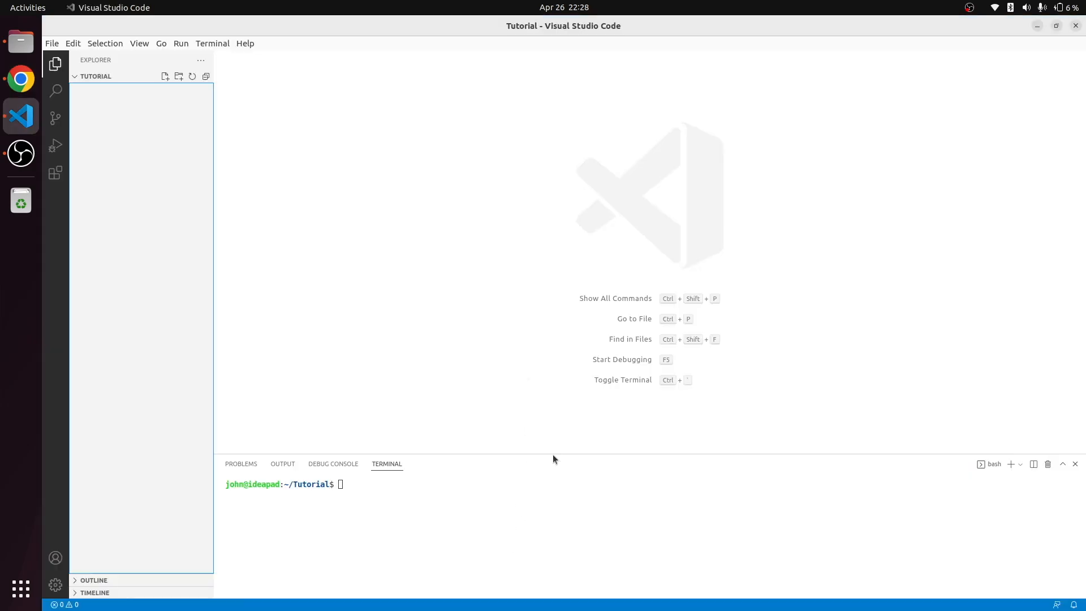
Run sudo apt install for docker.io and docker-compose, confirming both are current, then clear the terminal
{"action": "type", "text": "do"}
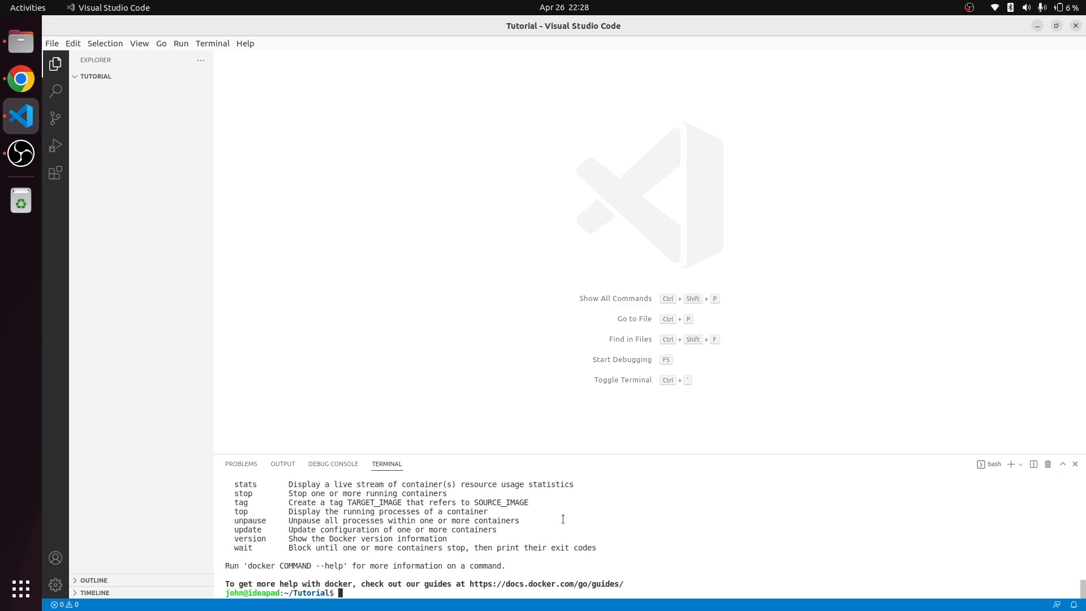
{"action": "type", "text": "sudo"}
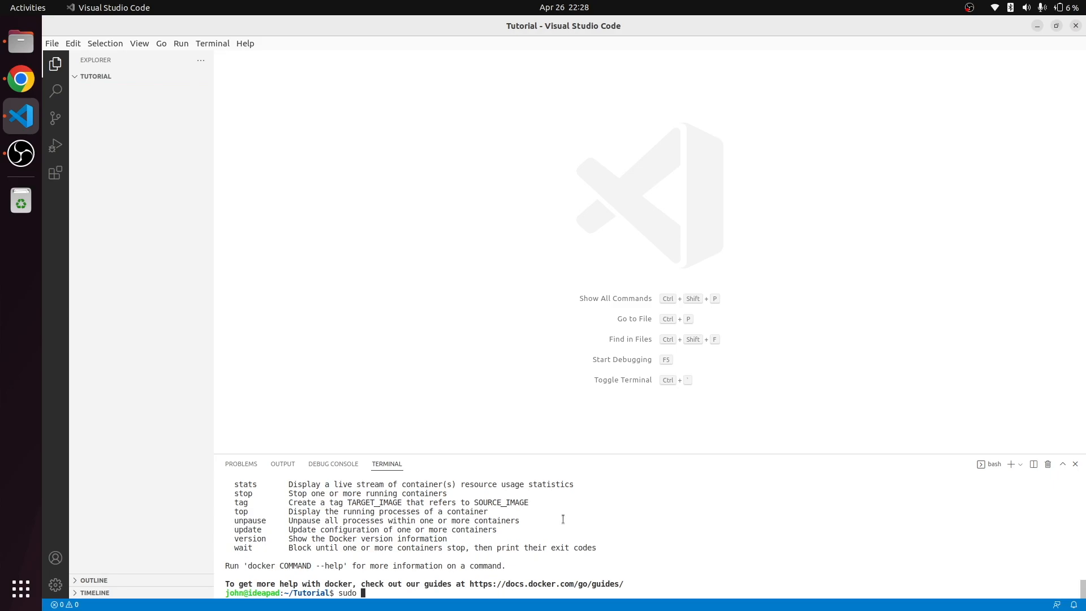
{"action": "type", "text": "apt inst"}
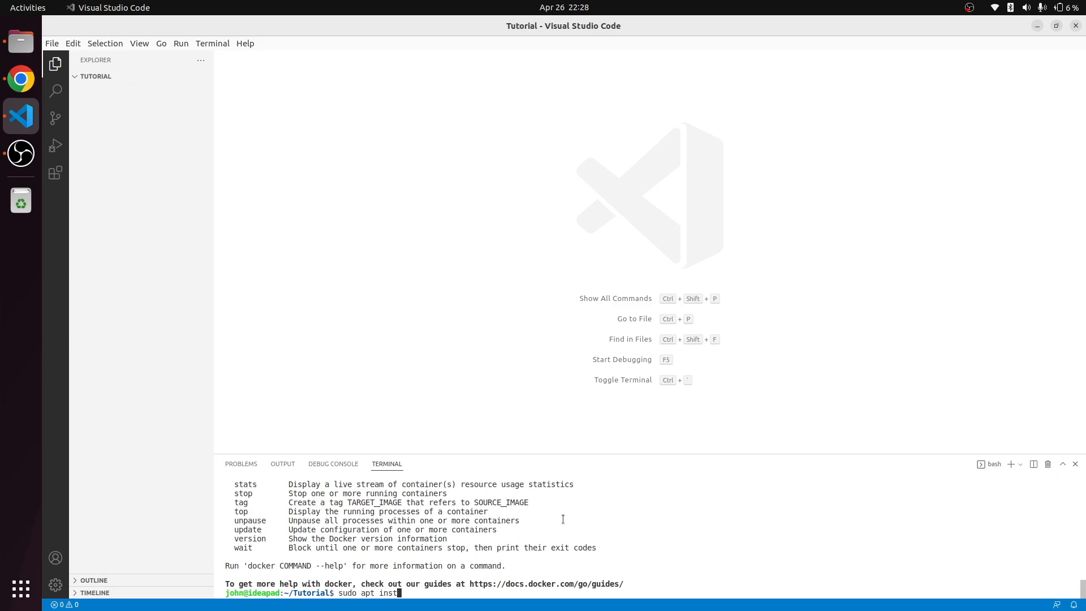
{"action": "type", "text": "all docker.io"}
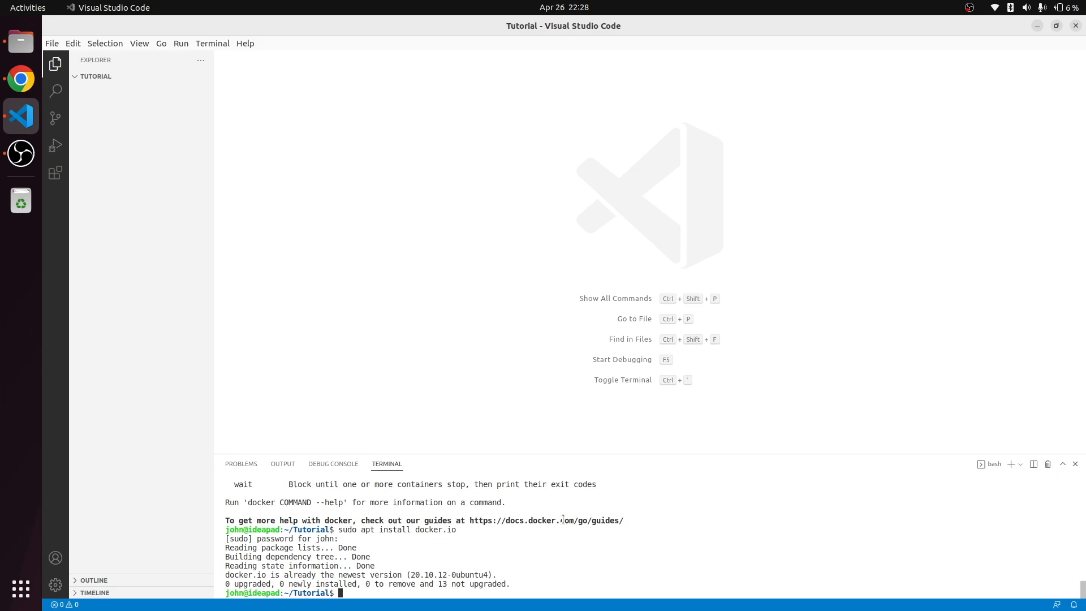
{"action": "type", "text": "sudo apt install docker"}
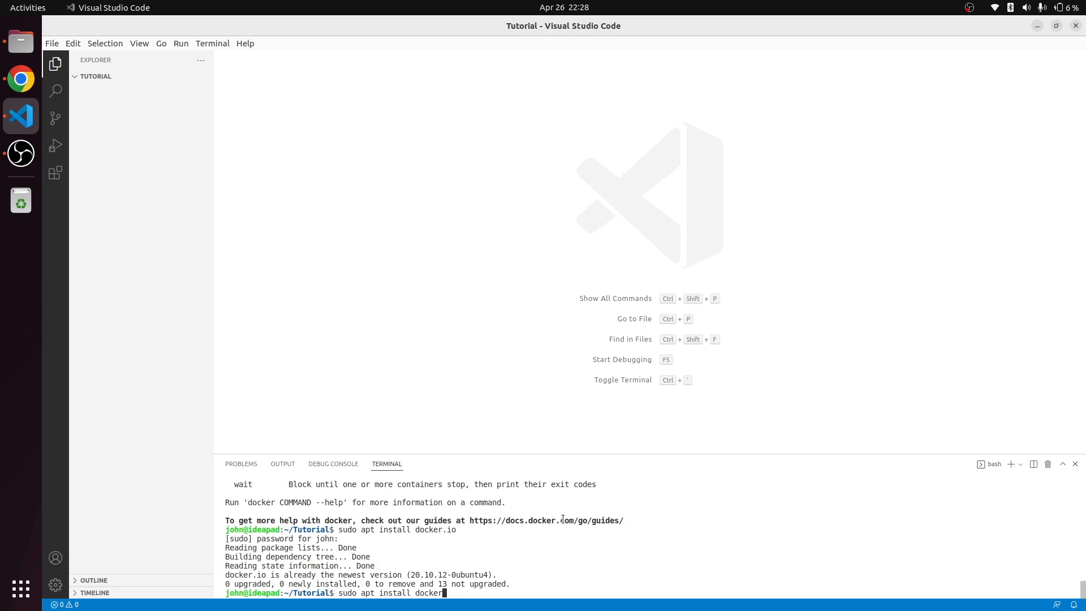
{"action": "type", "text": "-compoe"}
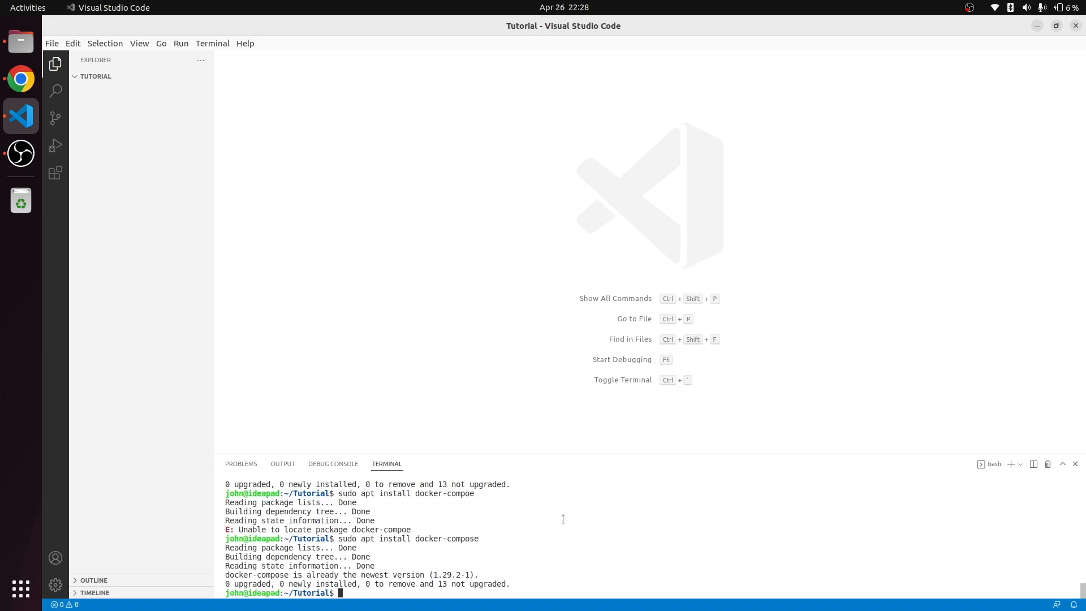
{"action": "type", "text": "clear"}
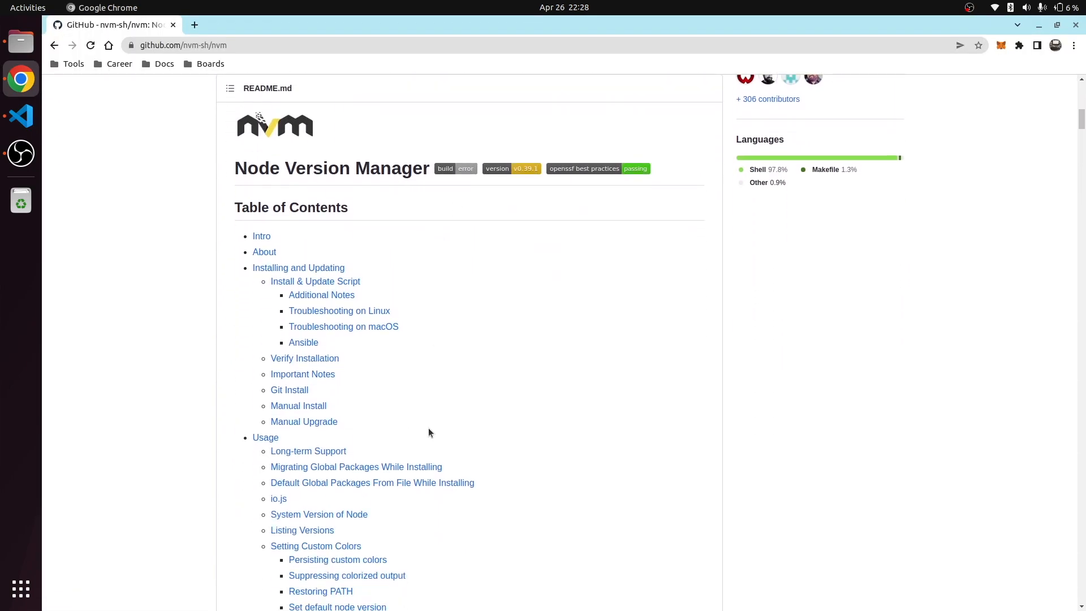
Copy the curl install command from the nvm README and run it in the project terminal
{"action": "scroll", "scroll_direction": "down", "scroll_amount": 3}
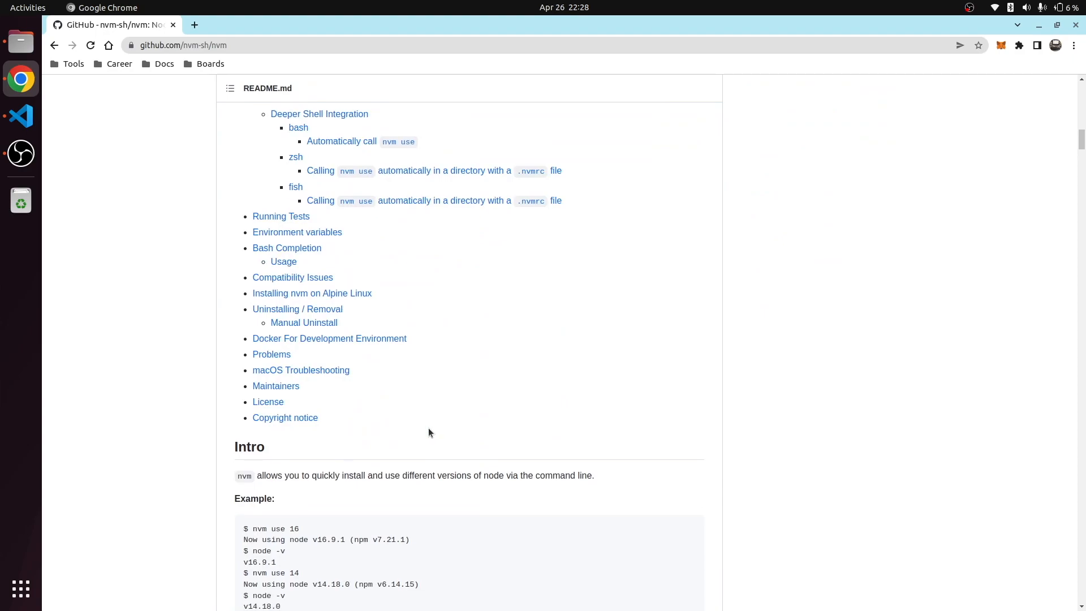
{"action": "scroll", "scroll_direction": "down", "scroll_amount": 3}
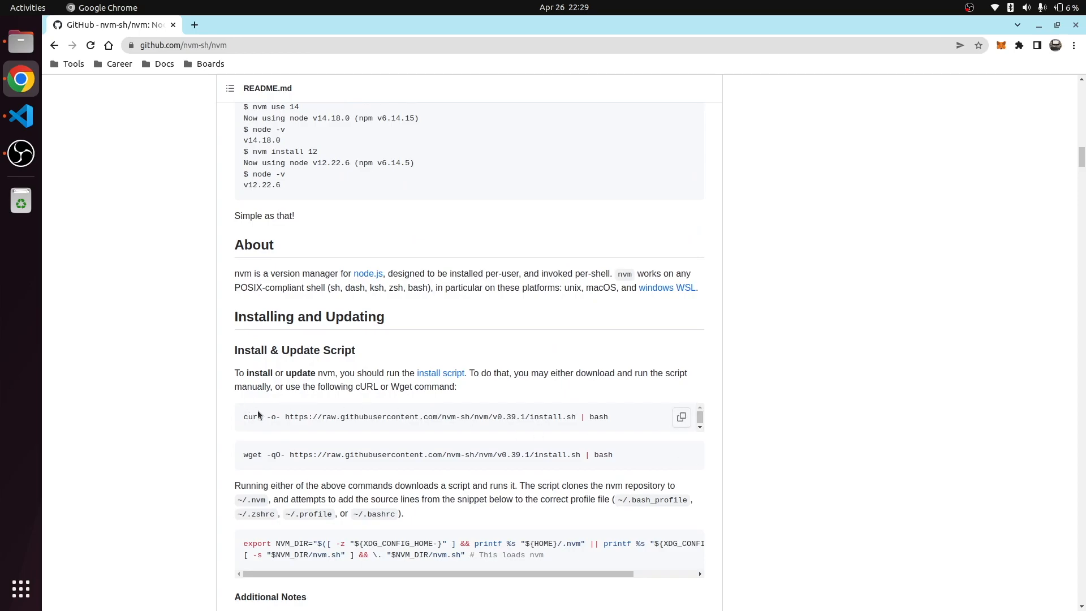
{"action": "double_click", "coordinate": [252, 416]}
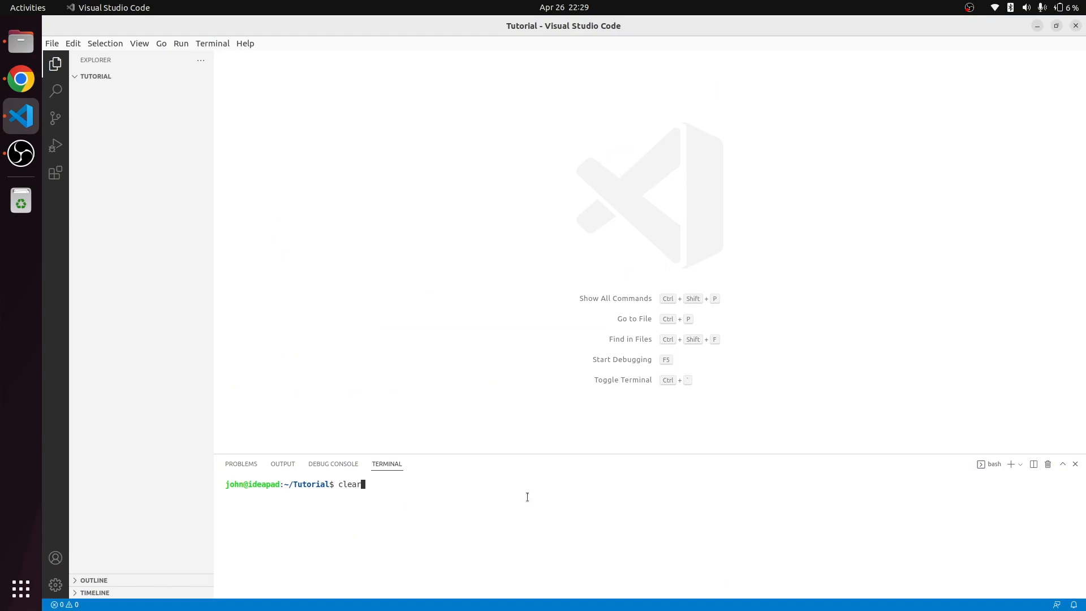
{"action": "type", "text": "sudo apt install docker-c"}
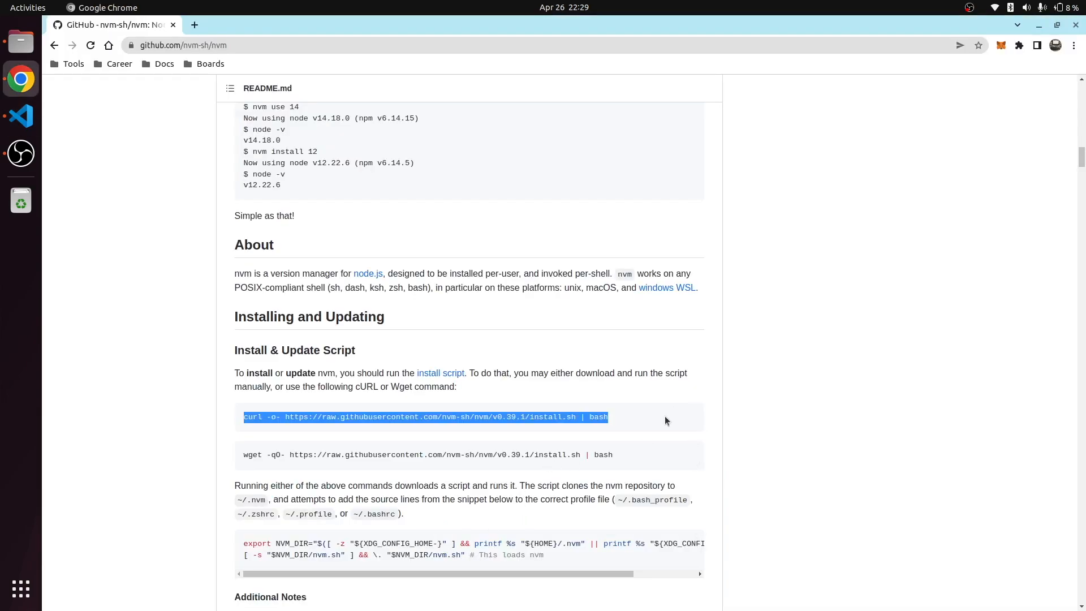
{"action": "left_click", "coordinate": [20, 115]}
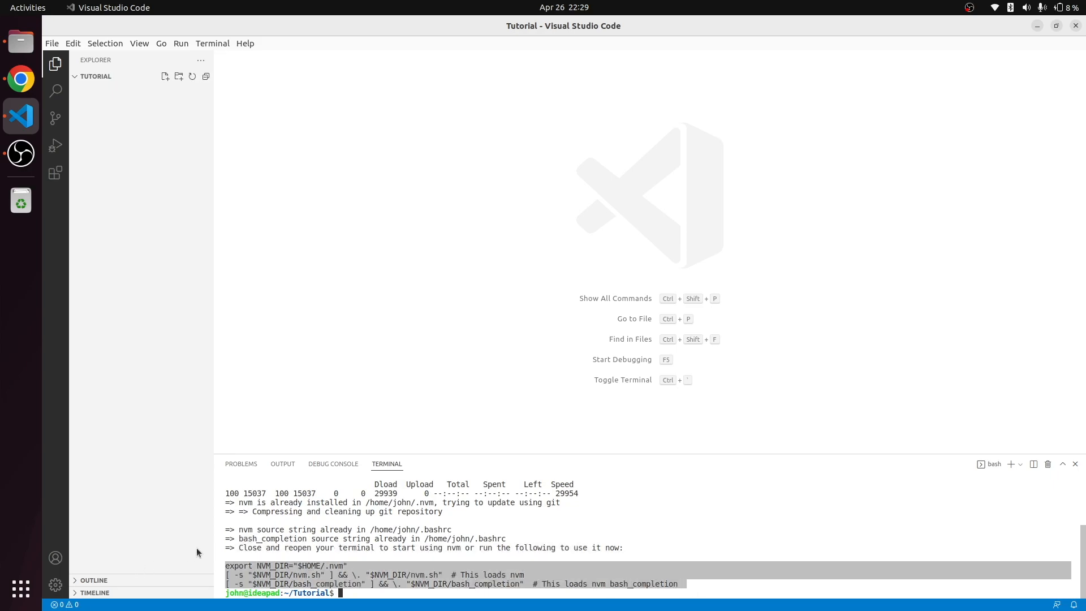
{"action": "key", "text": "Return"}
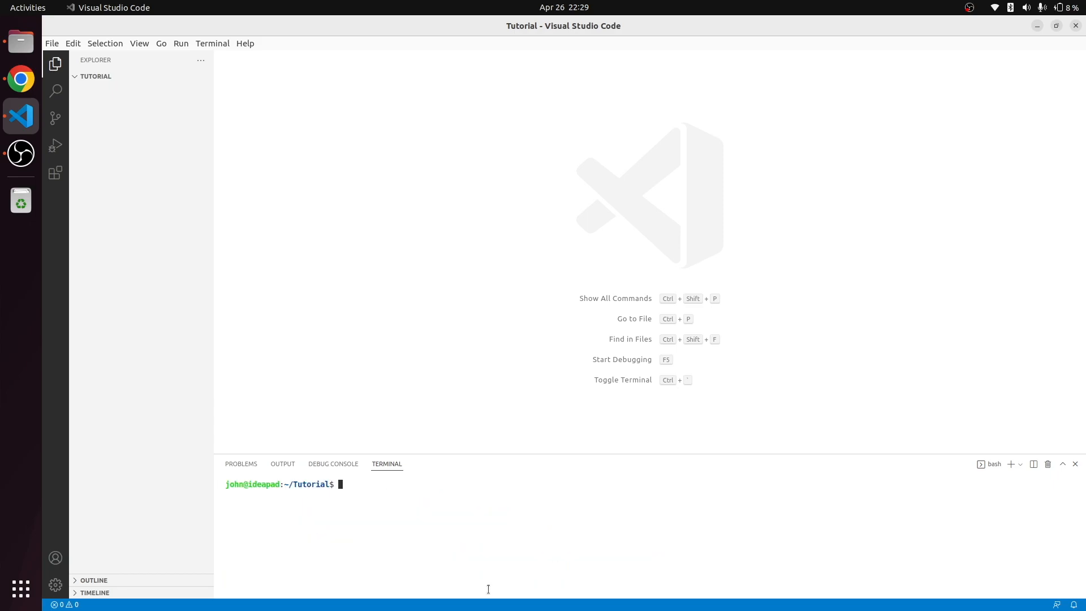
Start nvm install 16 and search Google for nodejs
{"action": "type", "text": "nvm inst"}
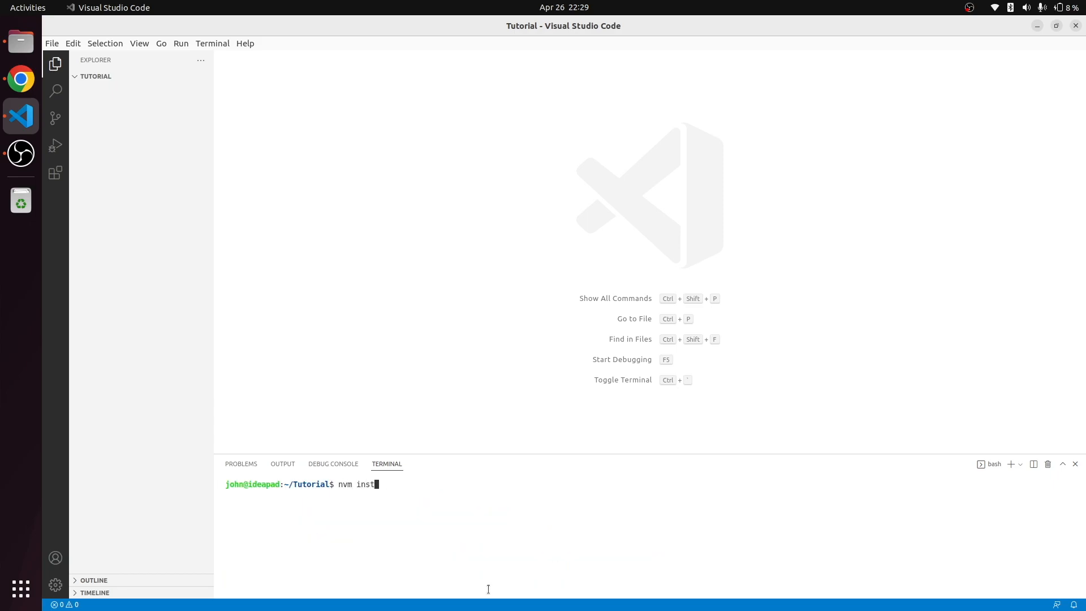
{"action": "type", "text": "all 1"}
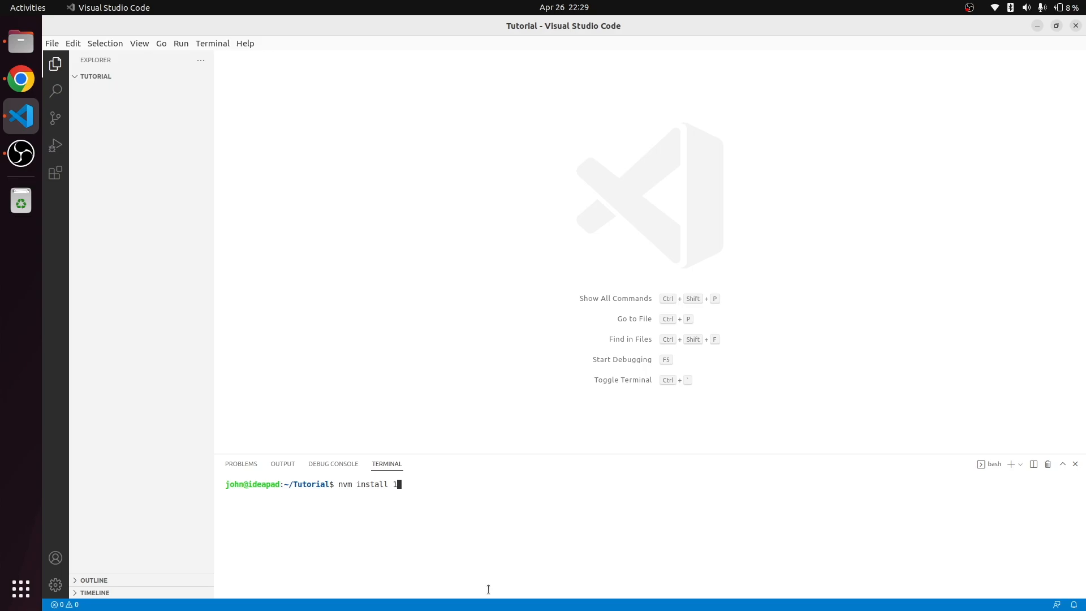
{"action": "type", "text": "6"}
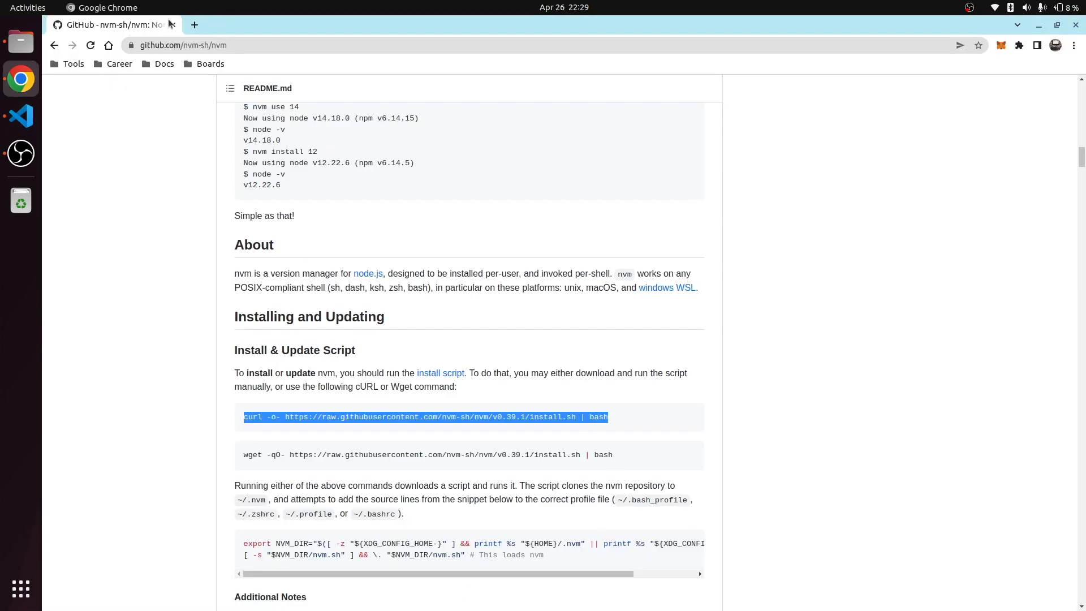
{"action": "type", "text": "nodejs"}
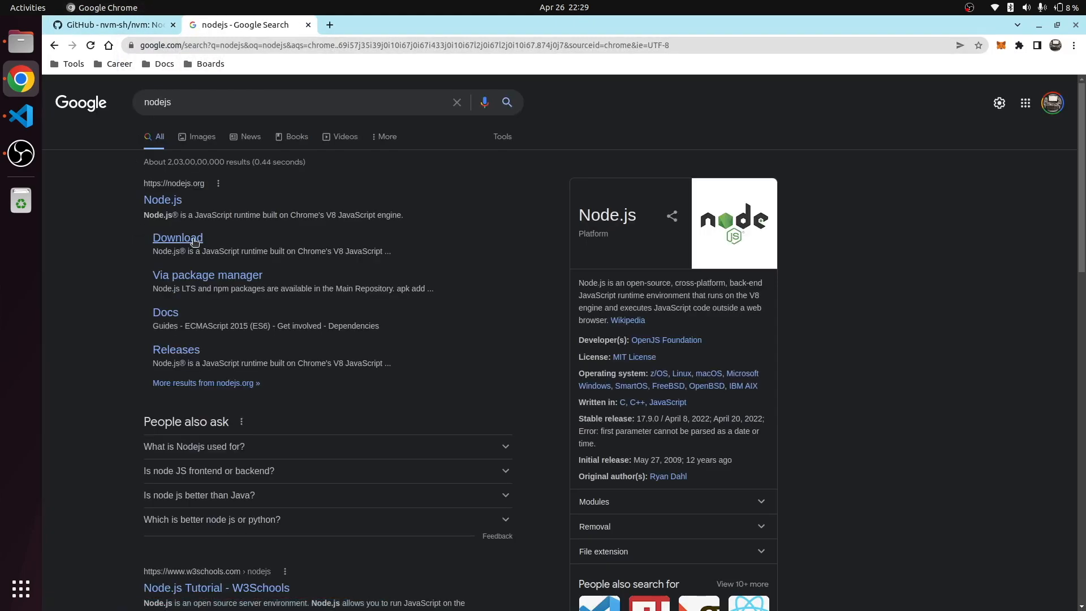
Visit the Node.js download page, then search for Hyperledger Sawtooth and reach its documentation
{"action": "left_click", "coordinate": [178, 238]}
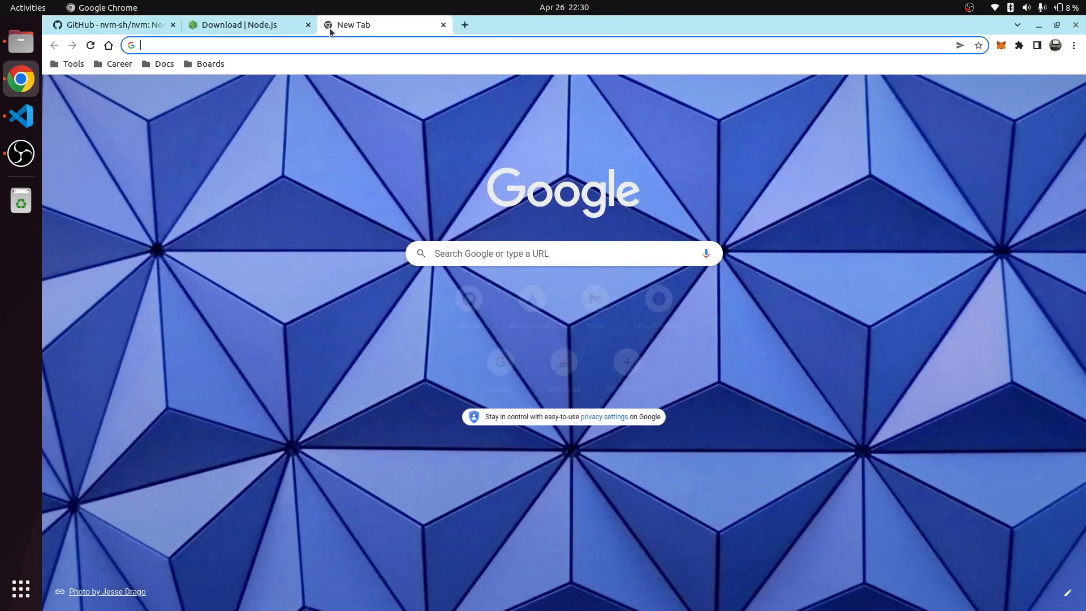
{"action": "type", "text": "hyperledger sawtooth"}
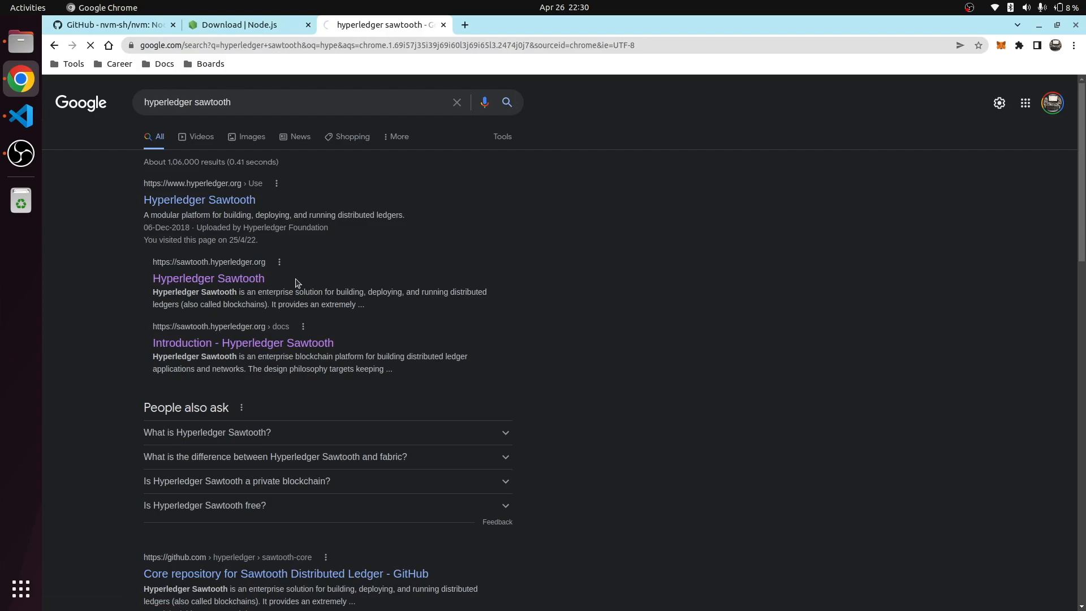
{"action": "left_click", "coordinate": [208, 279]}
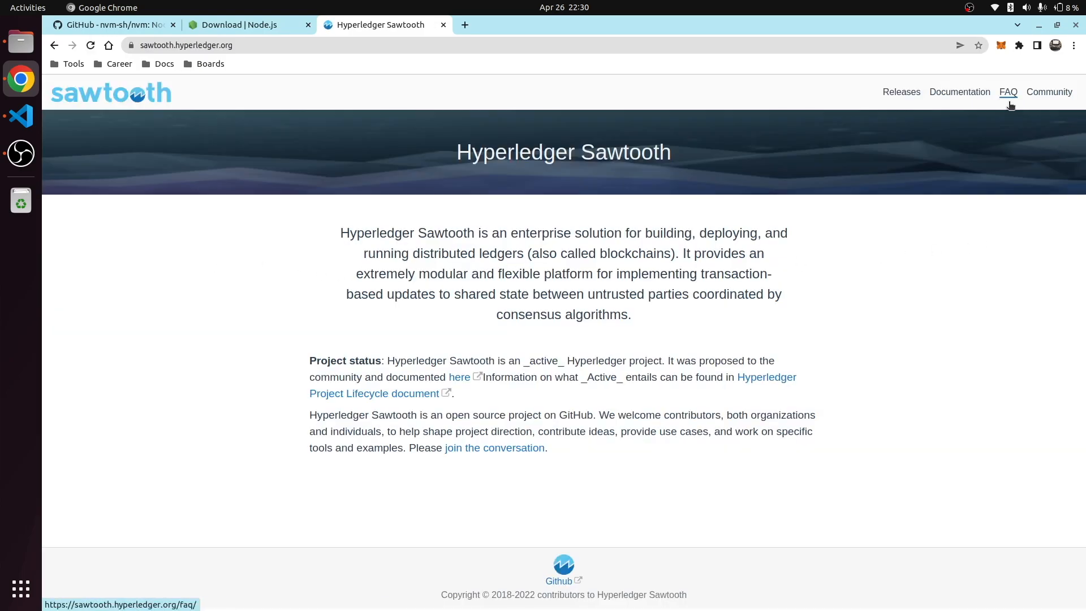
{"action": "left_click", "coordinate": [958, 92]}
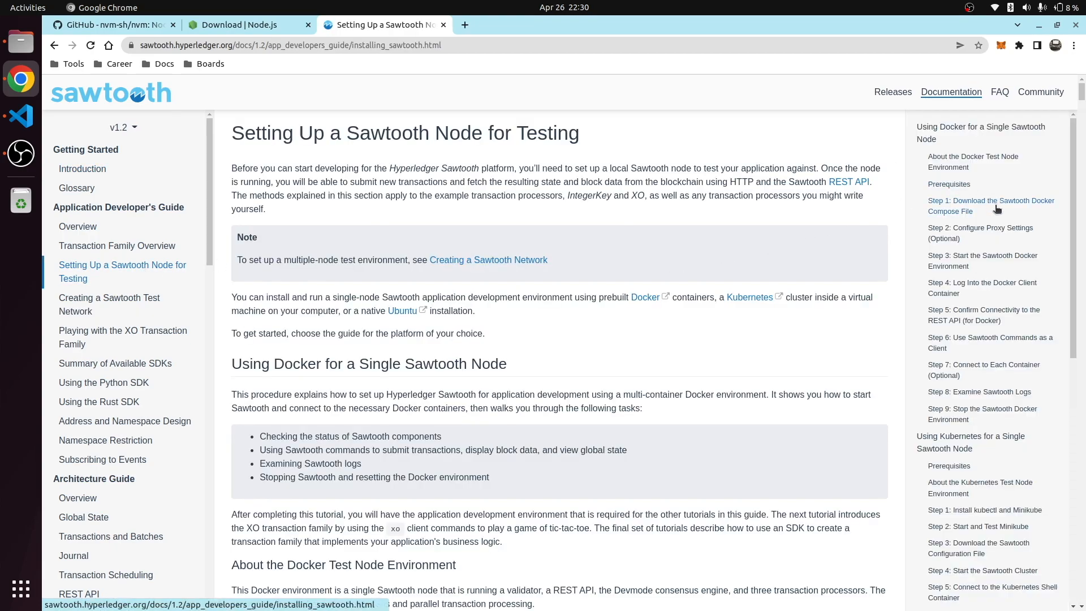
Jump to the Docker Compose step and open the sawtooth-default.yaml file in a new tab
{"action": "left_click", "coordinate": [991, 206]}
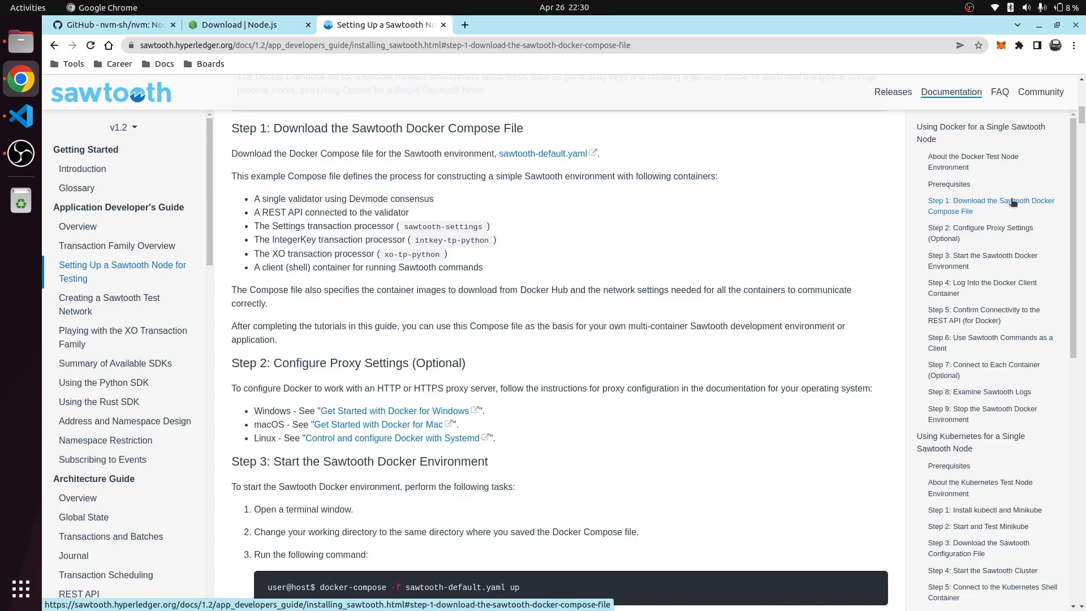
{"action": "mouse_move", "coordinate": [475, 151]}
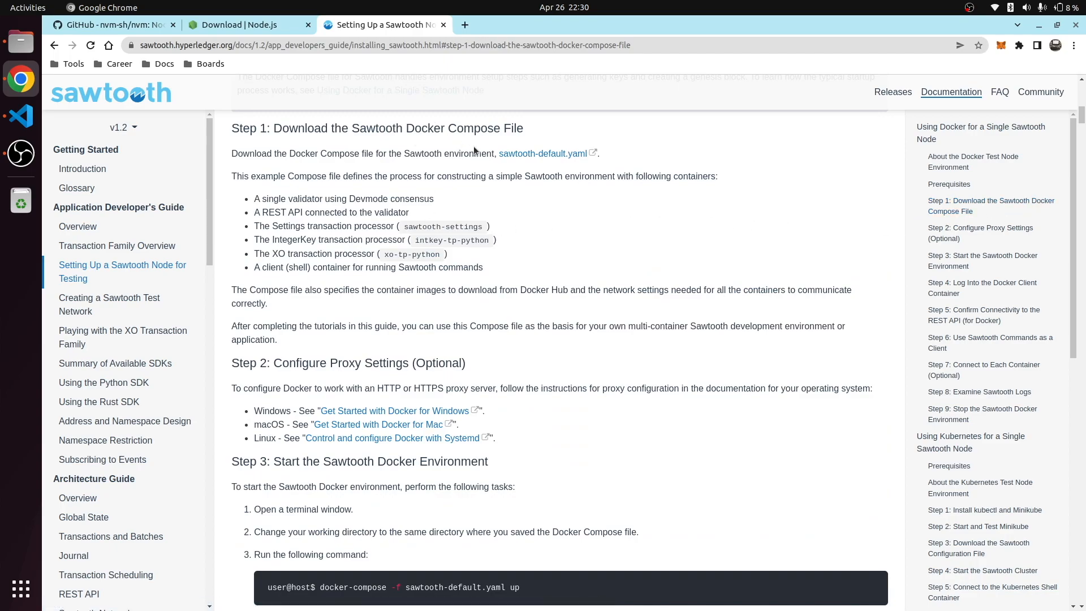
{"action": "left_click", "coordinate": [545, 153]}
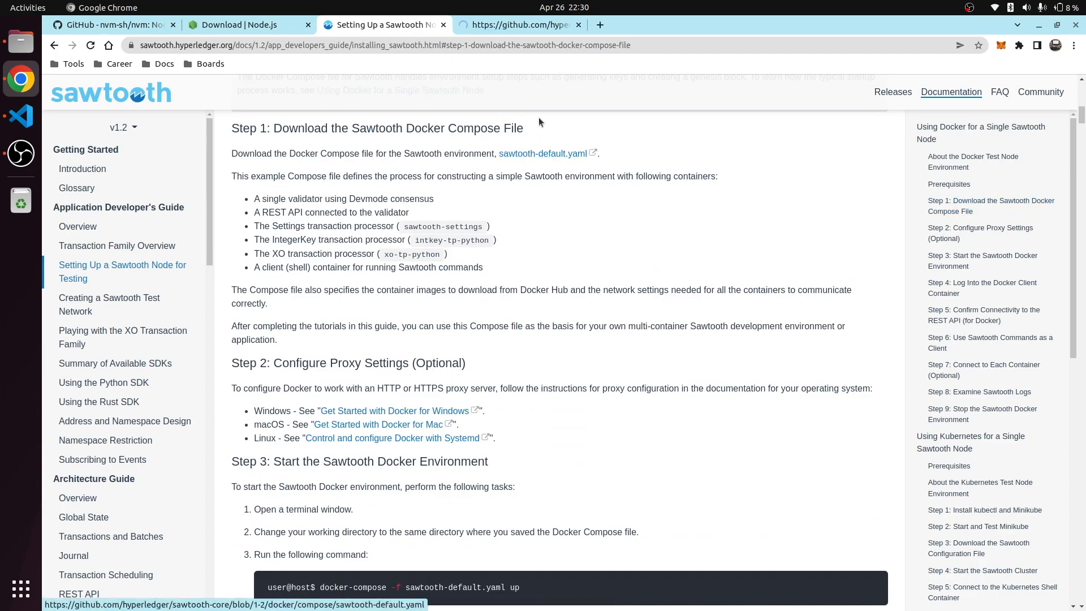
{"action": "left_click", "coordinate": [519, 25]}
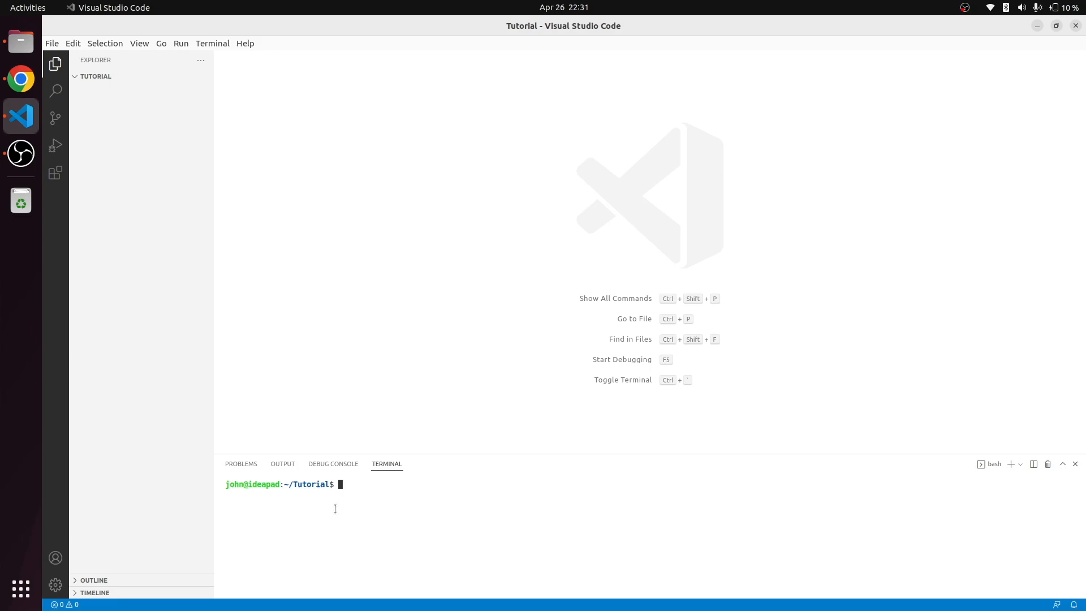
{"action": "mouse_move", "coordinate": [167, 76]}
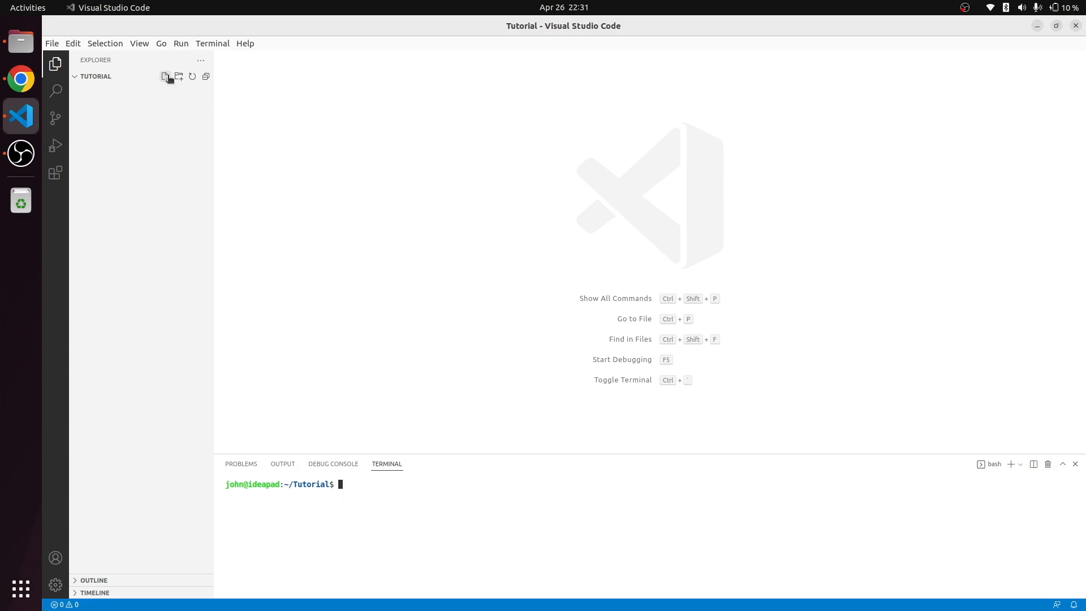
Create docker-compose.yaml with the Sawtooth compose contents and save it
{"action": "type", "text": "docker-compose.yaml"}
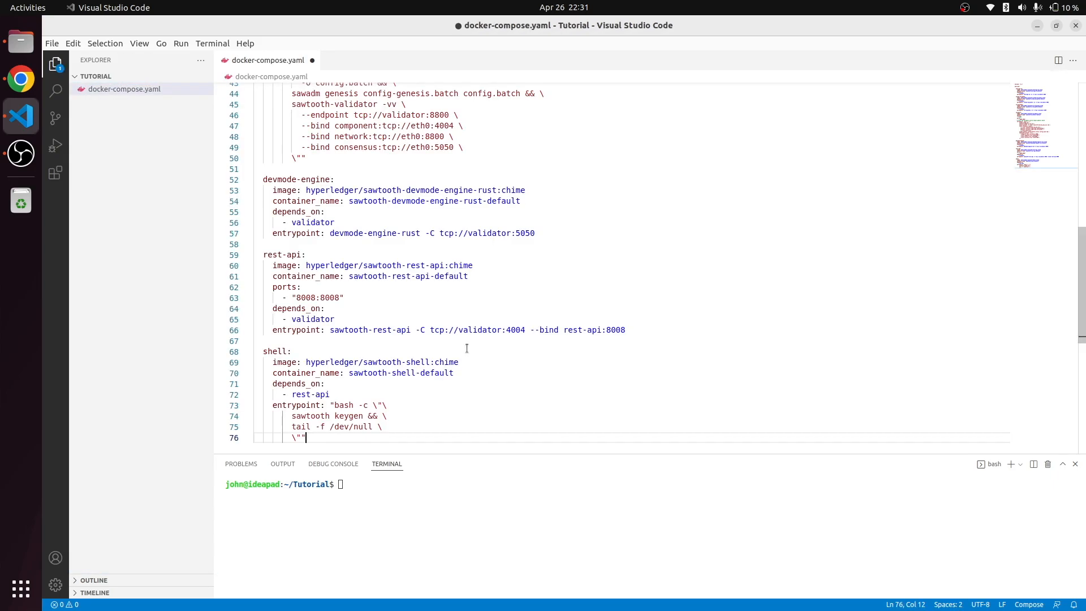
{"action": "key", "text": "ctrl+s"}
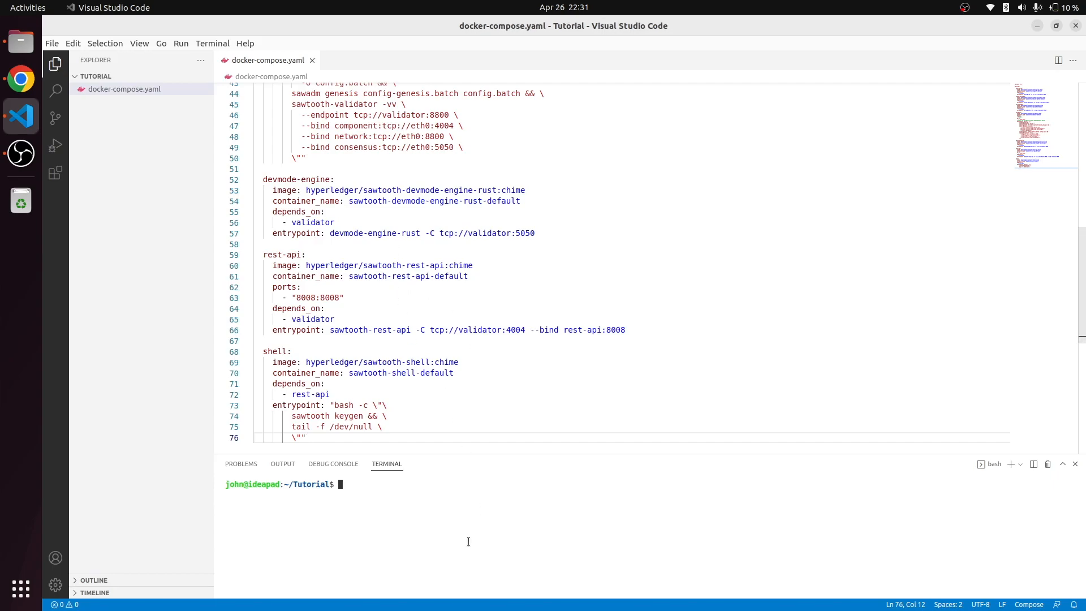
{"action": "type", "text": "docker-compose -f"}
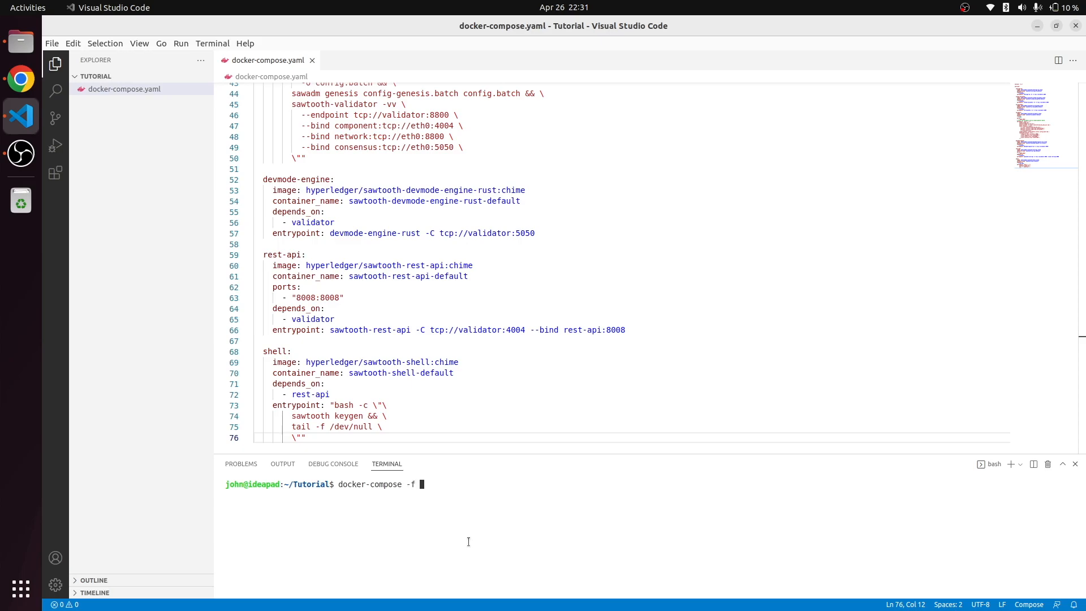
Bring the compose network up in the terminal, abort it, and run sudo docker-compose down
{"action": "type", "text": "docker-comp"}
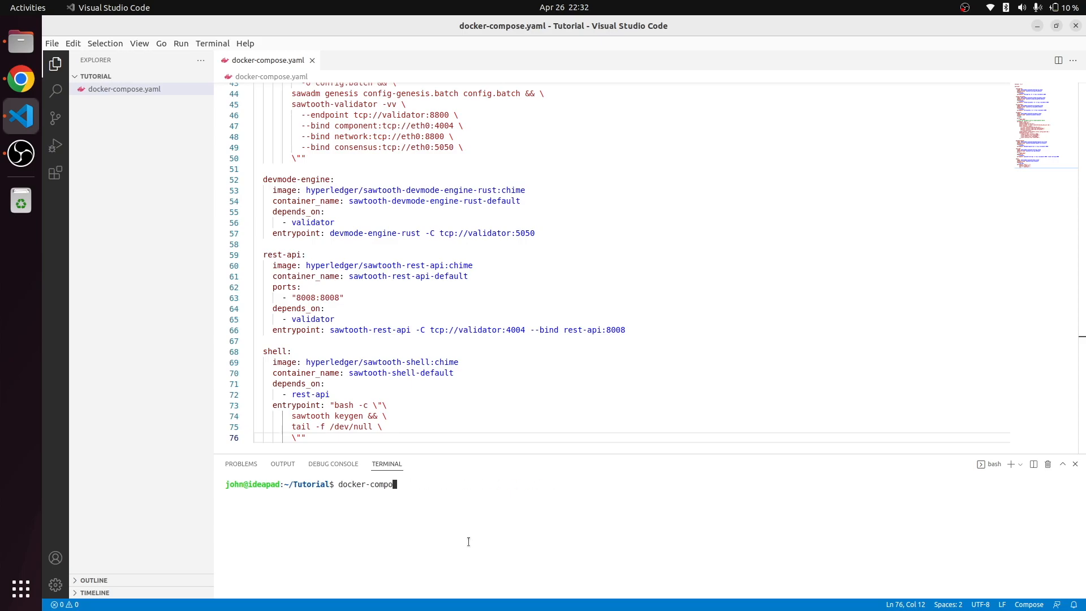
{"action": "type", "text": "se"}
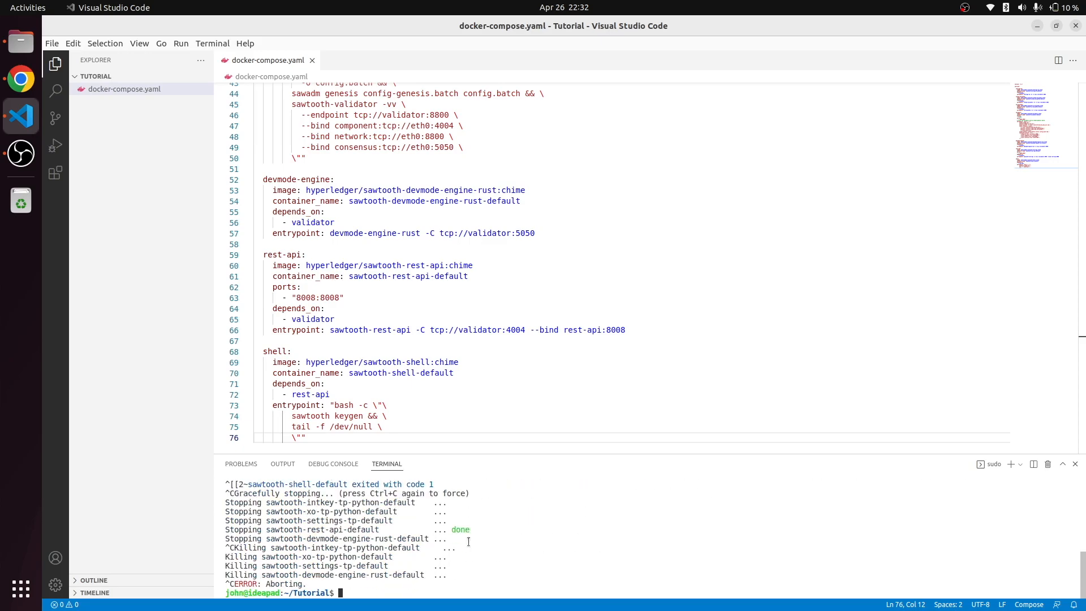
{"action": "type", "text": "sudo docker-compose do"}
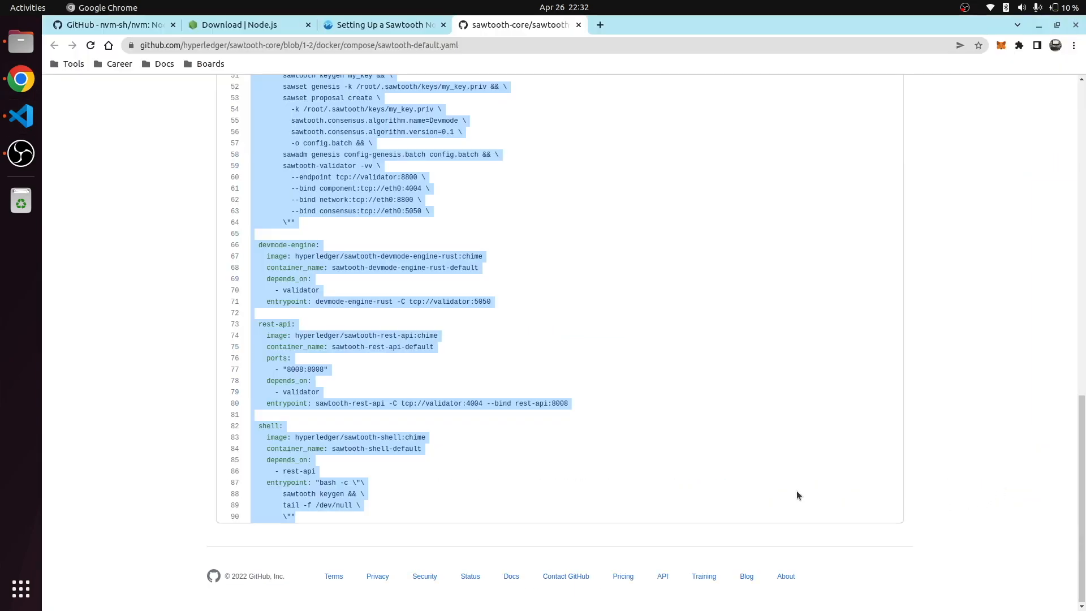
Return to the setup guide's Step 4 and select the docker exec -it sawtooth-shell-default bash command
{"action": "left_click", "coordinate": [383, 25]}
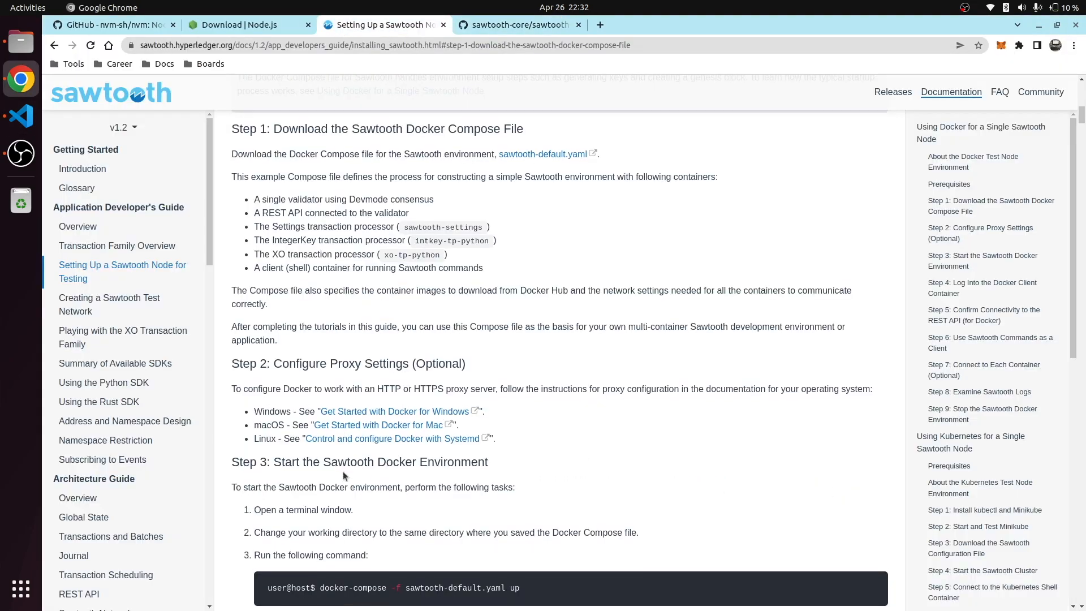
{"action": "scroll", "scroll_direction": "down", "scroll_amount": 3}
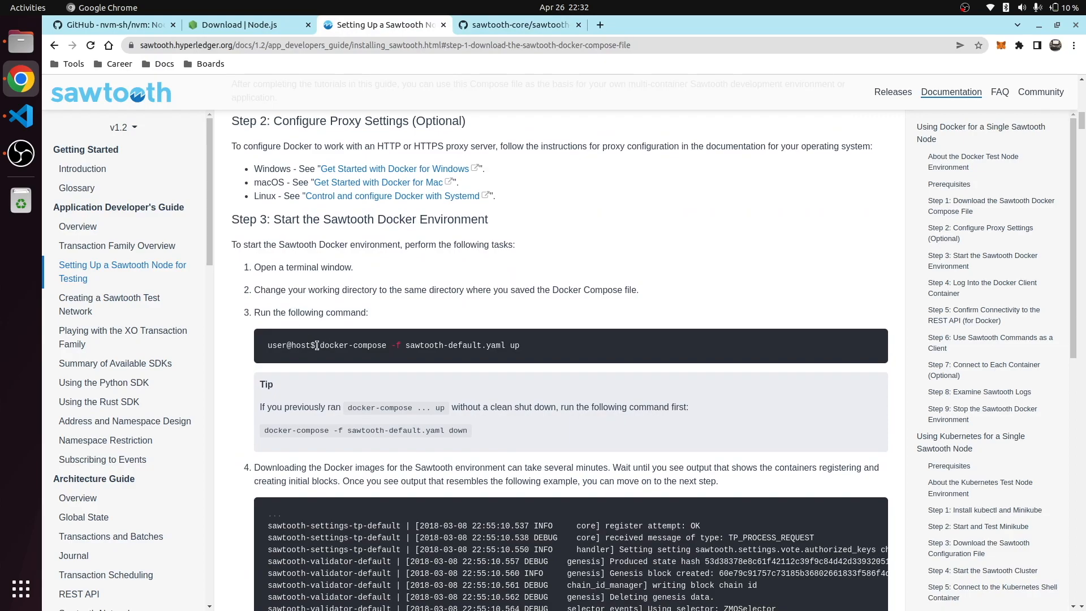
{"action": "scroll", "scroll_direction": "down", "scroll_amount": 3}
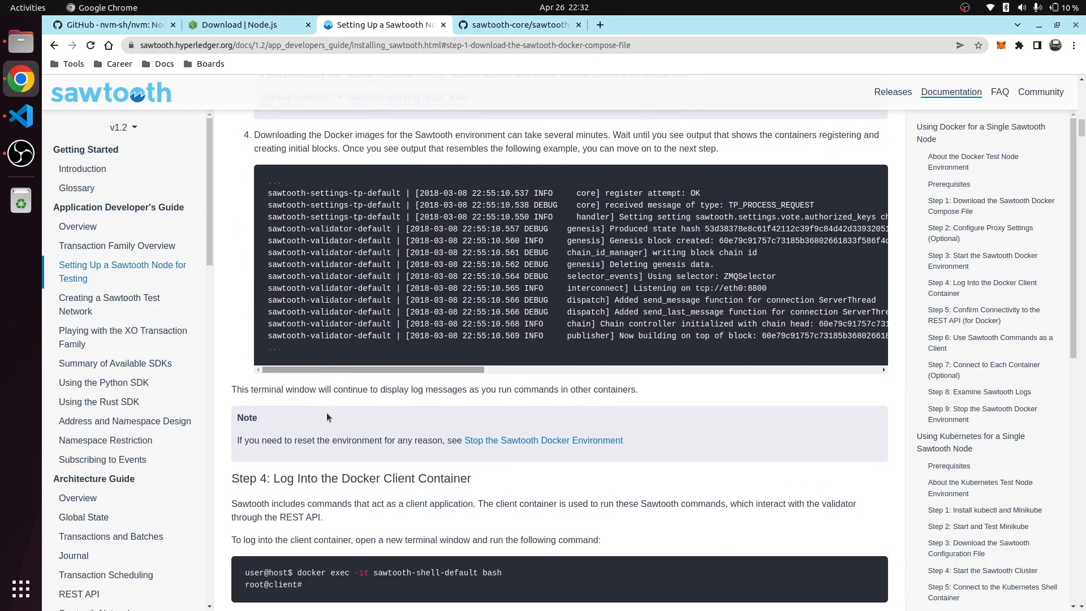
{"action": "scroll", "scroll_direction": "down", "scroll_amount": 3}
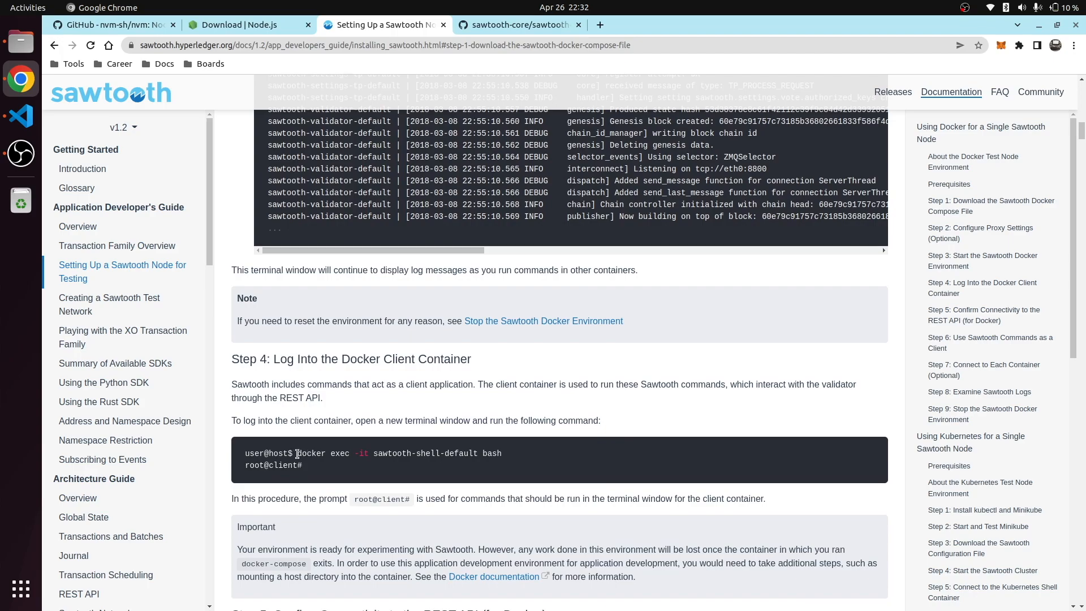
{"action": "double_click", "coordinate": [324, 453]}
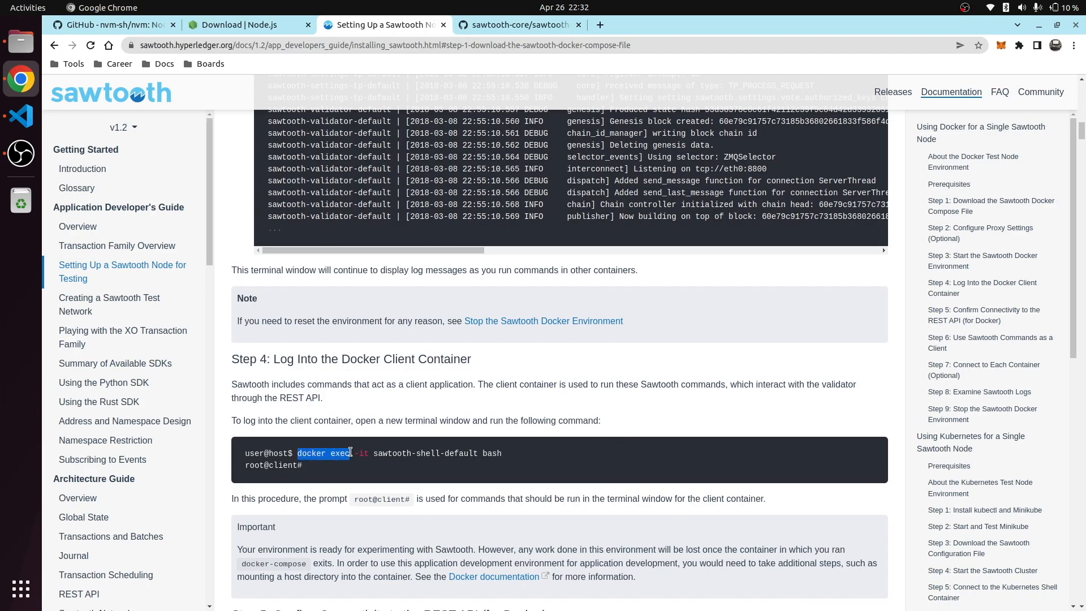
{"action": "double_click", "coordinate": [365, 453]}
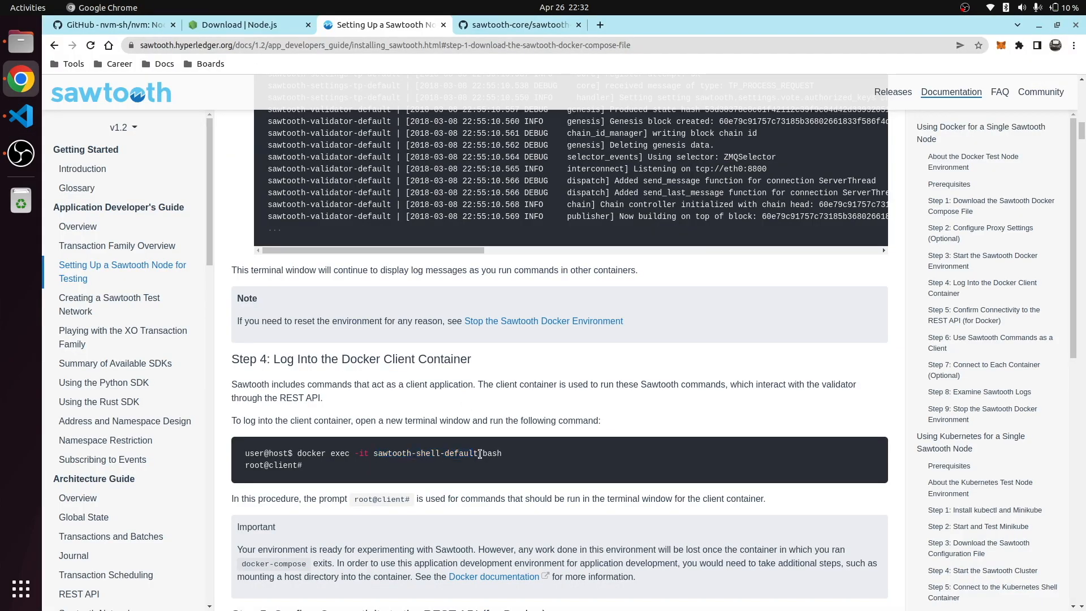
{"action": "double_click", "coordinate": [491, 453]}
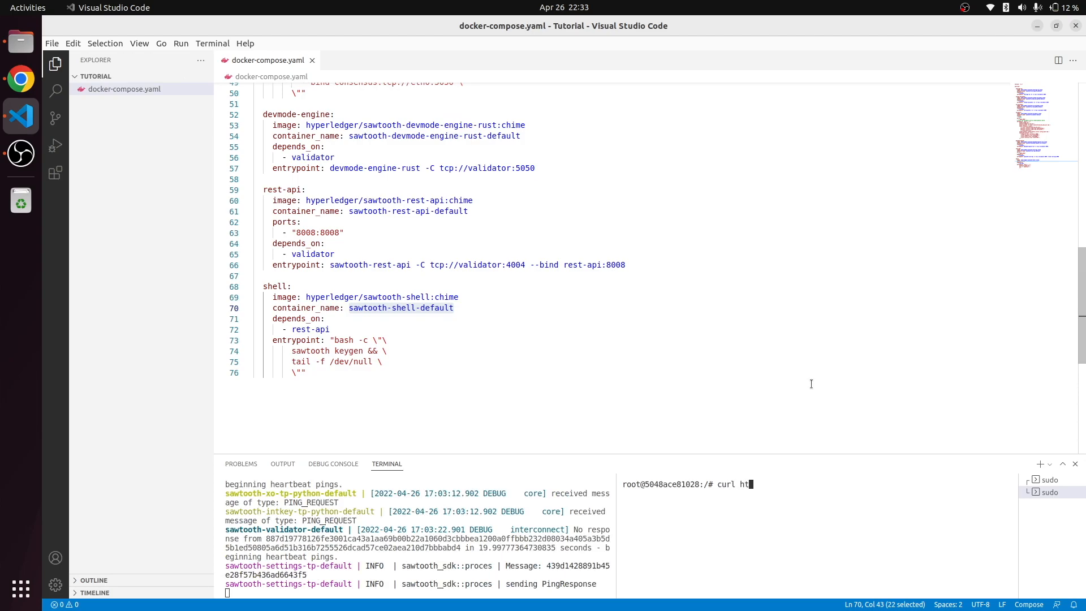
{"action": "type", "text": "tp://res"}
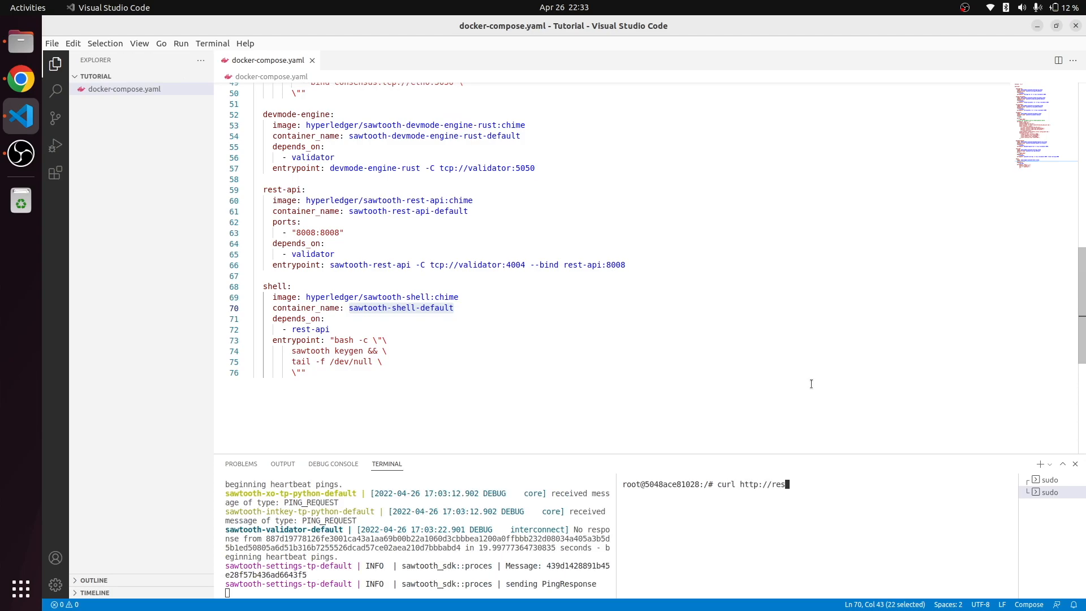
{"action": "type", "text": "t-api:"}
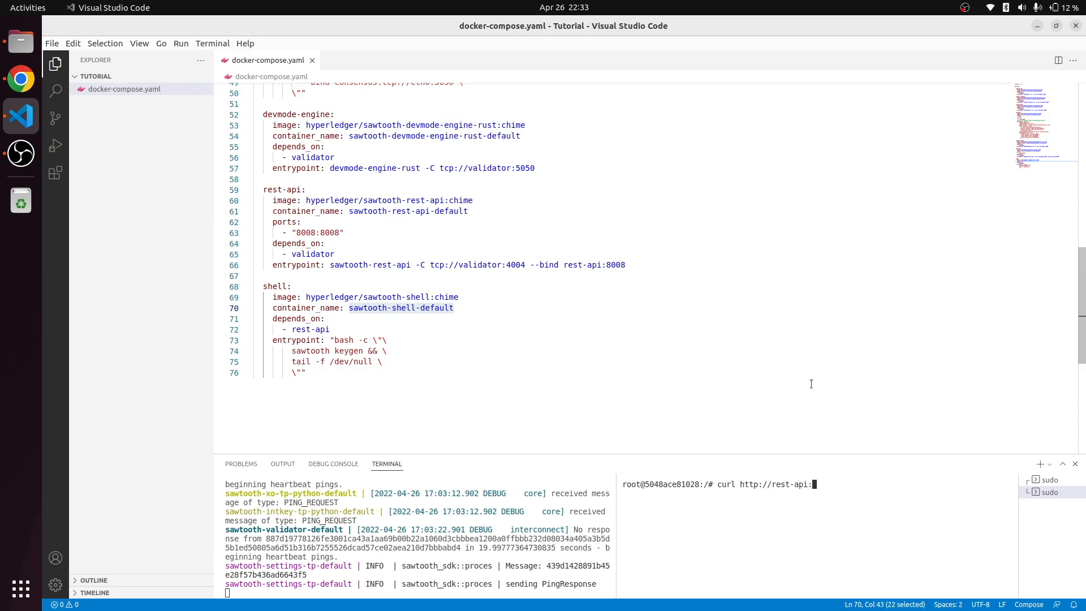
{"action": "type", "text": "8008"}
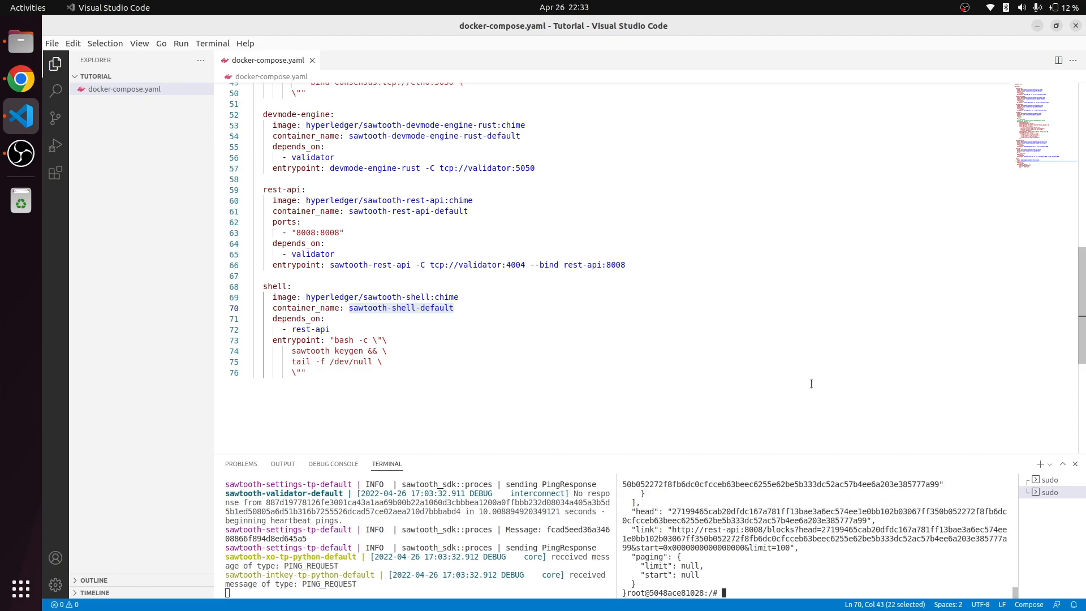
{"action": "mouse_move", "coordinate": [744, 606]}
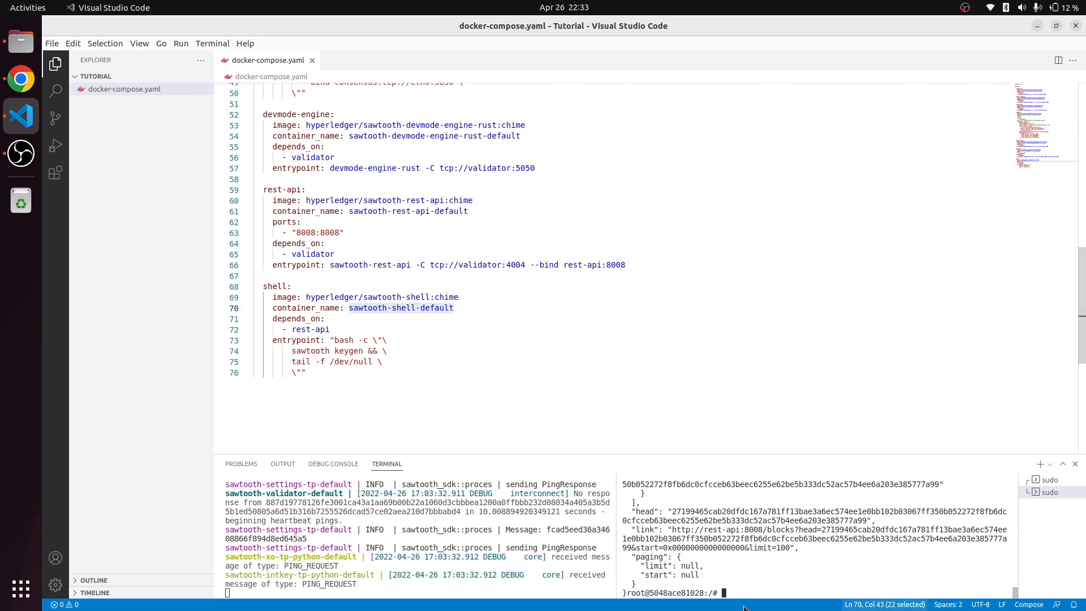
{"action": "left_click", "coordinate": [21, 78]}
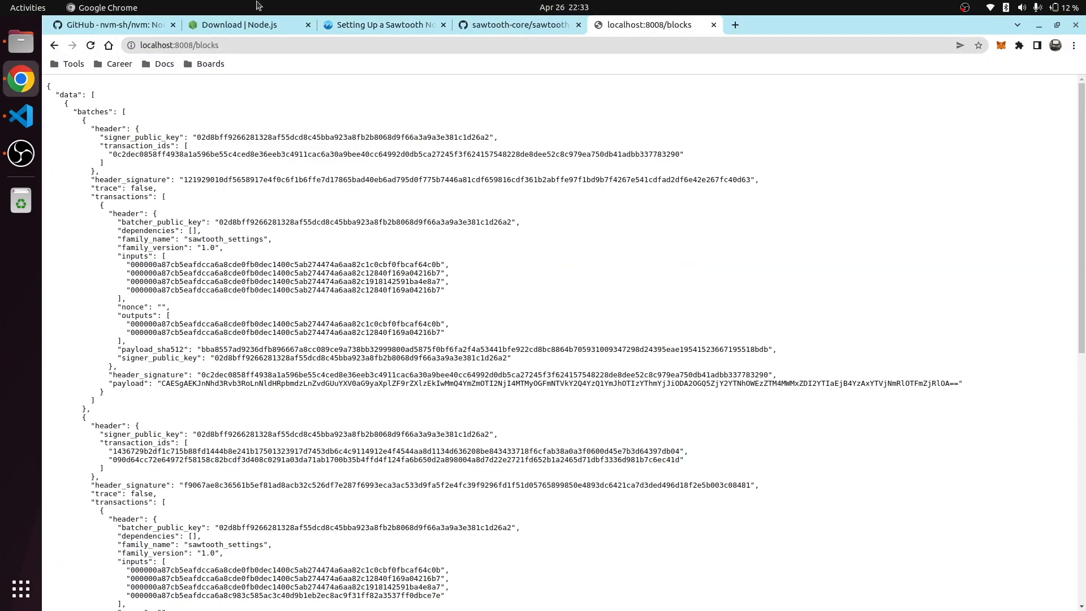
Scroll through the localhost:8008/blocks JSON and return to the Sawtooth setup guide
{"action": "scroll", "scroll_direction": "down", "scroll_amount": 3}
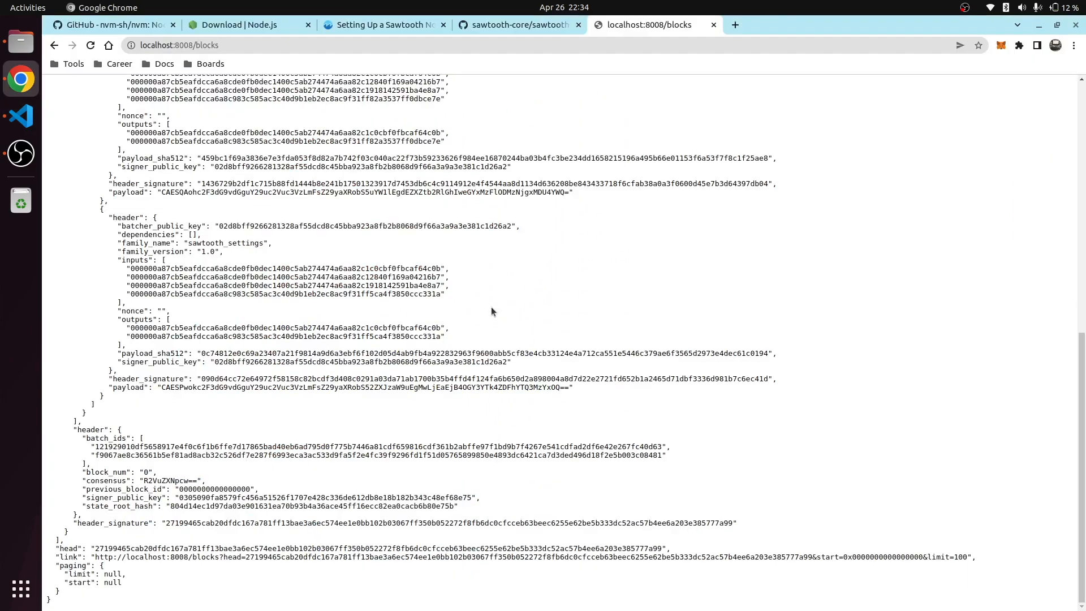
{"action": "left_click", "coordinate": [384, 24]}
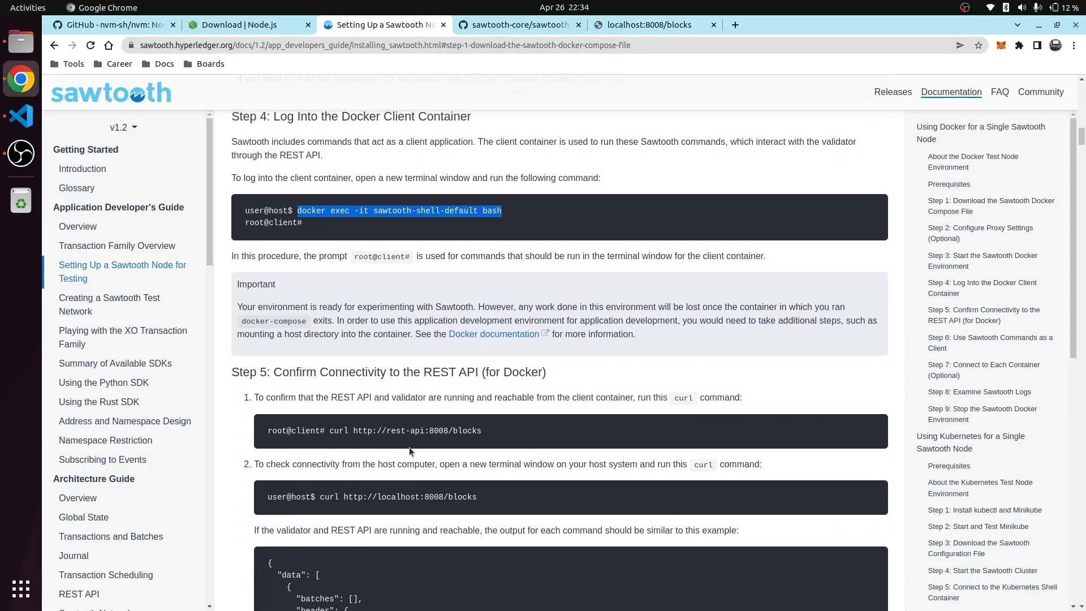
Reach Step 6 and select the intkey create_batch command
{"action": "scroll", "scroll_direction": "down", "scroll_amount": 3}
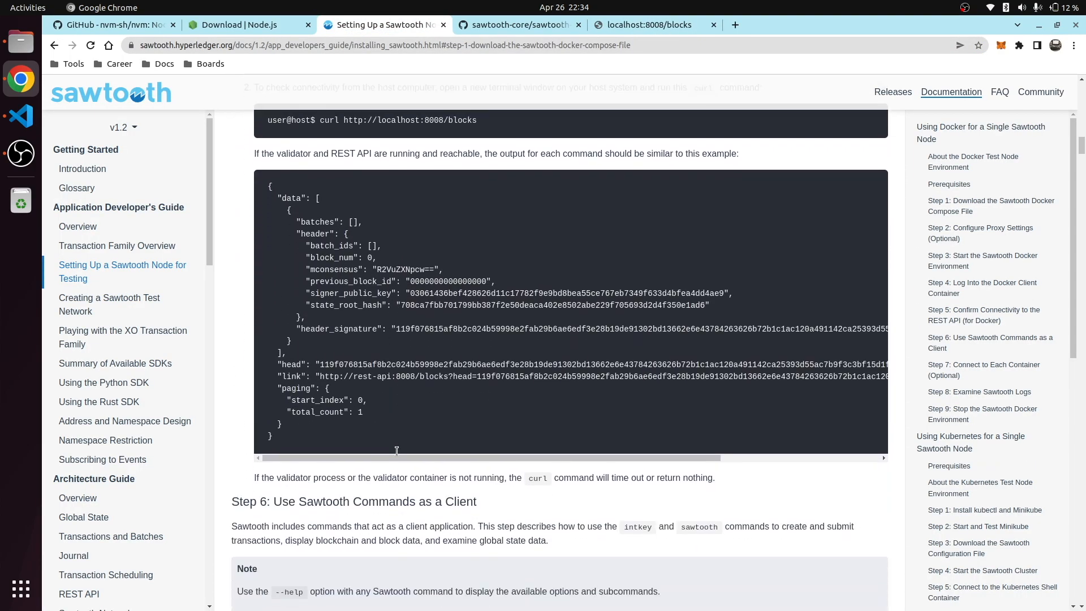
{"action": "scroll", "scroll_direction": "down", "scroll_amount": 3}
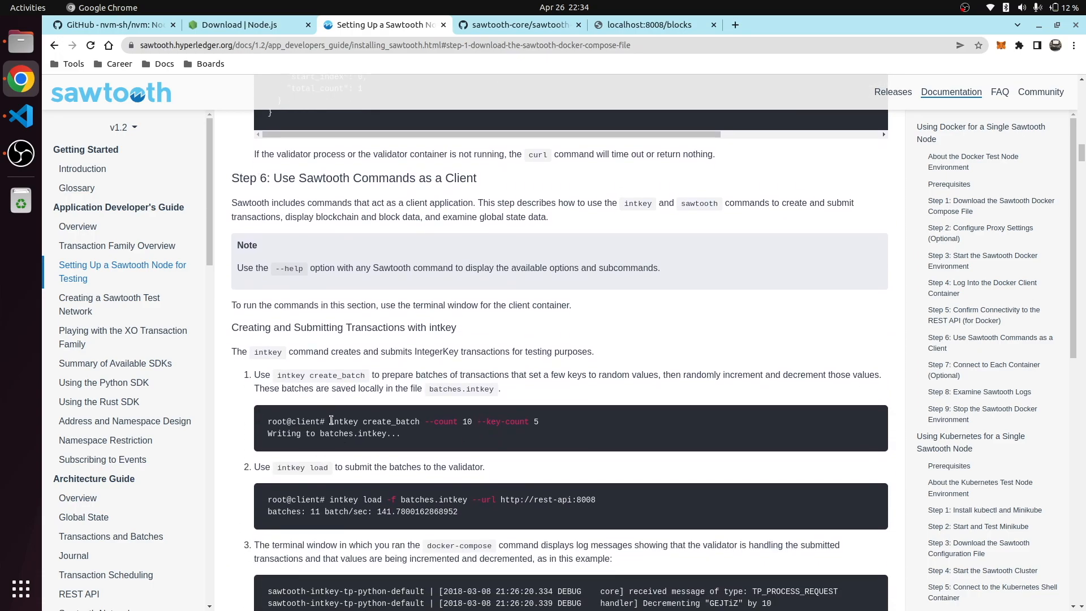
{"action": "left_click_drag", "start_coordinate": [328, 421], "coordinate": [538, 421]}
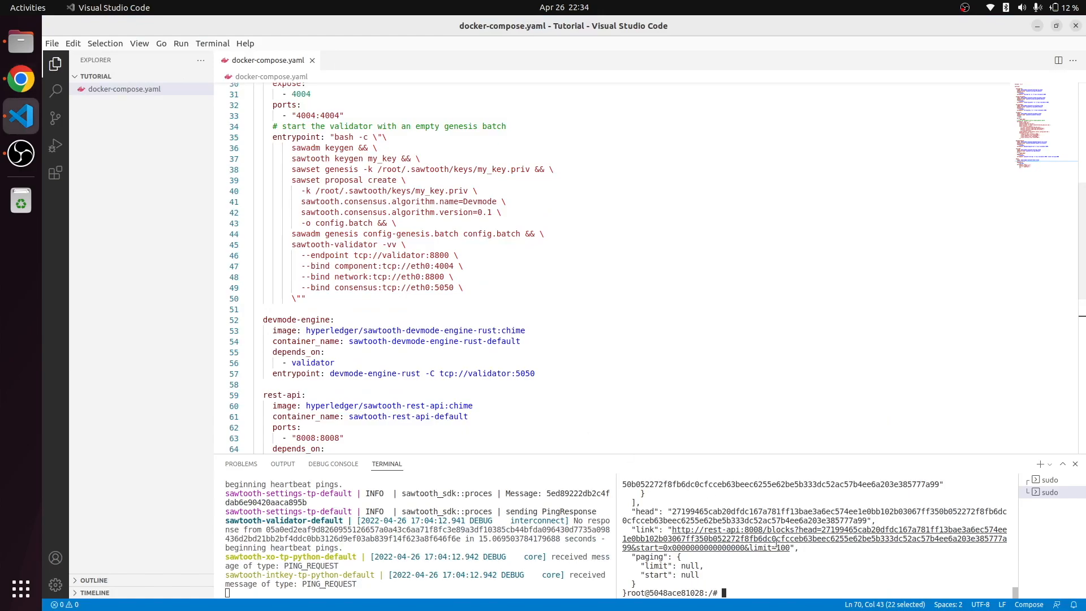
Run intkey create_batch --count 10 --key-count 5, then cat the generated batches.intkey file
{"action": "type", "text": "intkey create_batch --count 10 --key-count 5"}
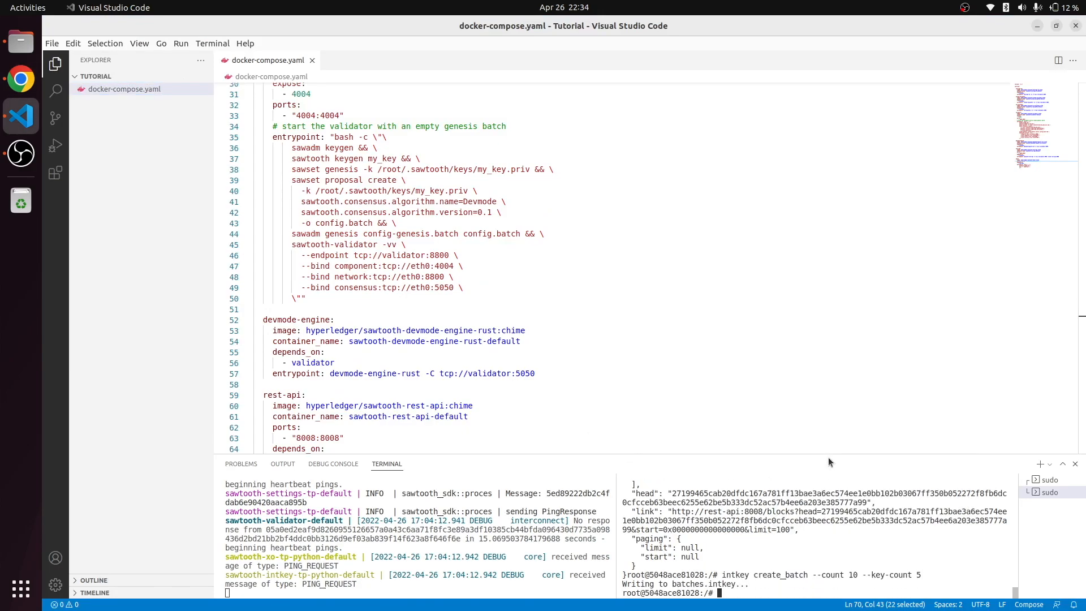
{"action": "type", "text": "cat"}
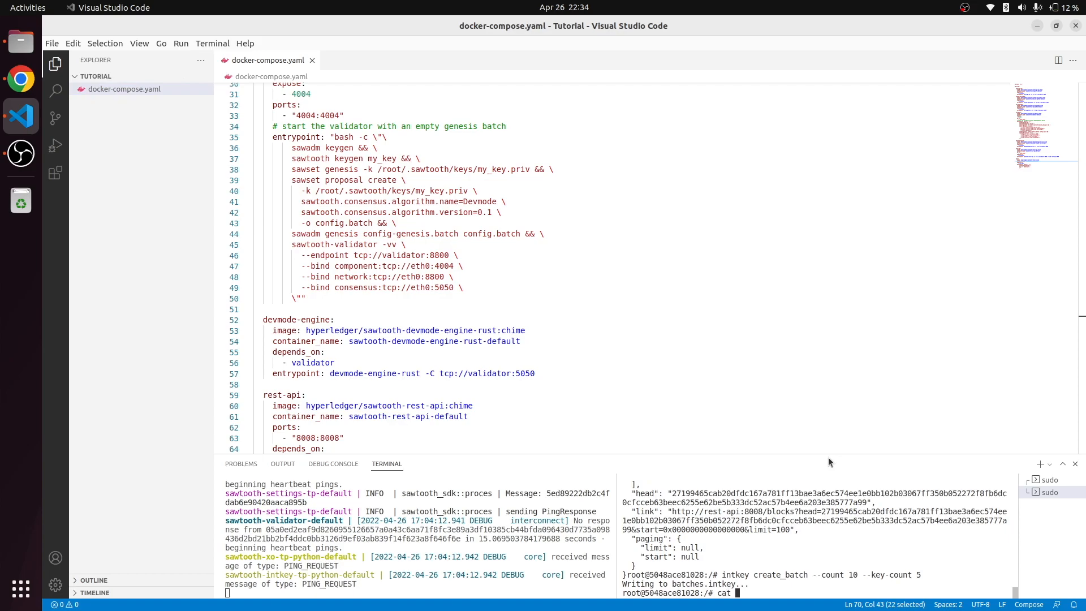
{"action": "type", "text": "b"}
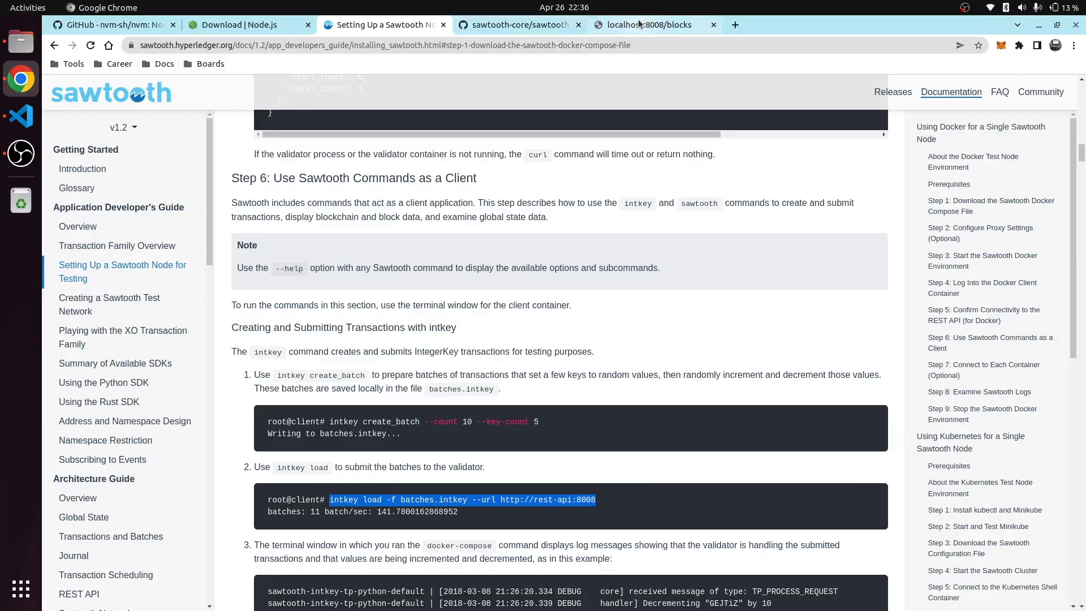
Scroll the localhost:8008/blocks JSON and highlight the family_name intkey lines
{"action": "left_click", "coordinate": [652, 23]}
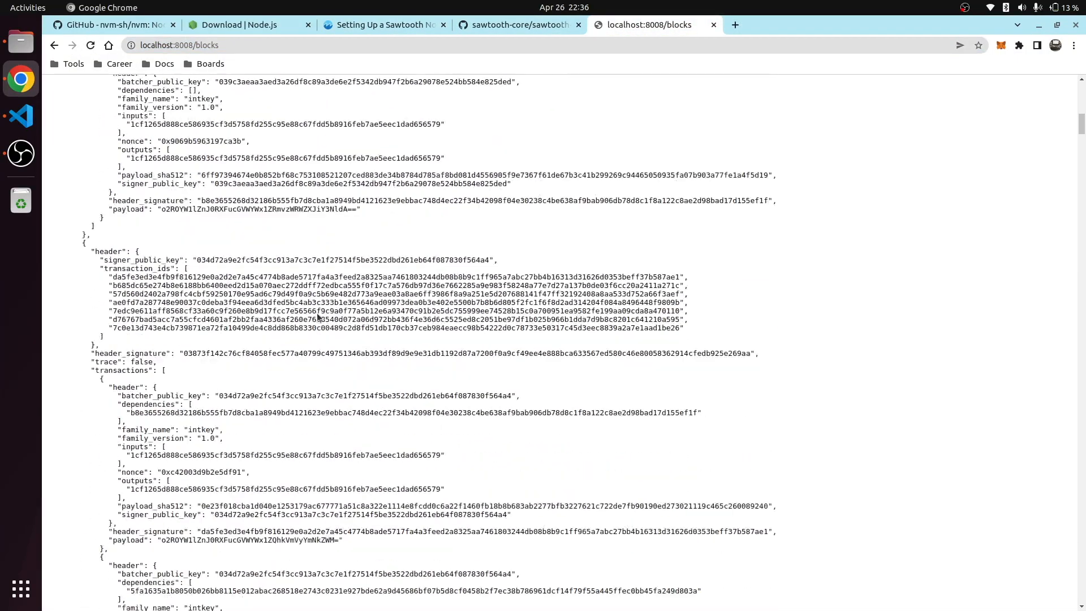
{"action": "scroll", "scroll_direction": "down", "scroll_amount": 3}
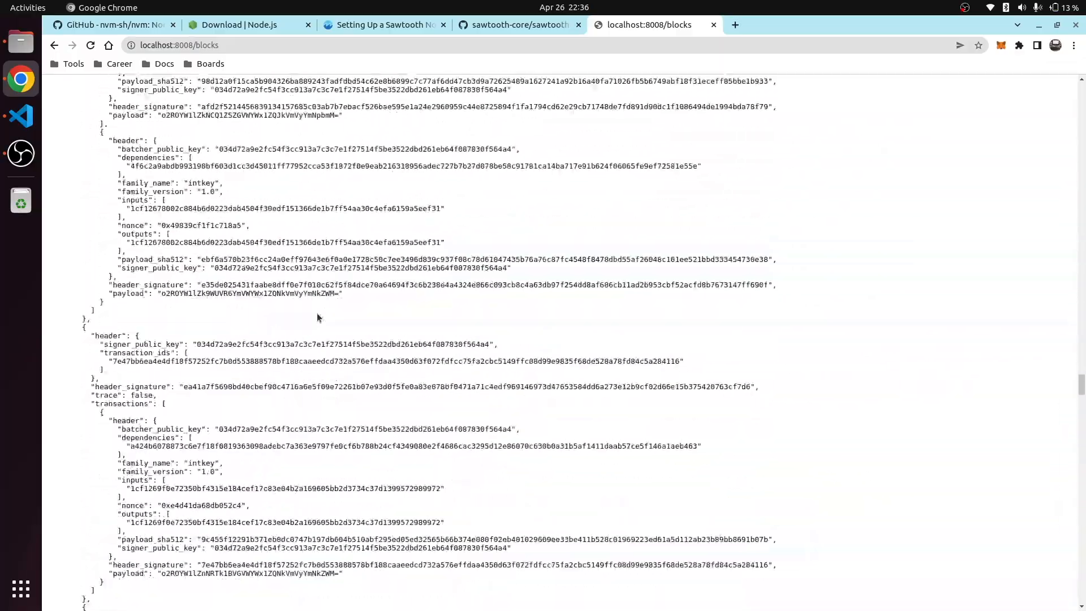
{"action": "scroll", "scroll_direction": "down", "scroll_amount": 3}
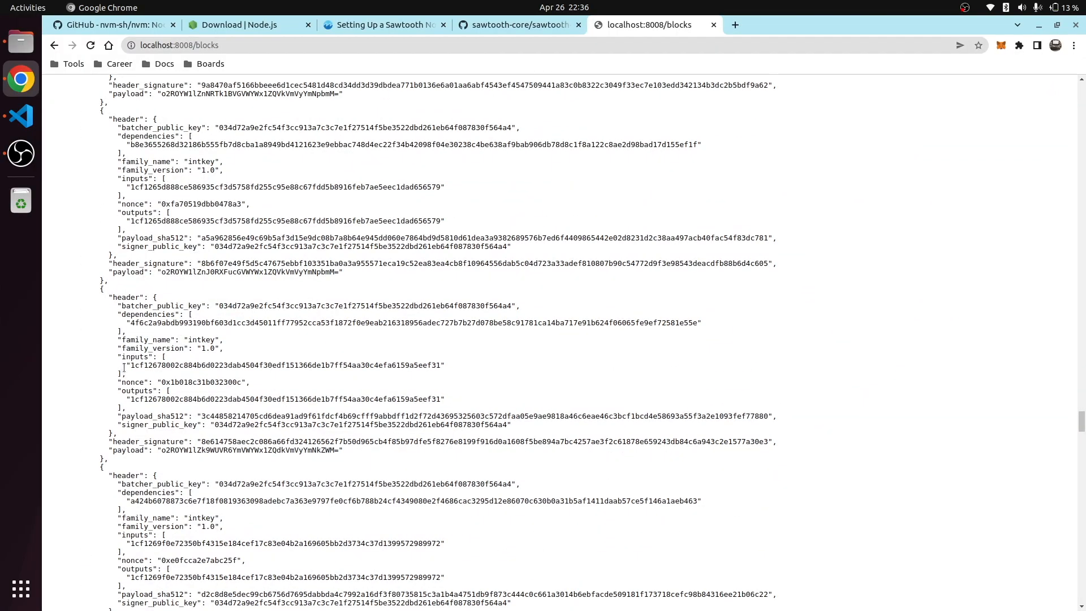
{"action": "left_click_drag", "start_coordinate": [120, 339], "coordinate": [225, 348]}
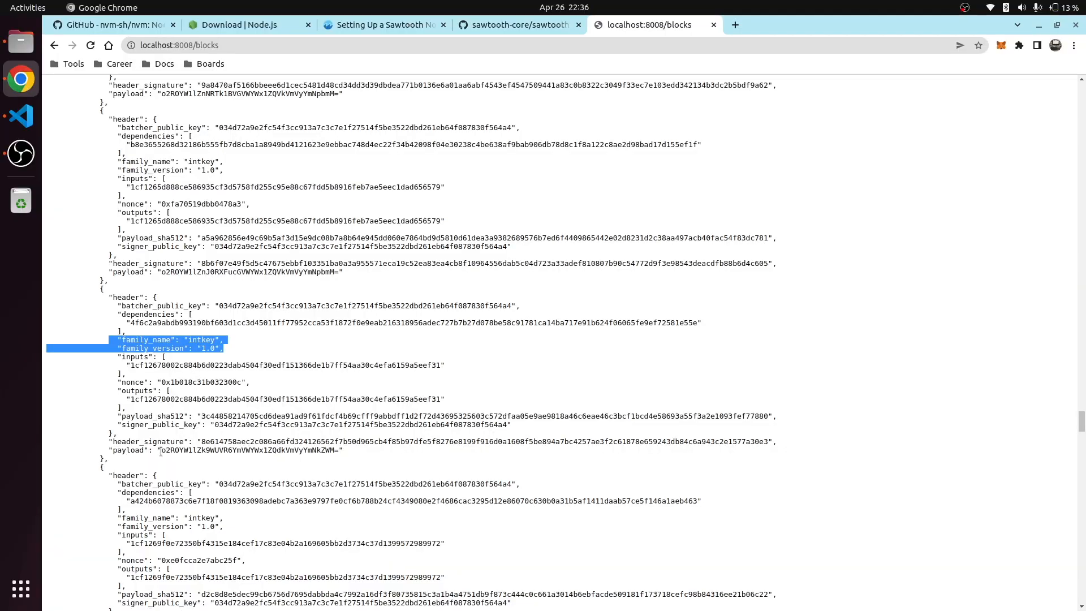
{"action": "scroll", "scroll_direction": "down", "scroll_amount": 3}
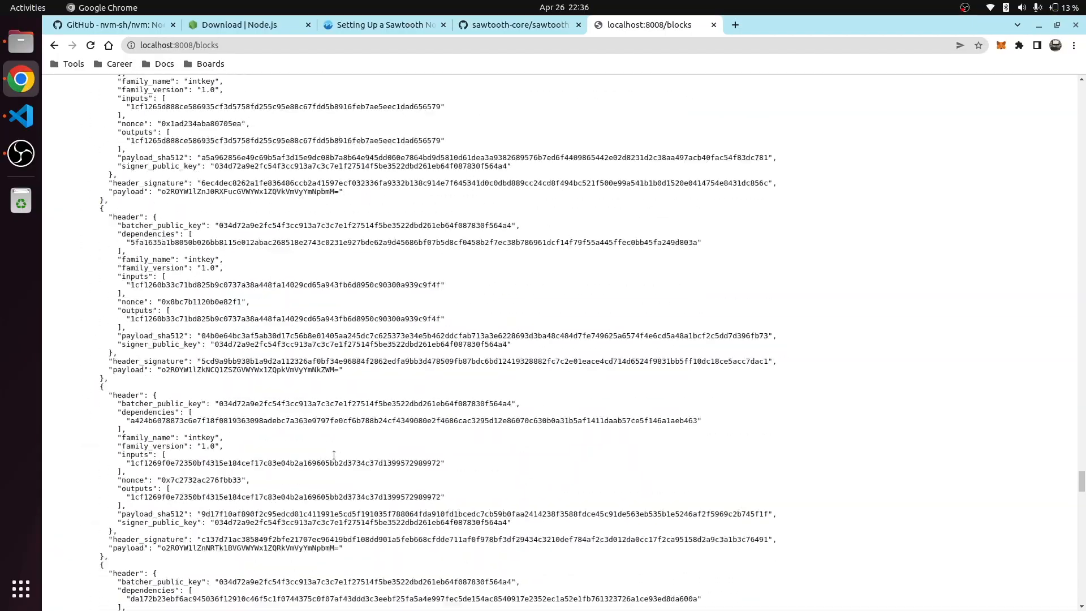
{"action": "scroll", "scroll_direction": "down", "scroll_amount": 3}
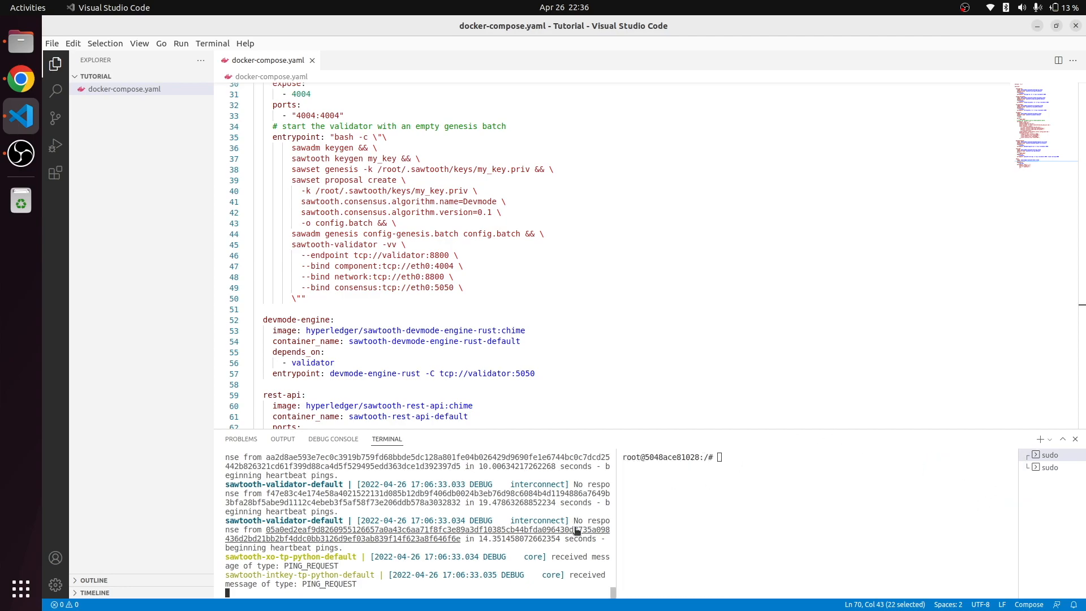
Run sudo docker-compose up in the integrated terminal
{"action": "type", "text": "sudo docker-compose up"}
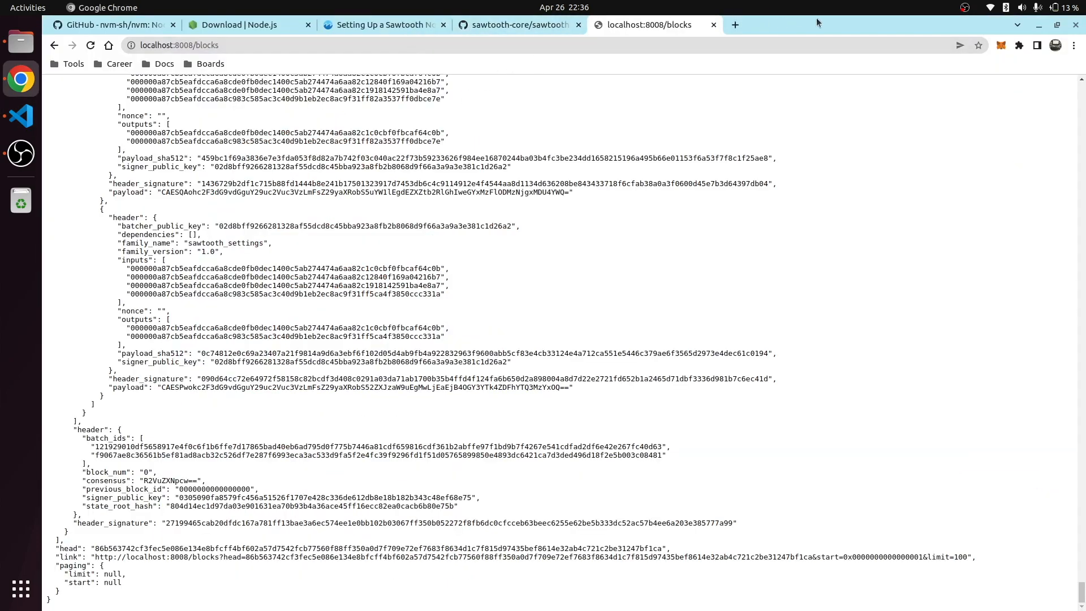
Search Google for 'sawtooth sdk js' in a new tab and open the sawtooth-sdk npm result
{"action": "left_click", "coordinate": [736, 25]}
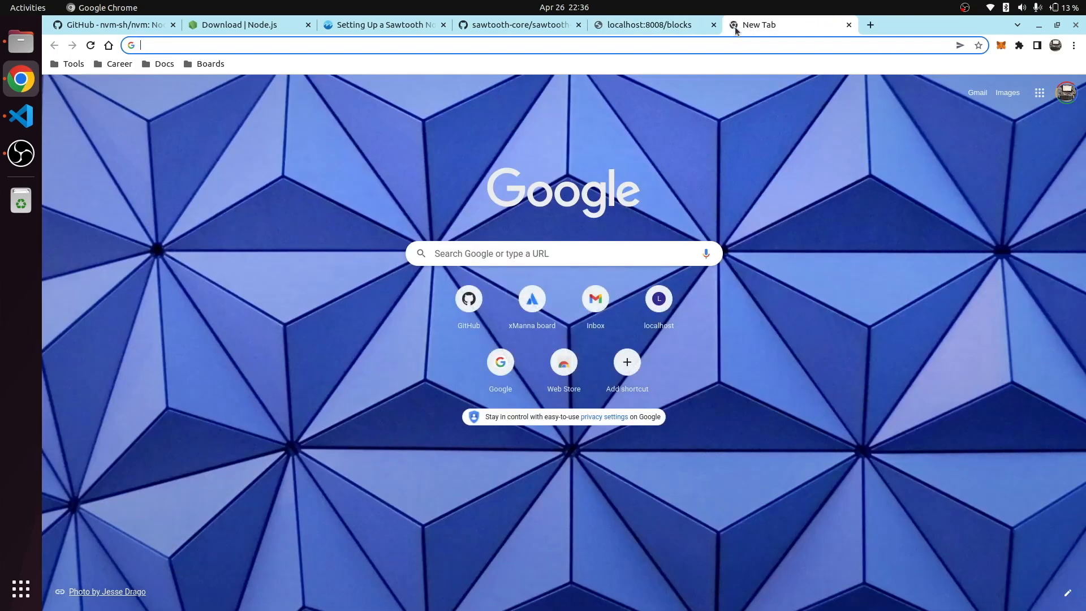
{"action": "type", "text": "sawtooth sdk js"}
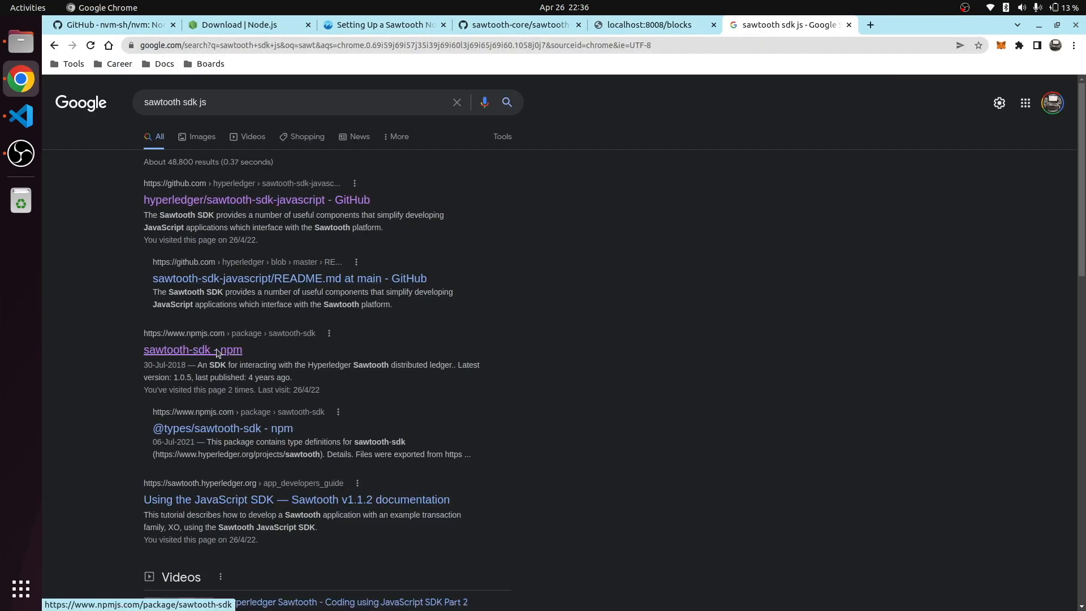
{"action": "left_click", "coordinate": [192, 349]}
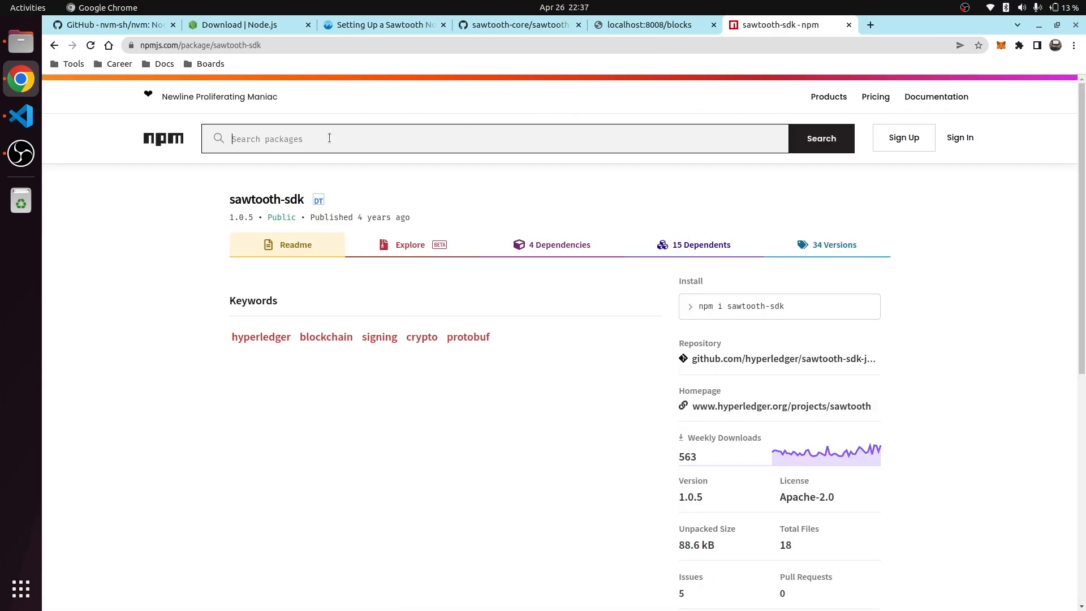
{"action": "type", "text": "sawooth-sdk-js"}
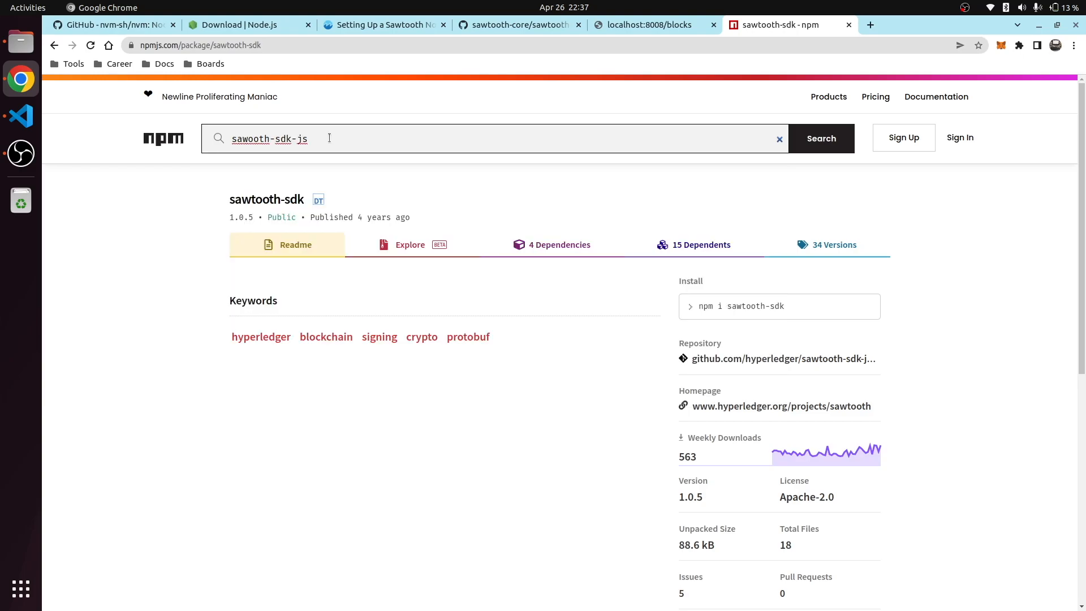
{"action": "left_click", "coordinate": [821, 138]}
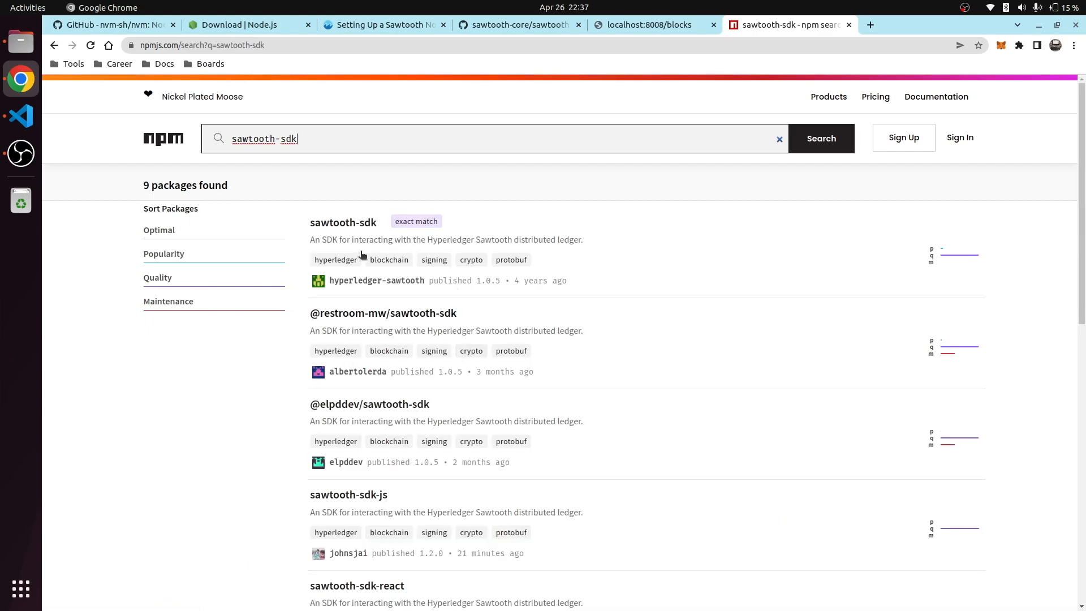
{"action": "mouse_move", "coordinate": [349, 494]}
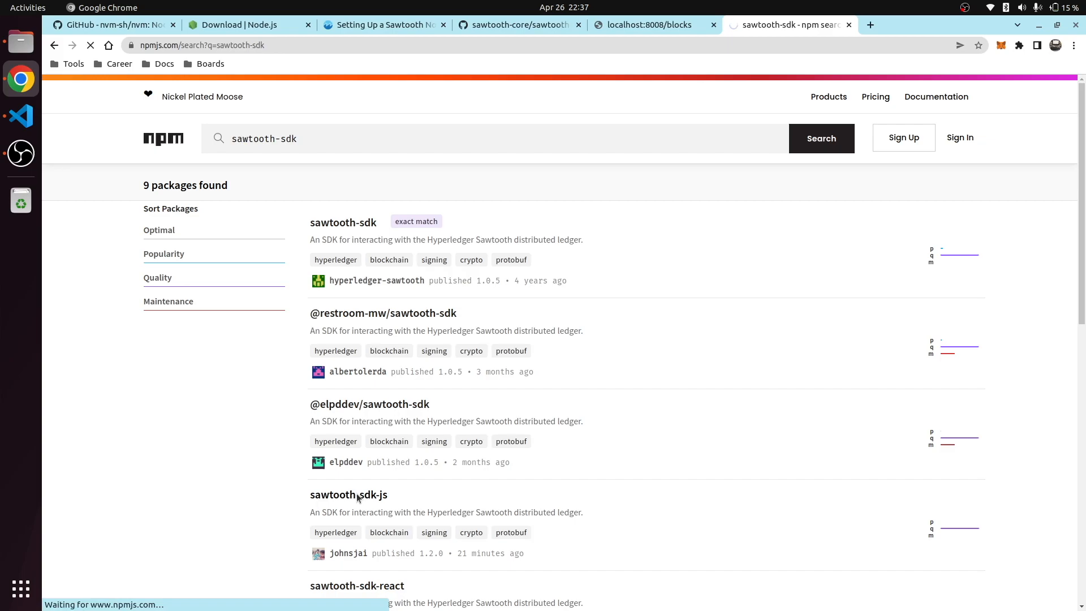
{"action": "left_click", "coordinate": [348, 494]}
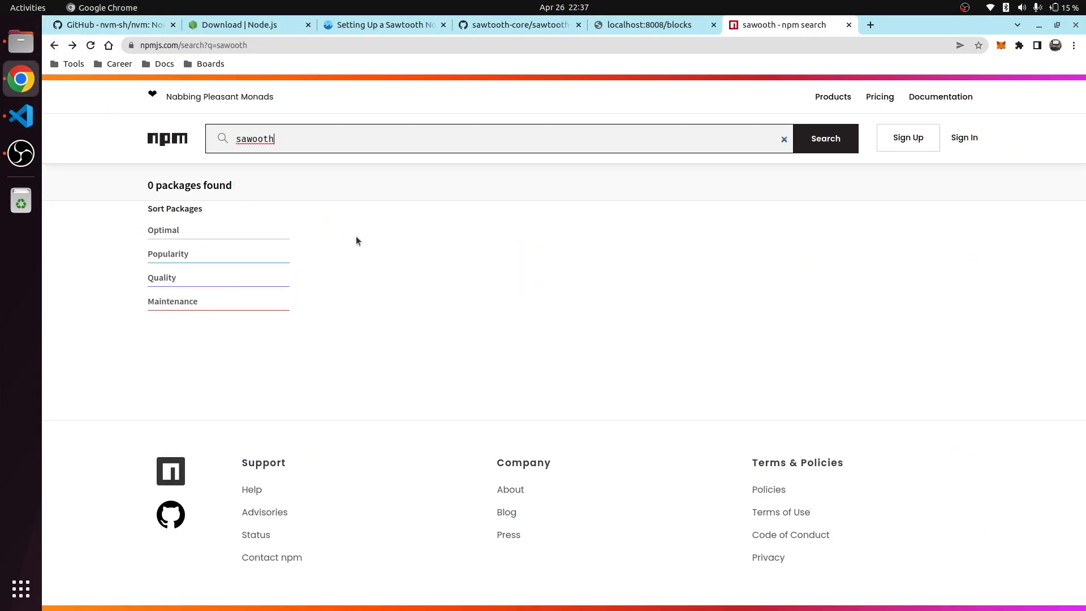
{"action": "key", "text": "BackSpace"}
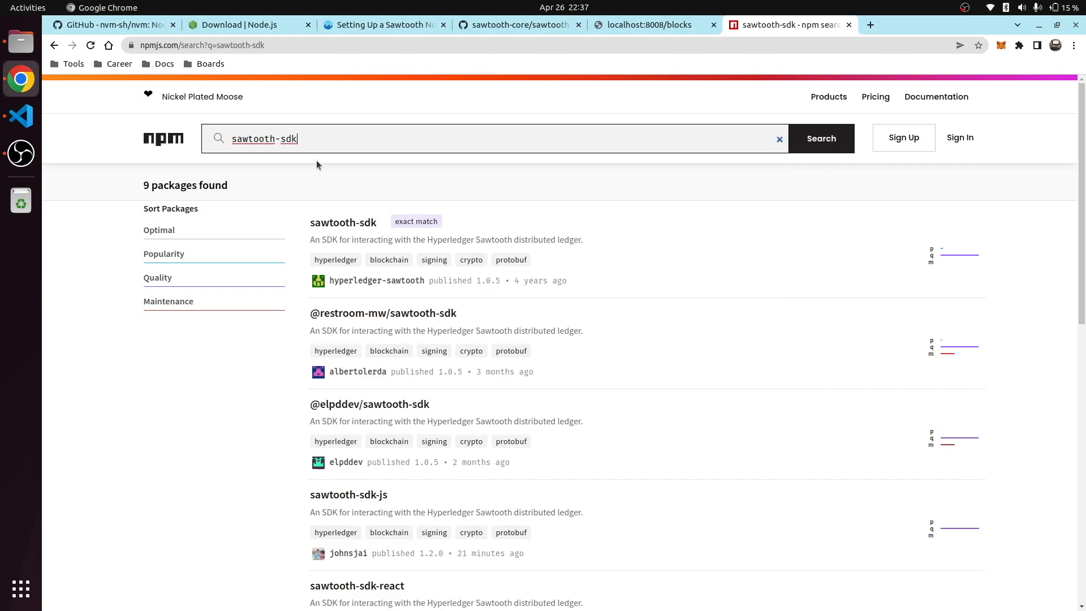
{"action": "left_click", "coordinate": [343, 223]}
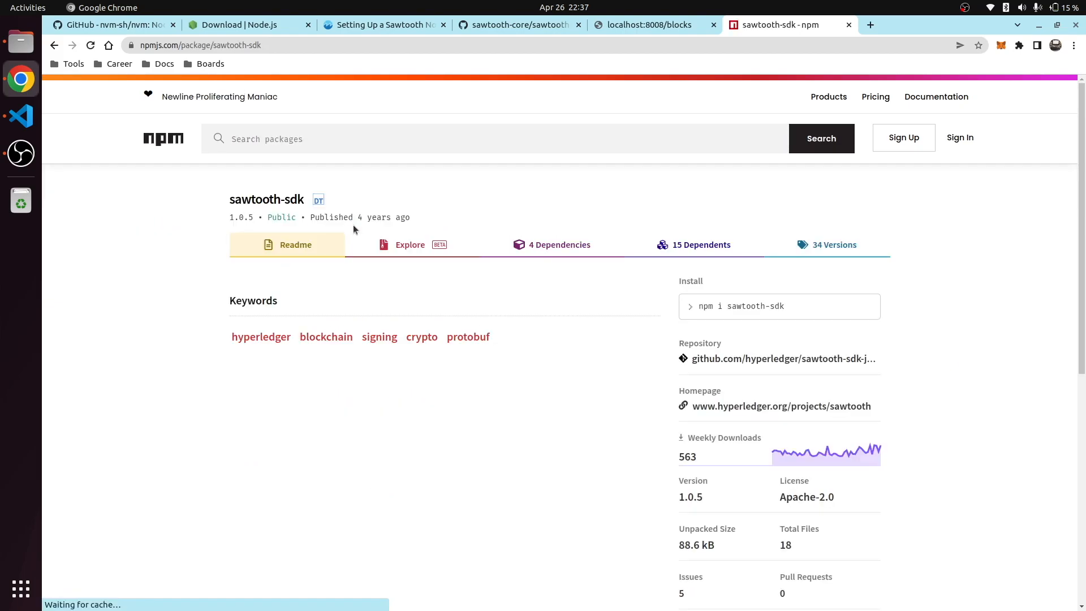
Run npm init, install sawtooth-sdk-js, and start installing nodemon as a dev dependency
{"action": "left_click_drag", "start_coordinate": [363, 218], "coordinate": [410, 218]}
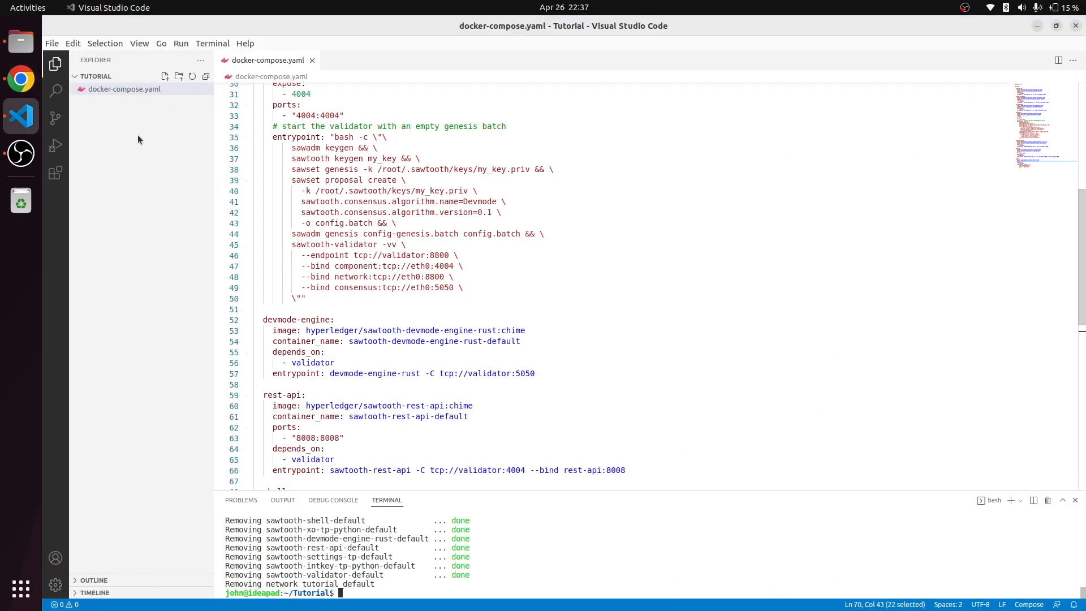
{"action": "type", "text": "n"}
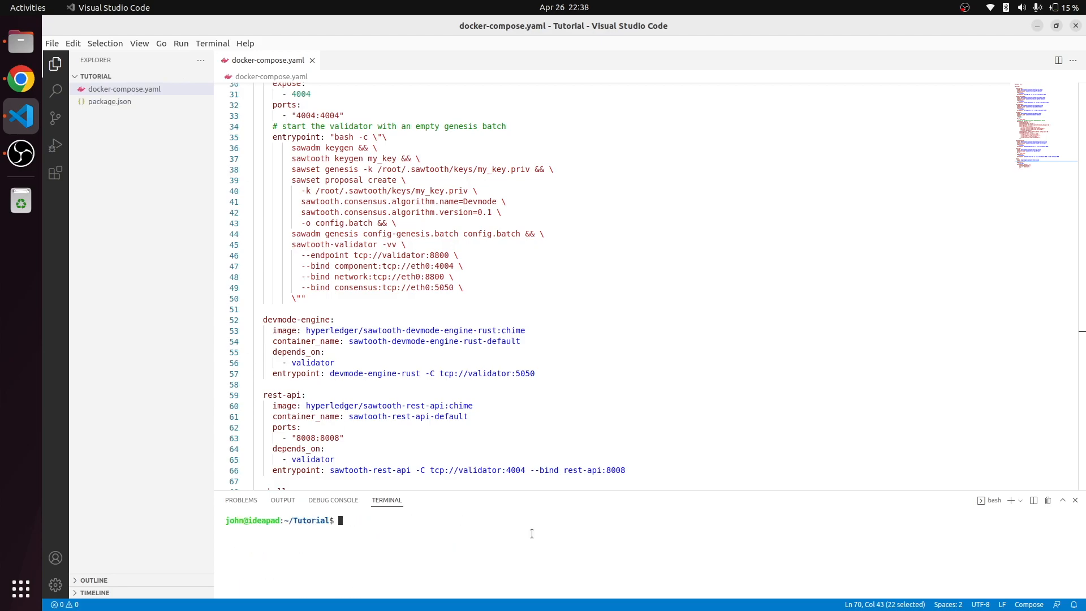
{"action": "type", "text": "npm i sawtooth-sdk-js"}
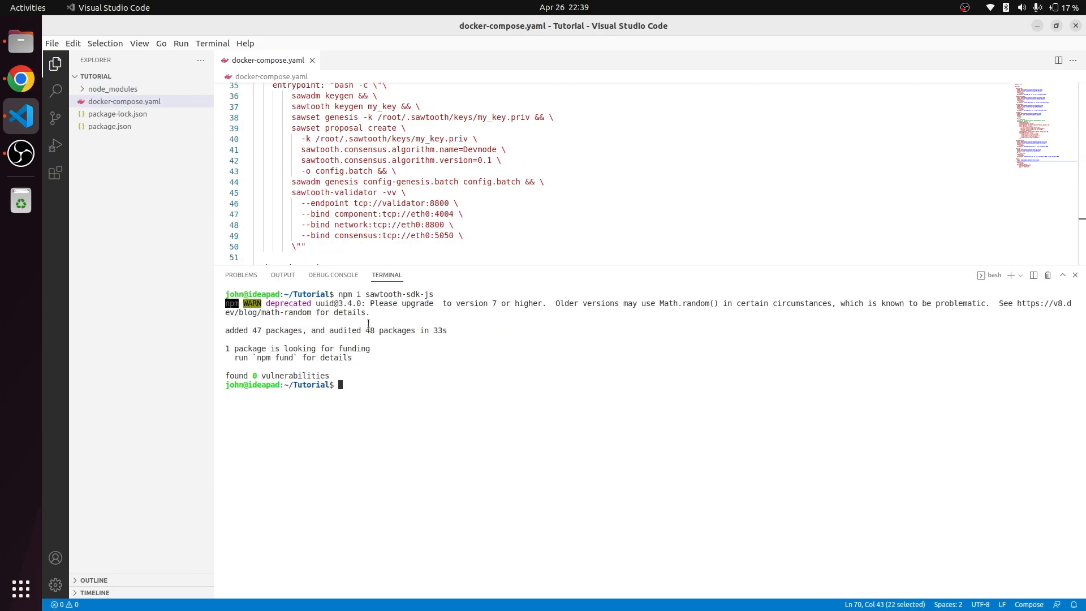
{"action": "type", "text": "npm i --D nodemon"}
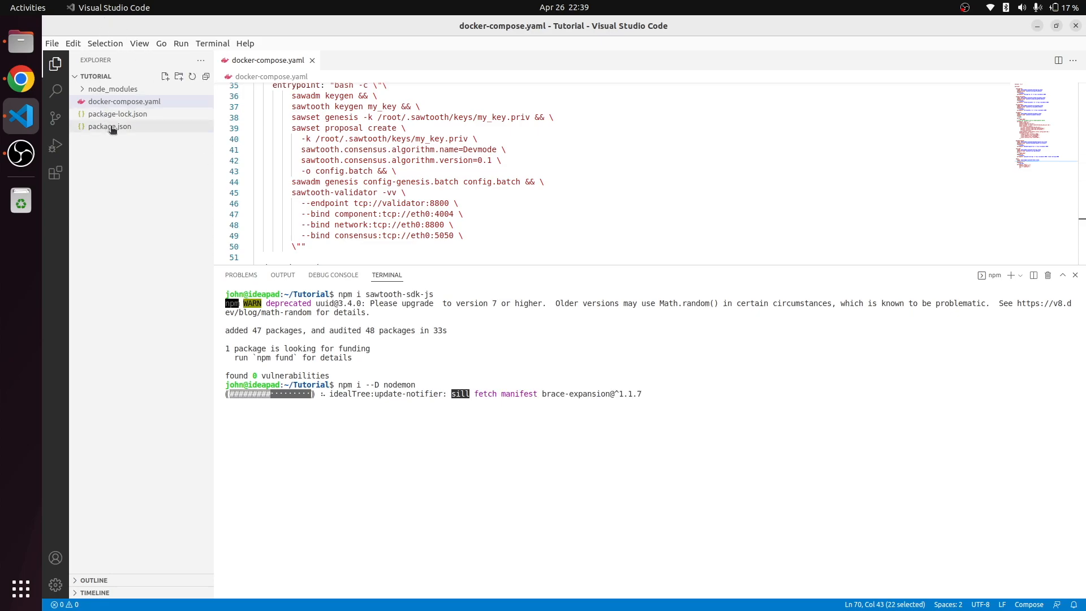
Replace package.json's test script with start and dev scripts running nodemon index.js
{"action": "left_click", "coordinate": [110, 125]}
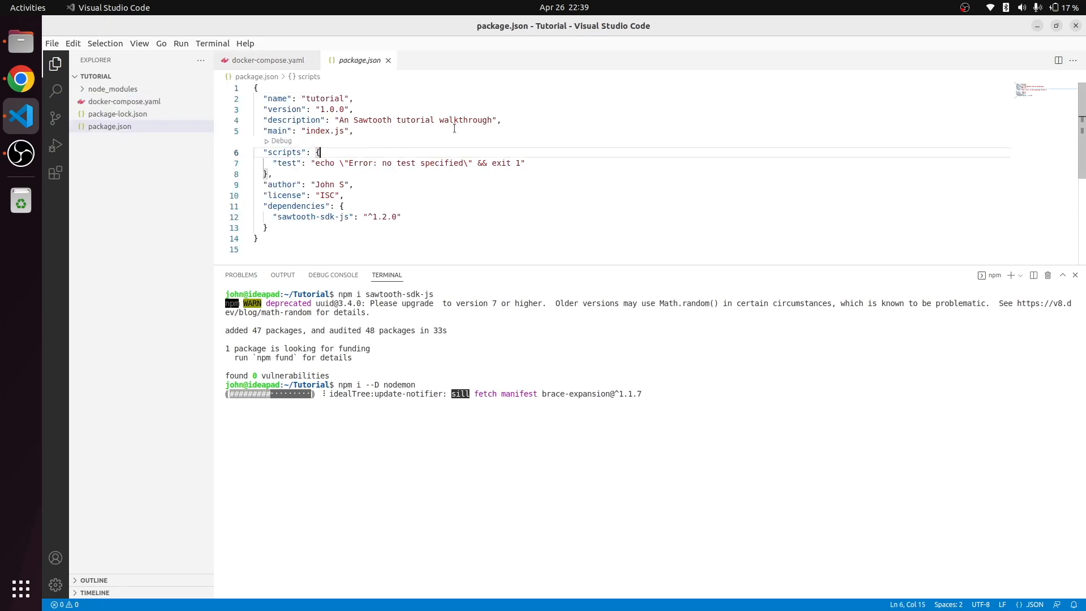
{"action": "key", "text": "Delete"}
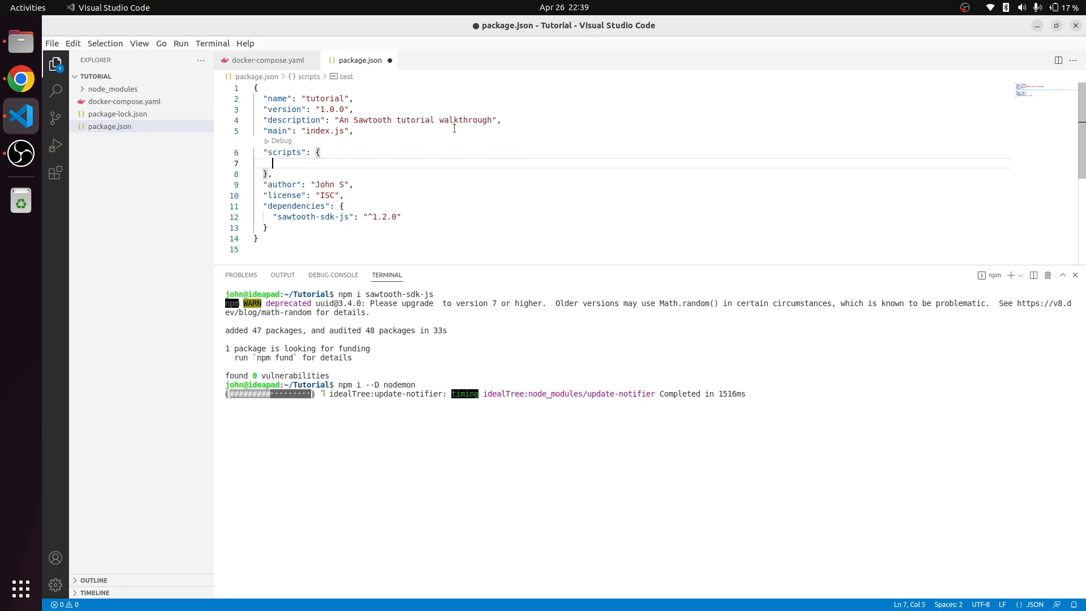
{"action": "type", "text": "\"start\": \"node"}
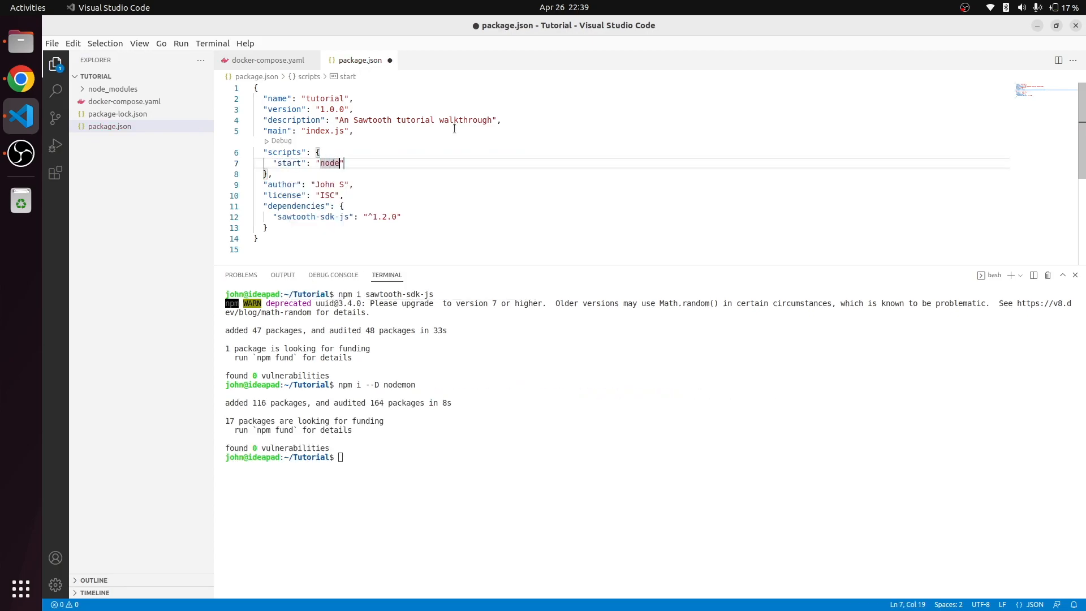
{"action": "type", "text": "index.js"}
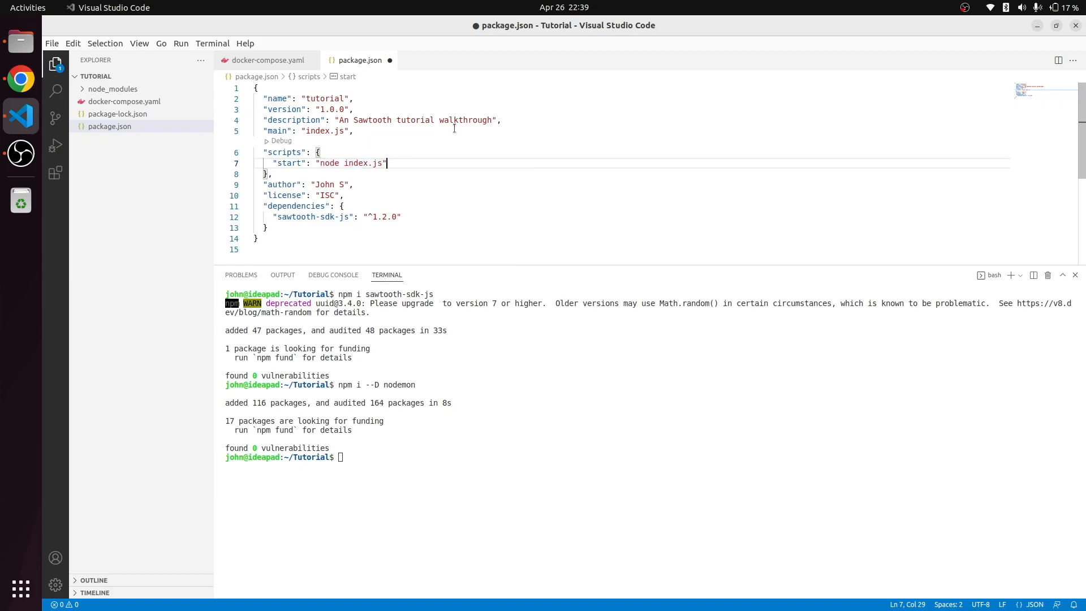
{"action": "type", "text": "\"\\n\"\""}
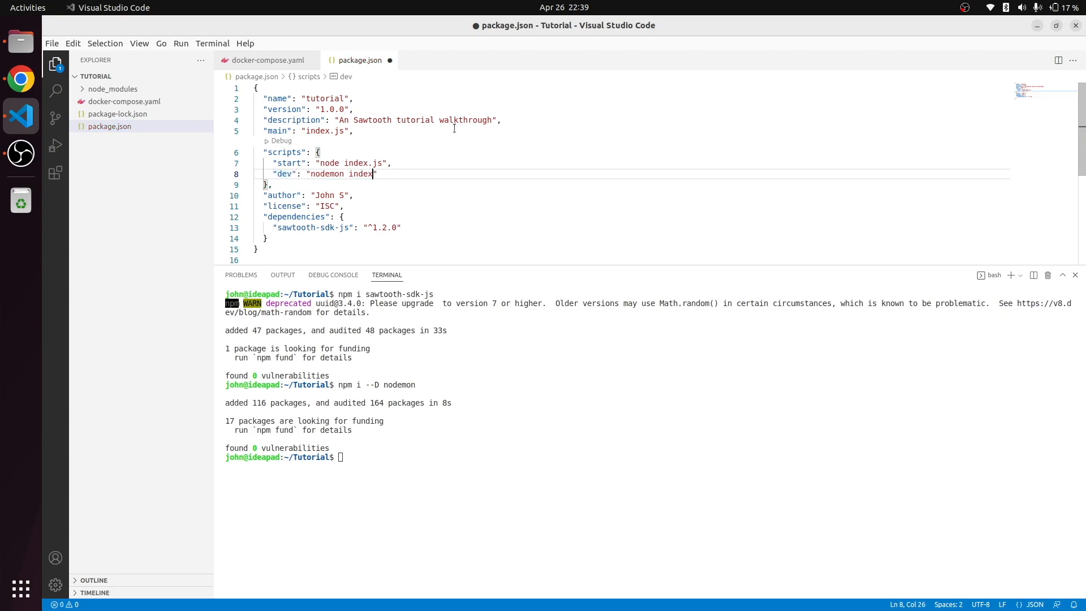
{"action": "type", "text": ".js\""}
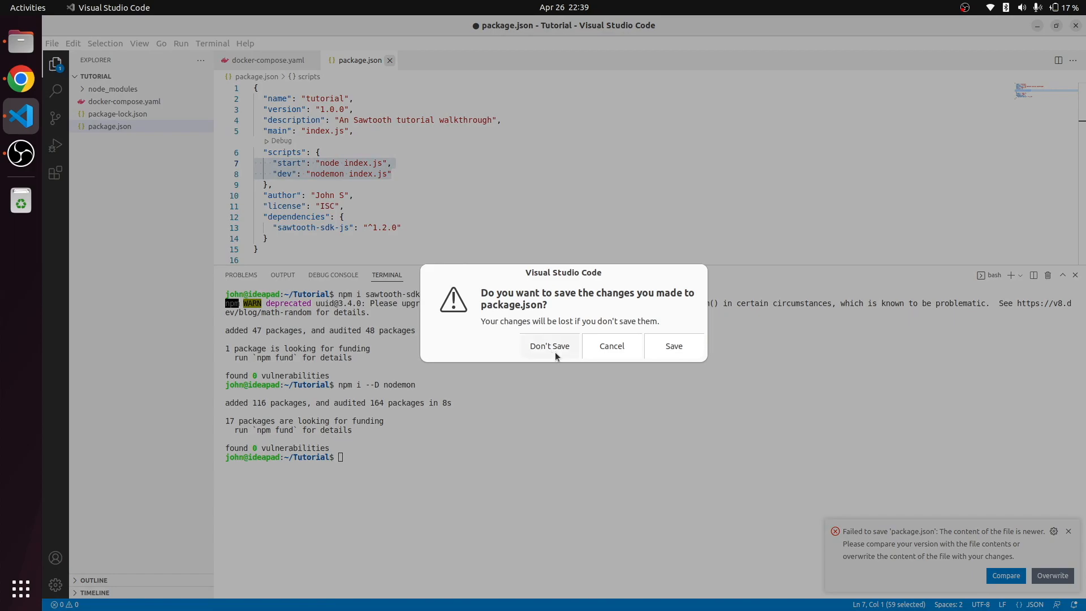
Save package.json past the conflict prompt and run npm run dev in the terminal
{"action": "left_click", "coordinate": [549, 346]}
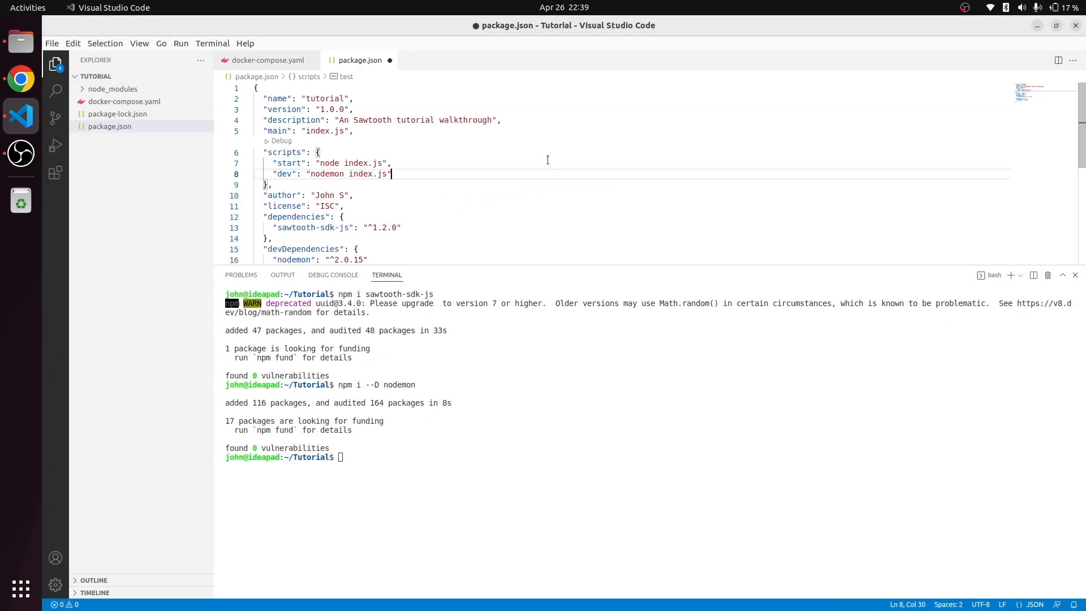
{"action": "key", "text": "ctrl+s"}
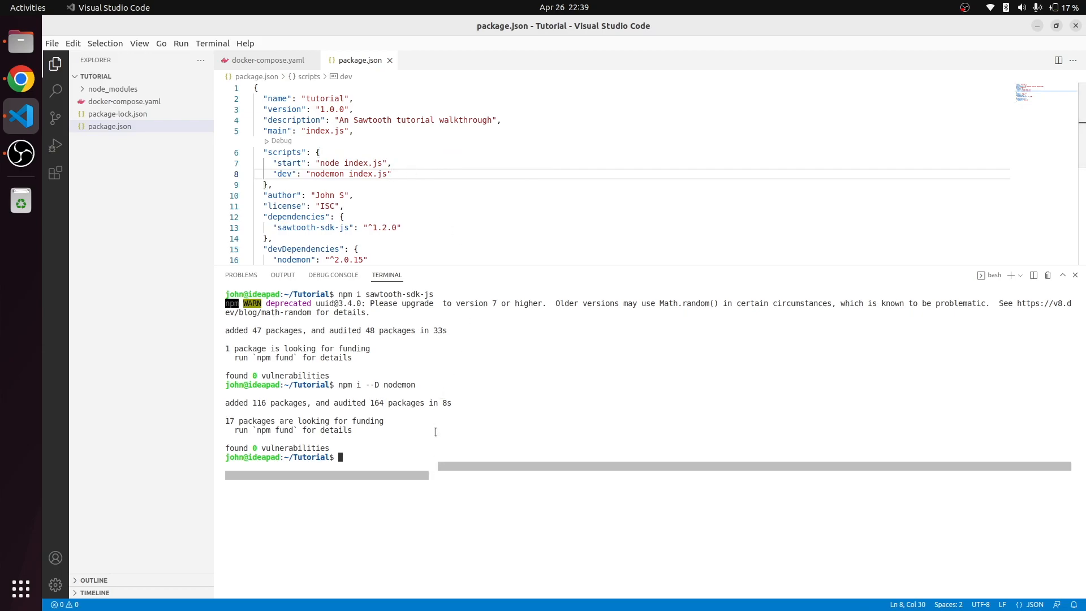
{"action": "type", "text": "npm run"}
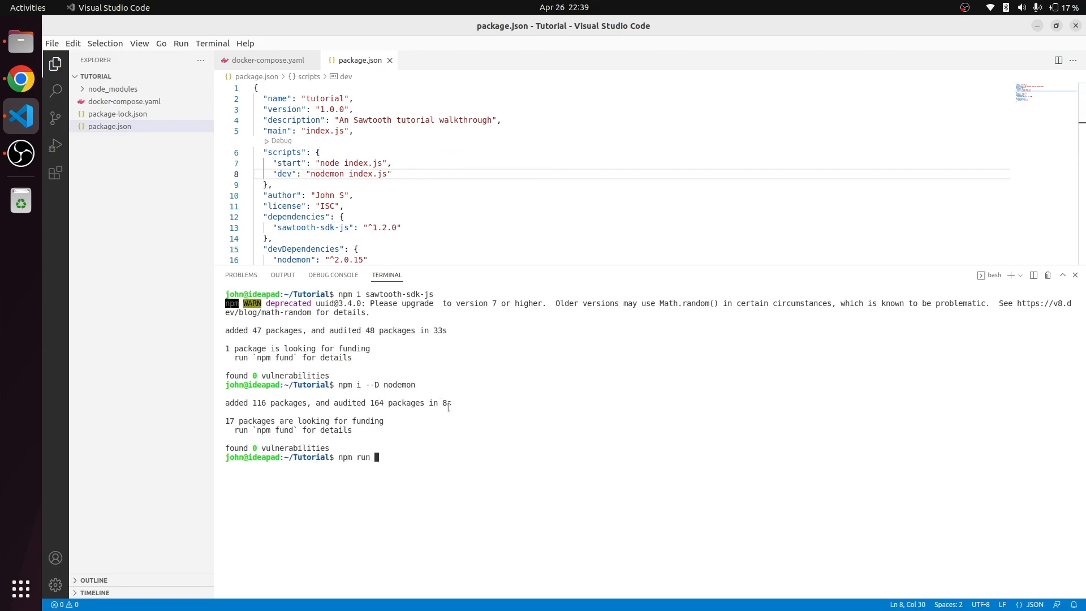
{"action": "type", "text": "dev"}
{"action": "type", "text": "consoe"}
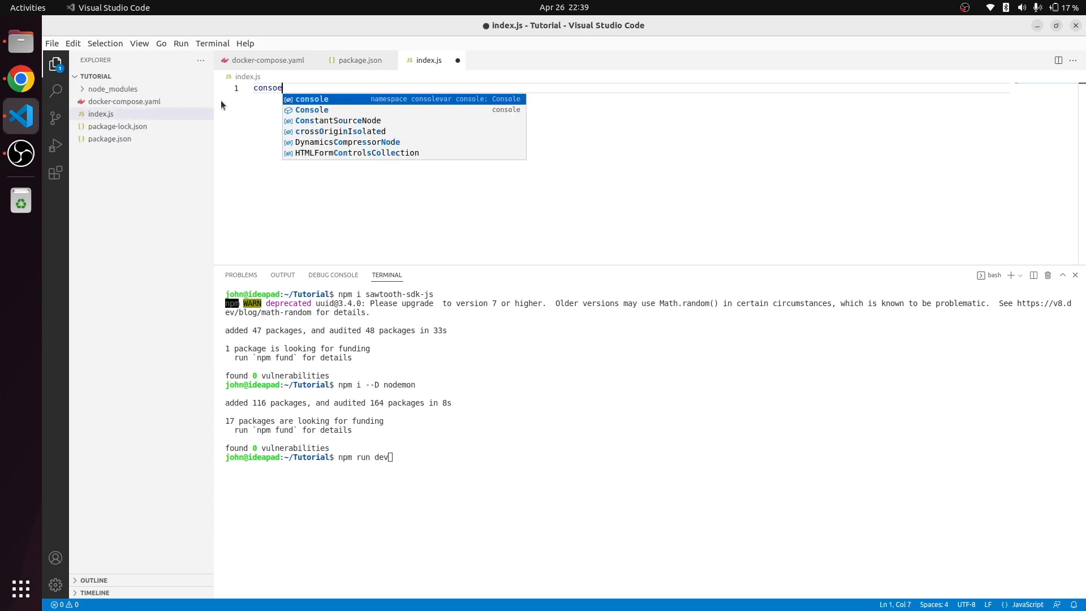
Write console.log('Hello Youtube') in index.js, then select the line to replace it
{"action": "type", "text": ".log('Hello Youtube"}
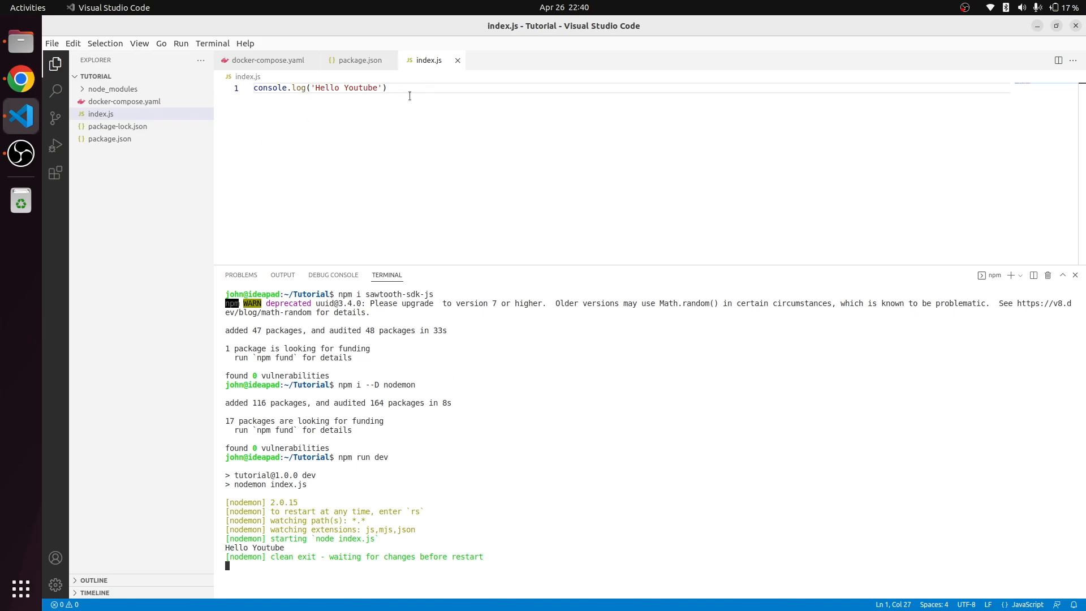
{"action": "triple_click", "coordinate": [319, 89]}
{"action": "type", "text": "c"}
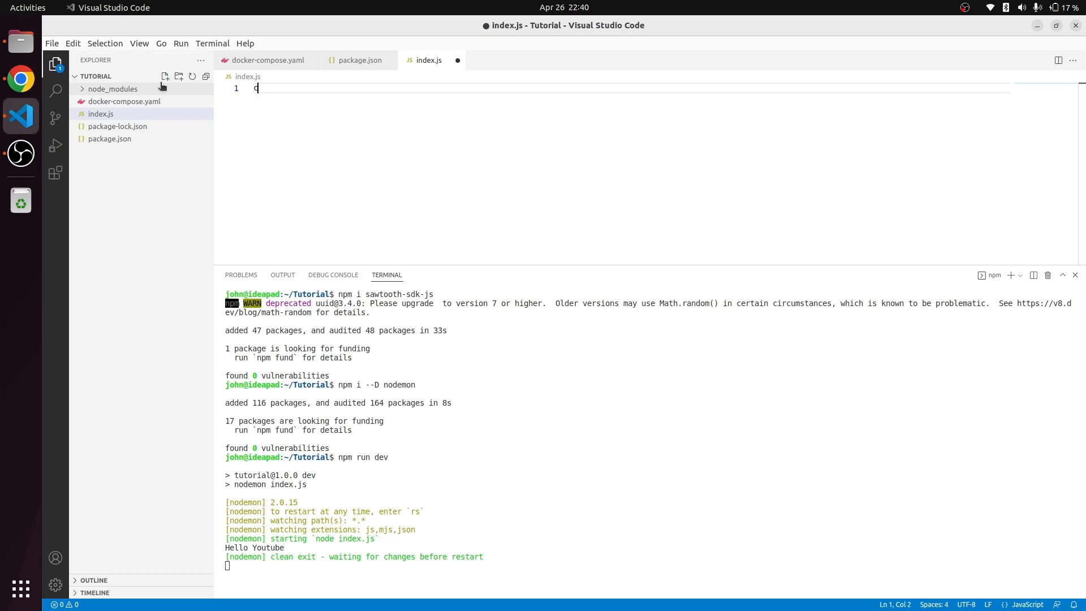
Require TransactionProcessor from 'sawtooth-sdk-js/processor' at the top of index.js
{"action": "type", "text": "onst {}"}
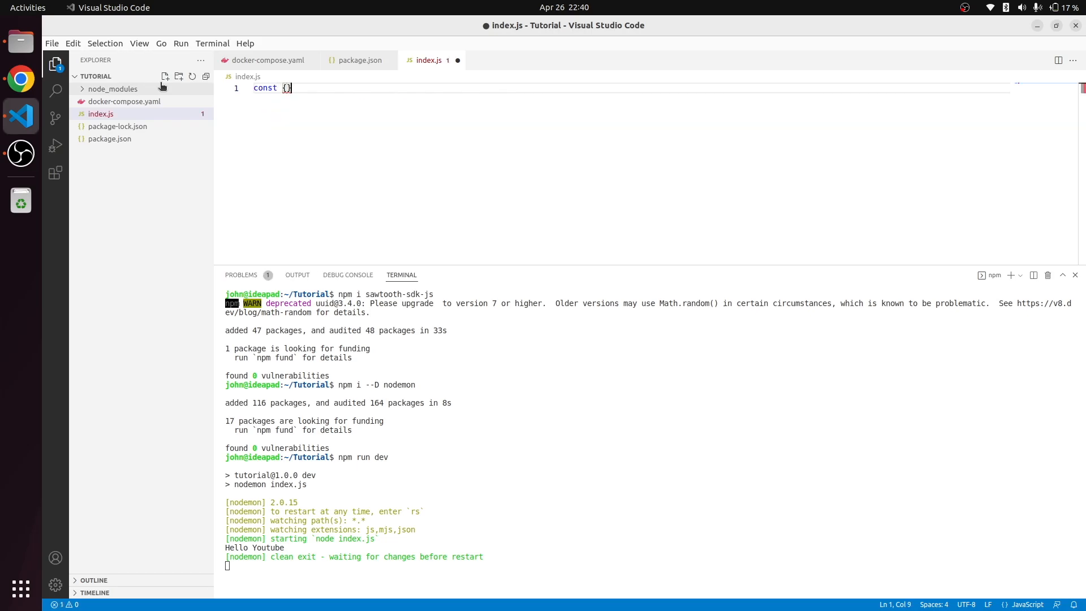
{"action": "type", "text": "= require"}
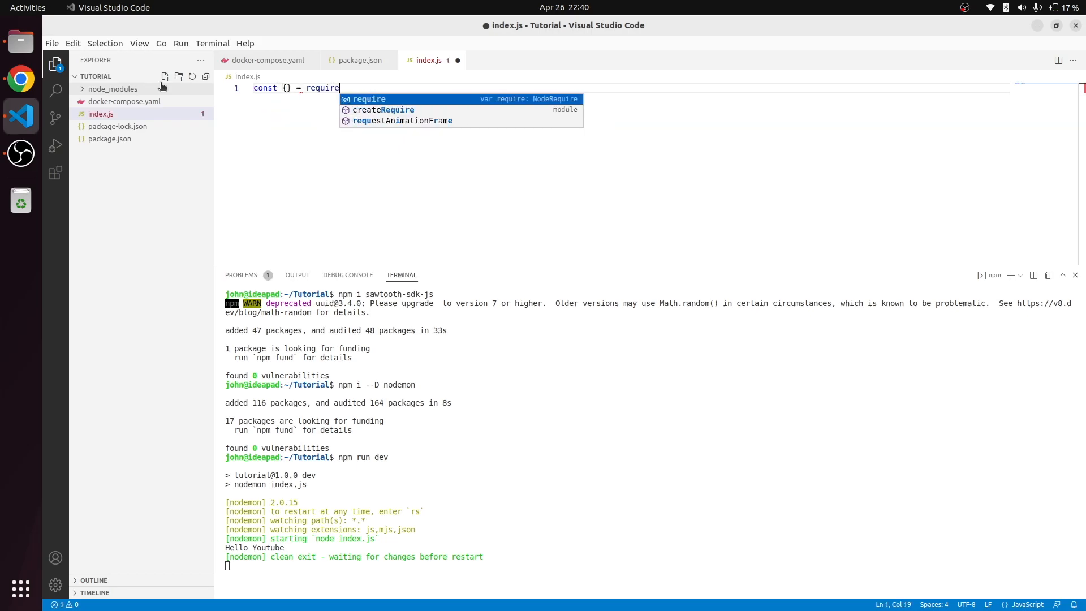
{"action": "type", "text": "('saw'"}
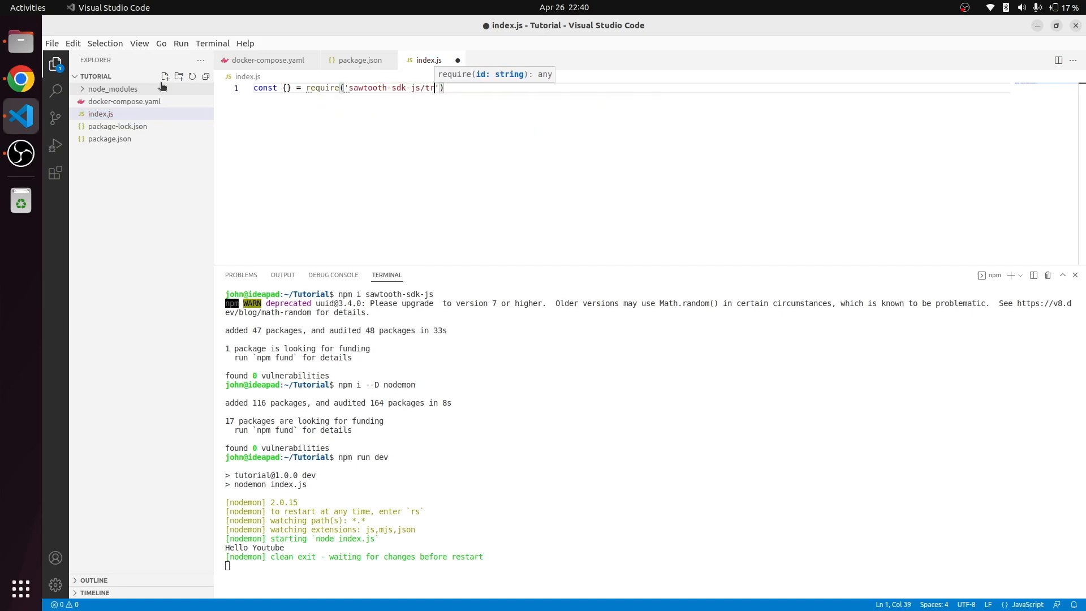
{"action": "type", "text": "processo"}
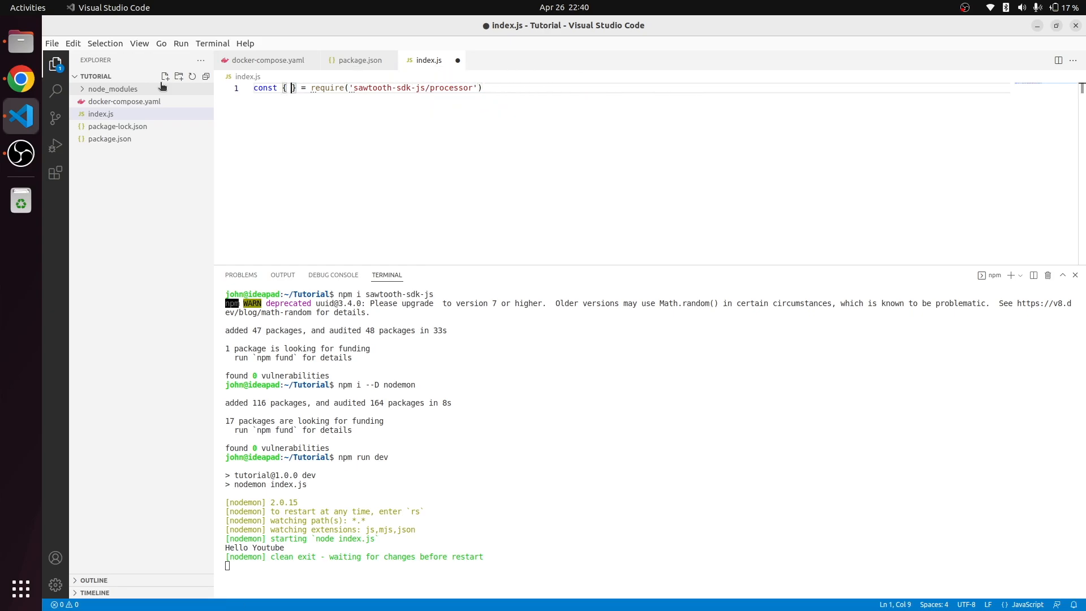
{"action": "type", "text": "TransactionProcessor"}
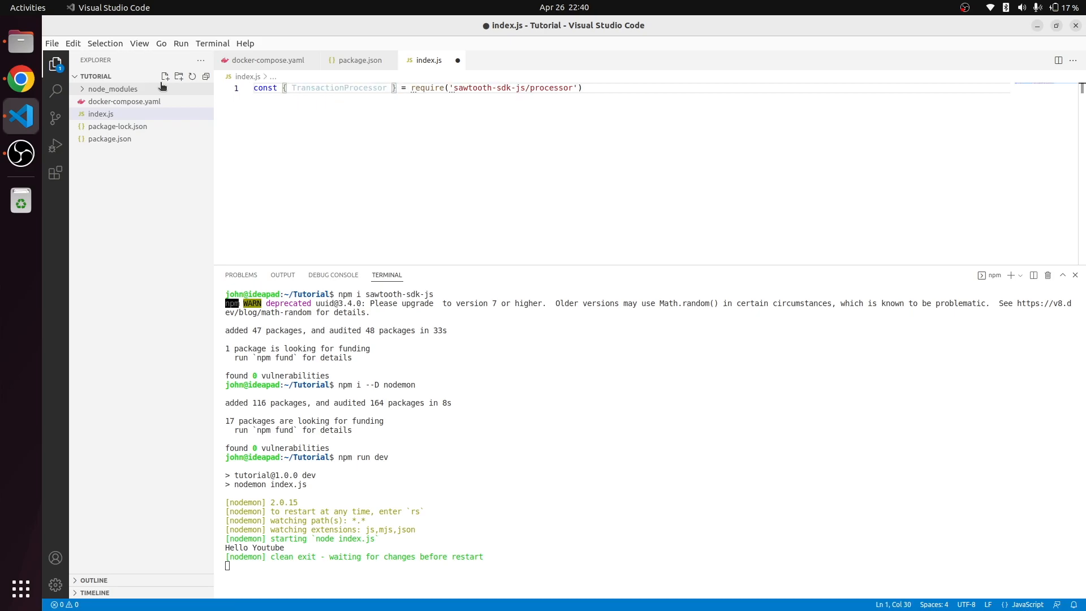
{"action": "type", "text": "c"}
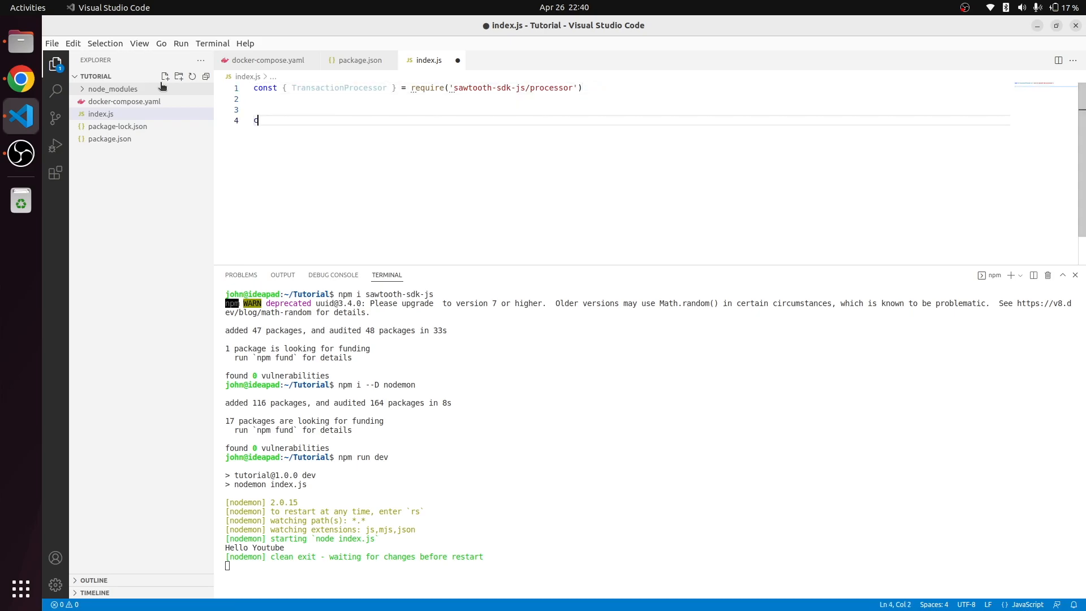
Define VALIDATOR_URL for localhost:4004 and instantiate a new TransactionProcessor with it
{"action": "type", "text": "const t"}
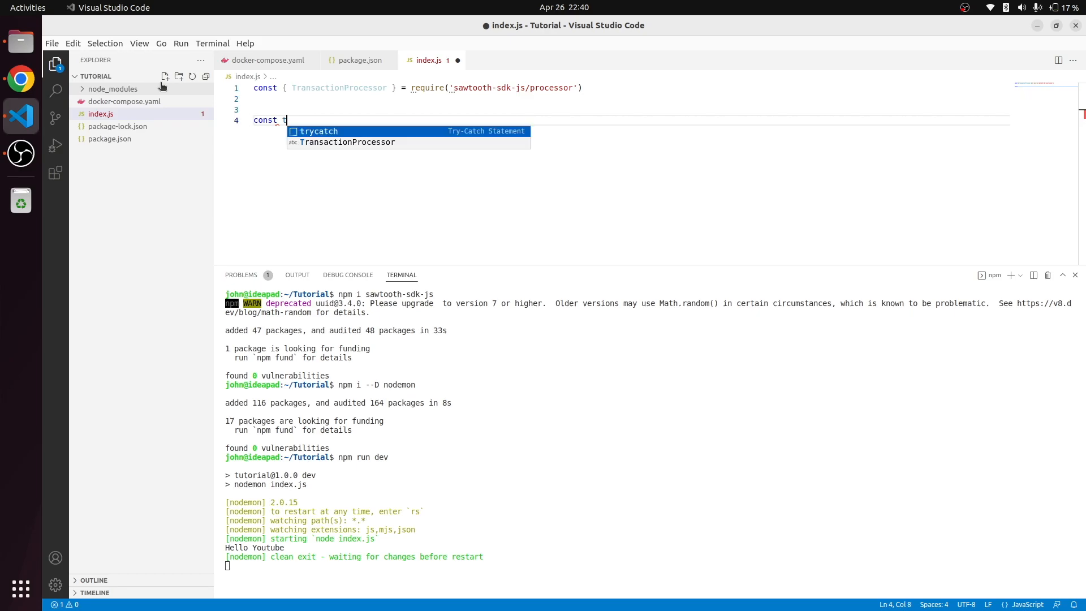
{"action": "type", "text": "ransaction"}
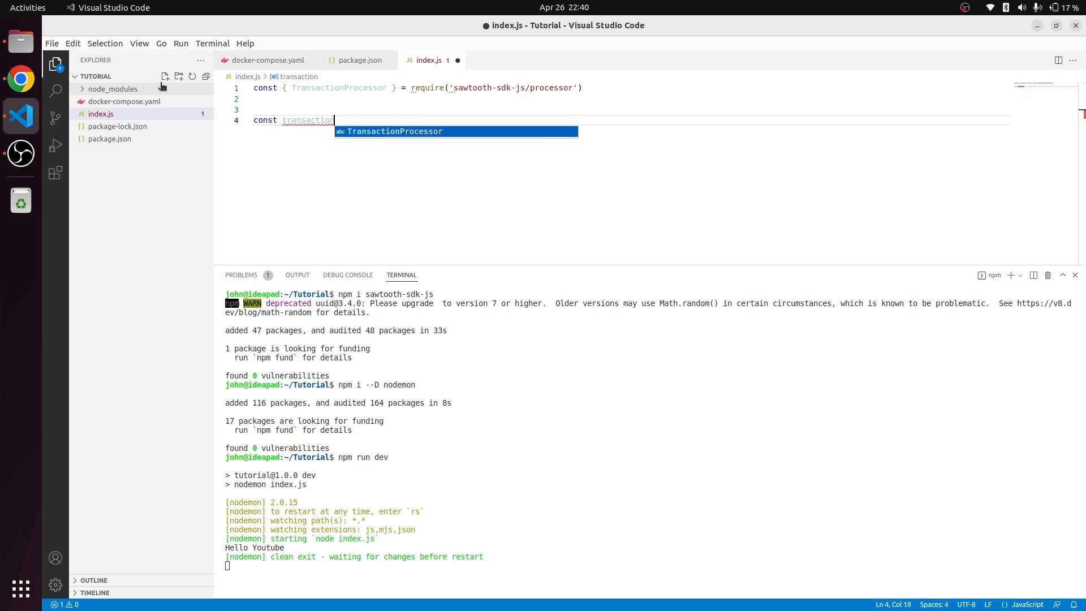
{"action": "type", "text": "Processor = n"}
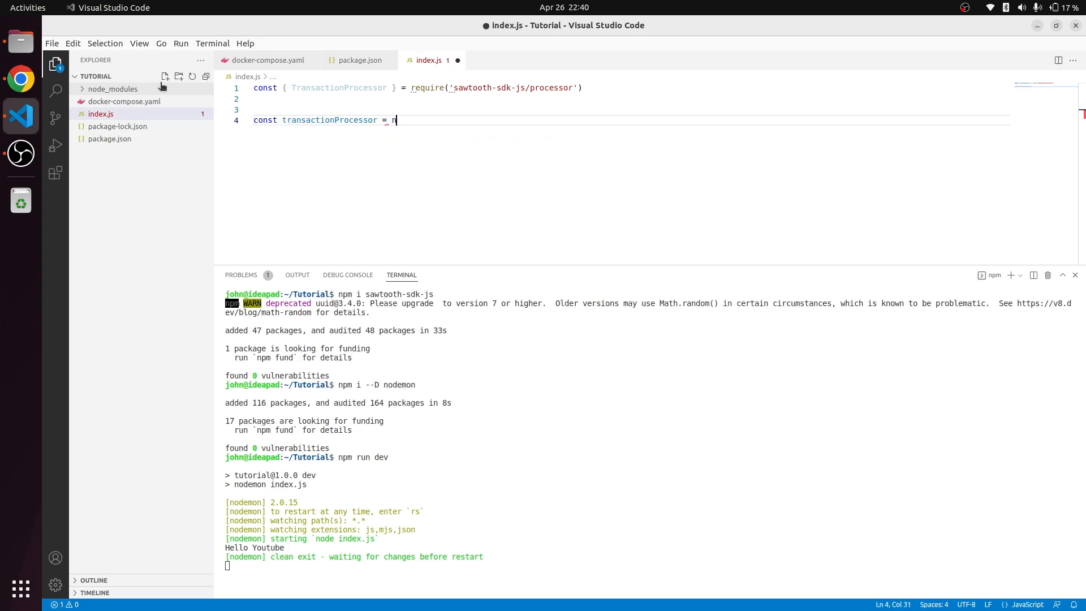
{"action": "type", "text": "ew TransactionProcessor("}
{"action": "left_click", "coordinate": [631, 109]}
{"action": "type", "text": "const"}
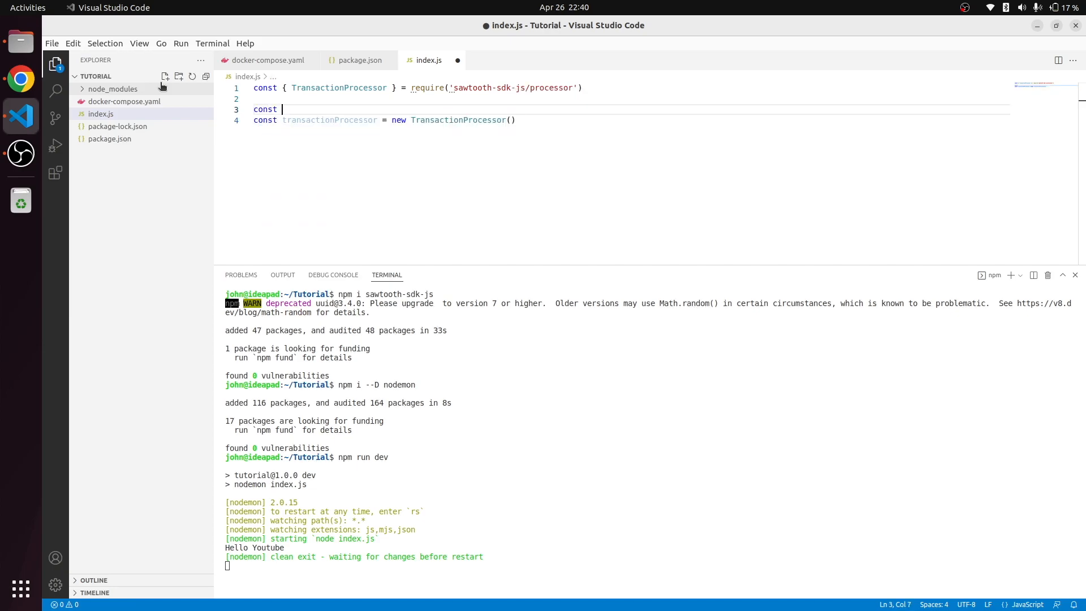
{"action": "type", "text": "_VALIDATOR"}
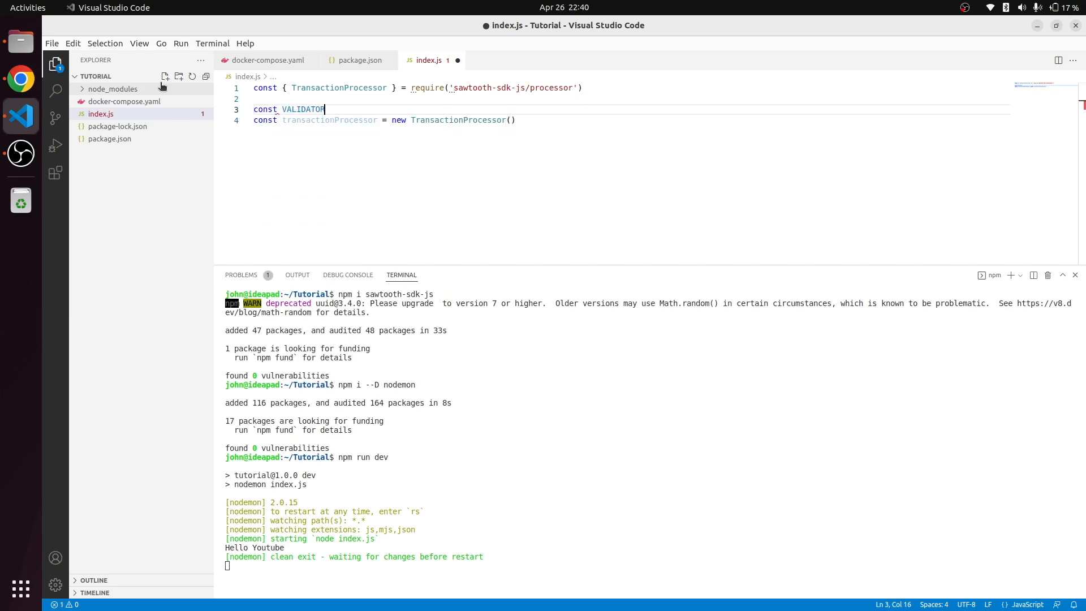
{"action": "type", "text": "URL = 'http://localhost:'"}
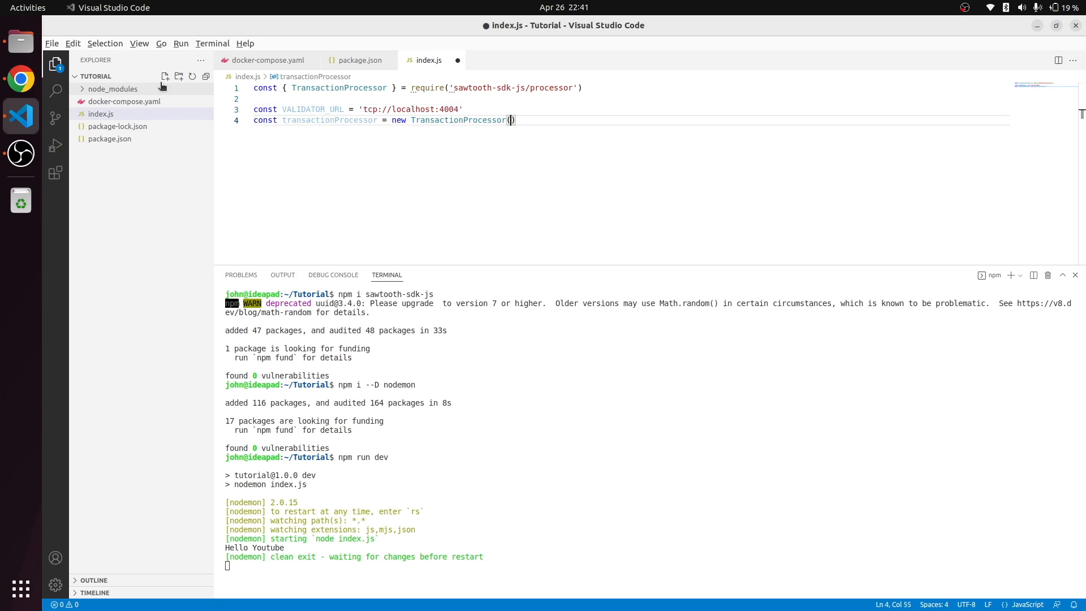
{"action": "left_click", "coordinate": [267, 60]}
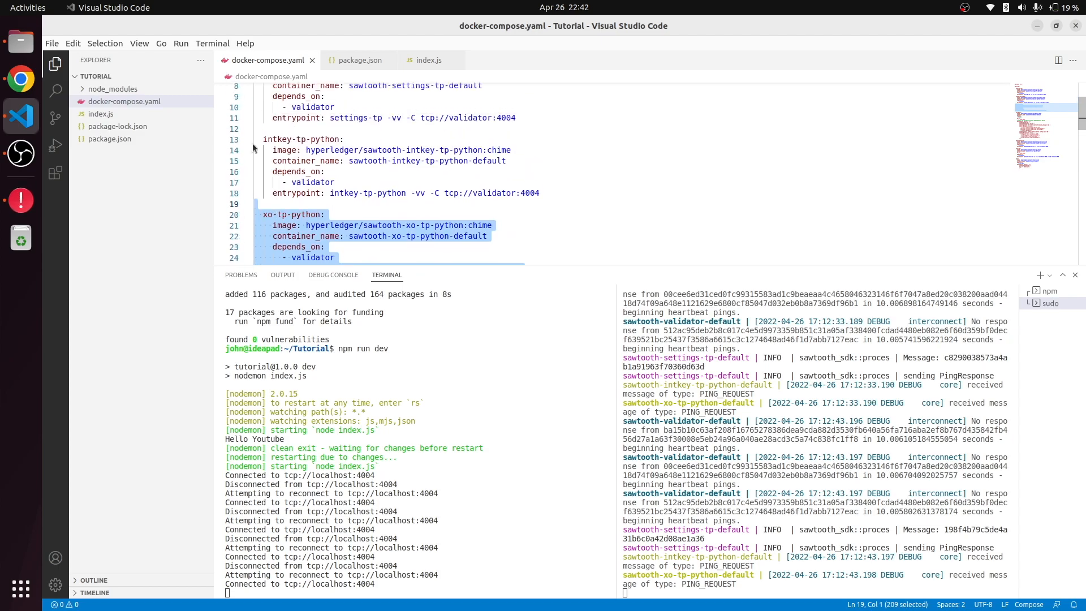
Check docker-compose.yaml's service ports, folding intkey-tp-python, and return to index.js
{"action": "left_click", "coordinate": [248, 139]}
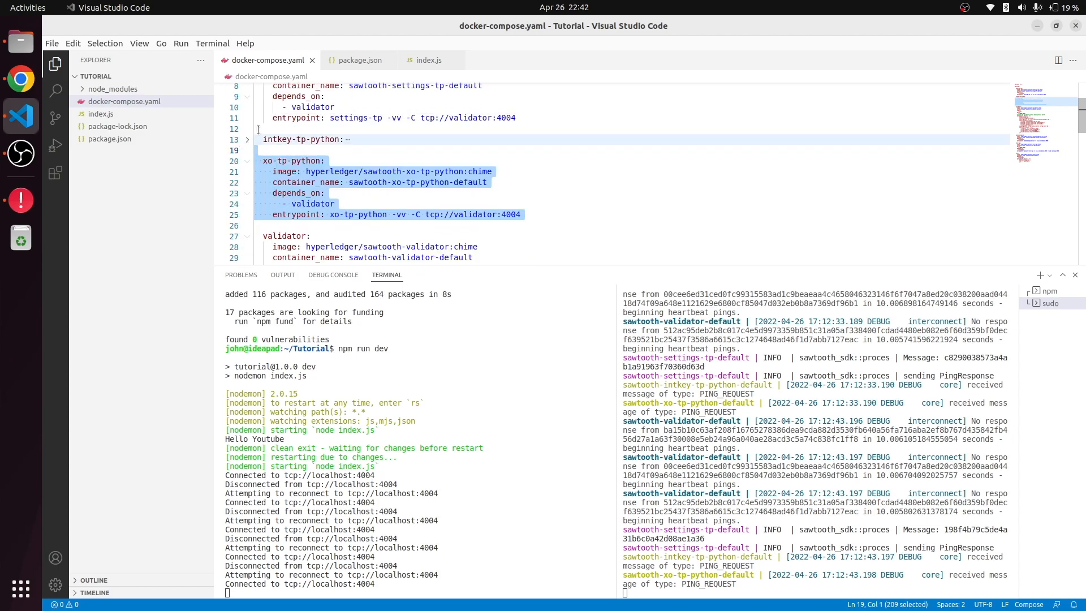
{"action": "left_click", "coordinate": [429, 60]}
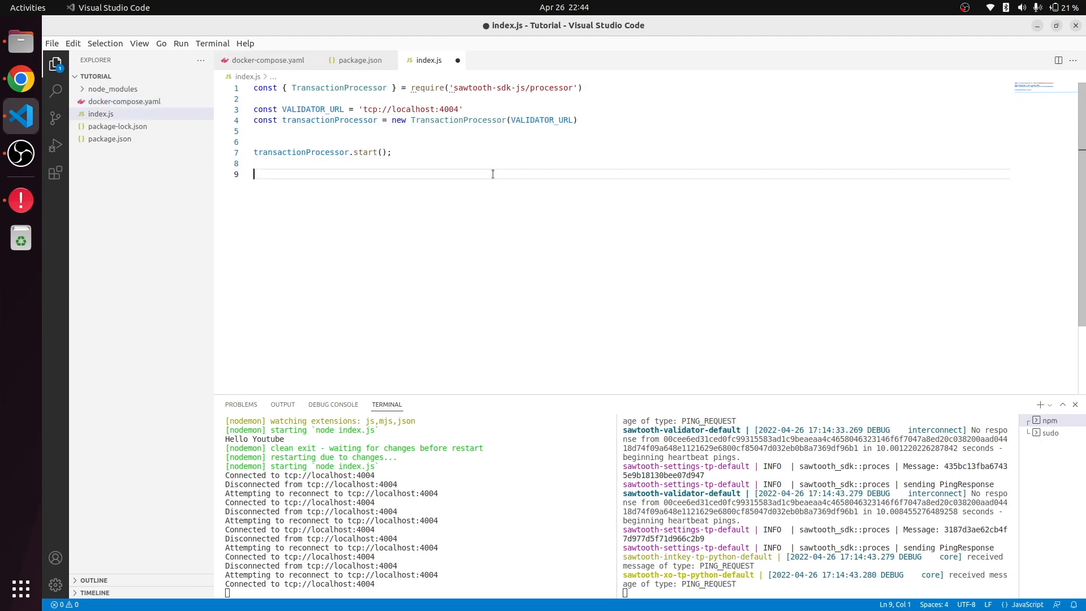
Add the //Handle Stop Process SIGUSR2 shutdown handler and relaunch npm run dev
{"action": "type", "text": "//Handle Stop Process"}
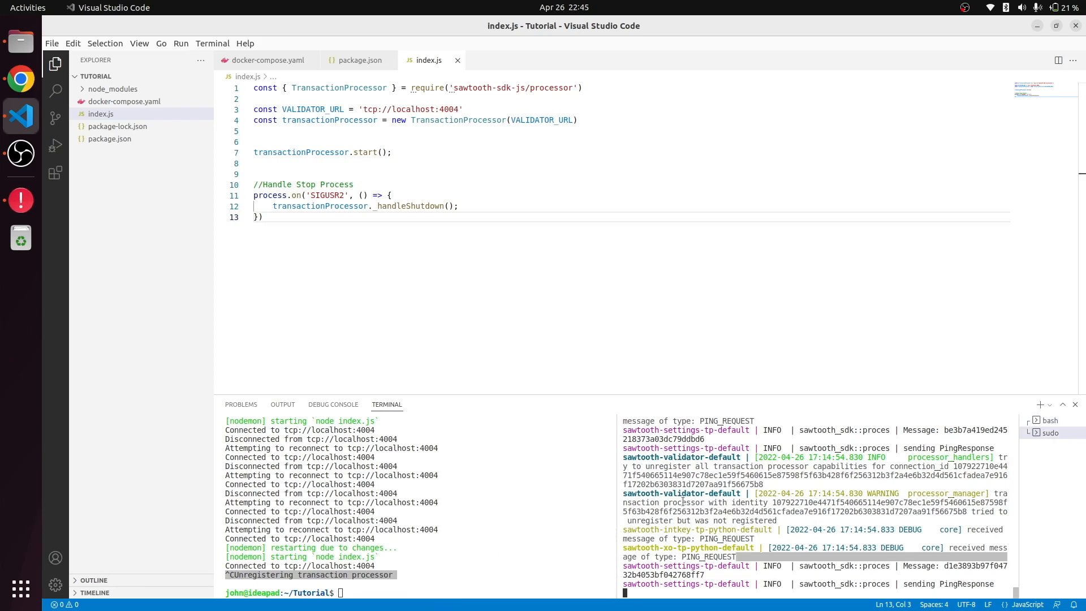
{"action": "type", "text": "npm run dev"}
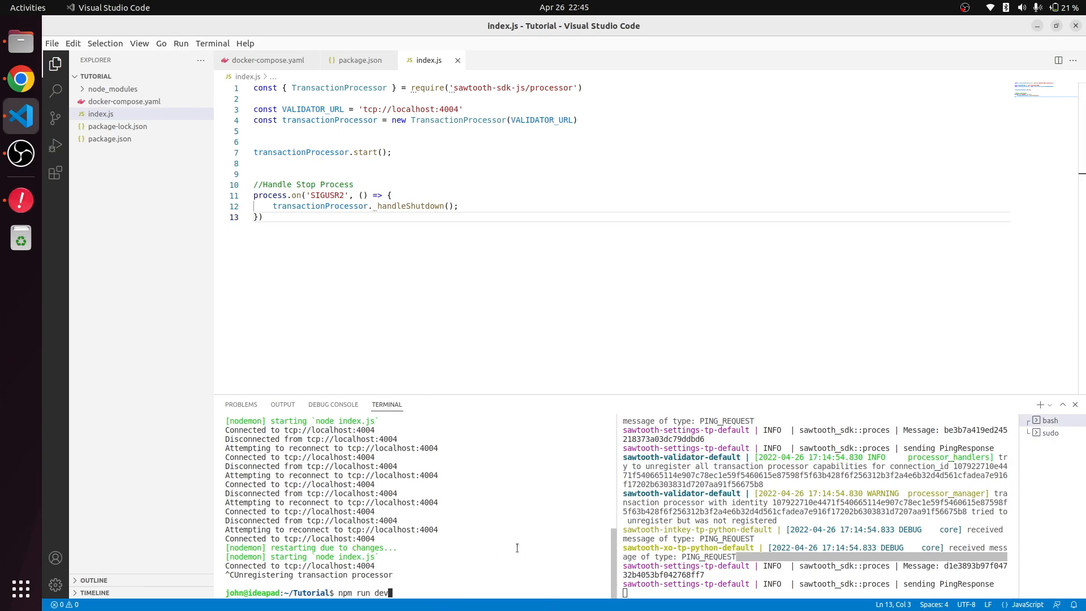